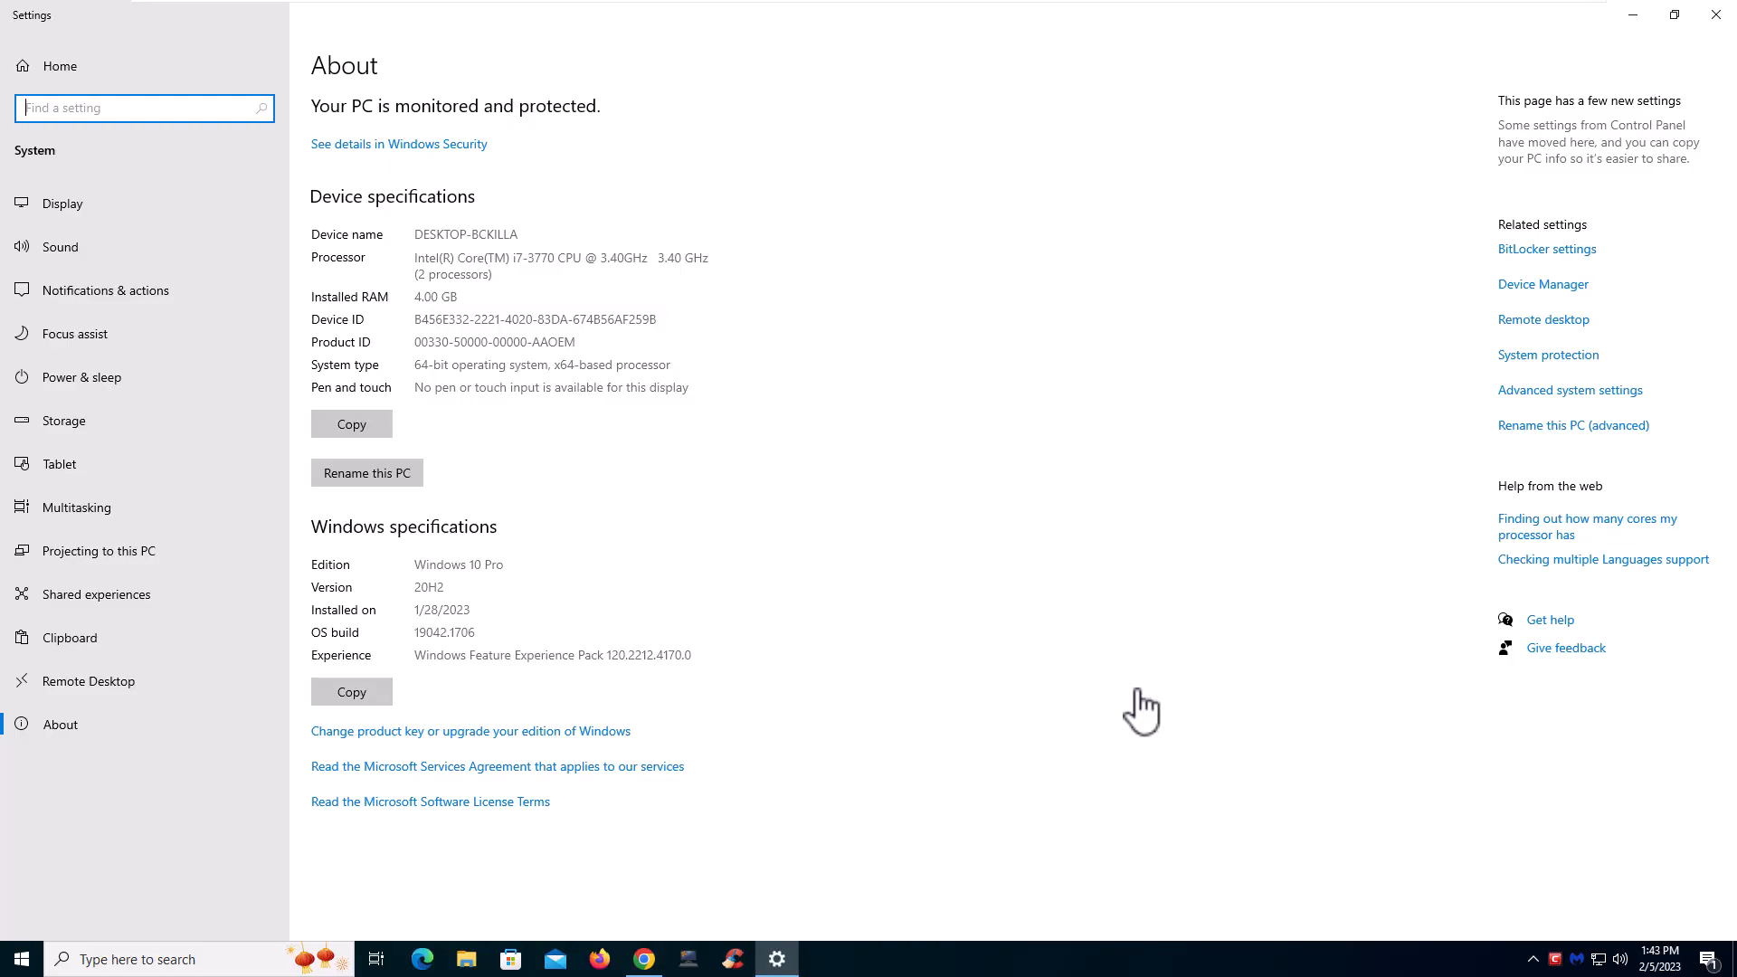
mouse_move(399, 589)
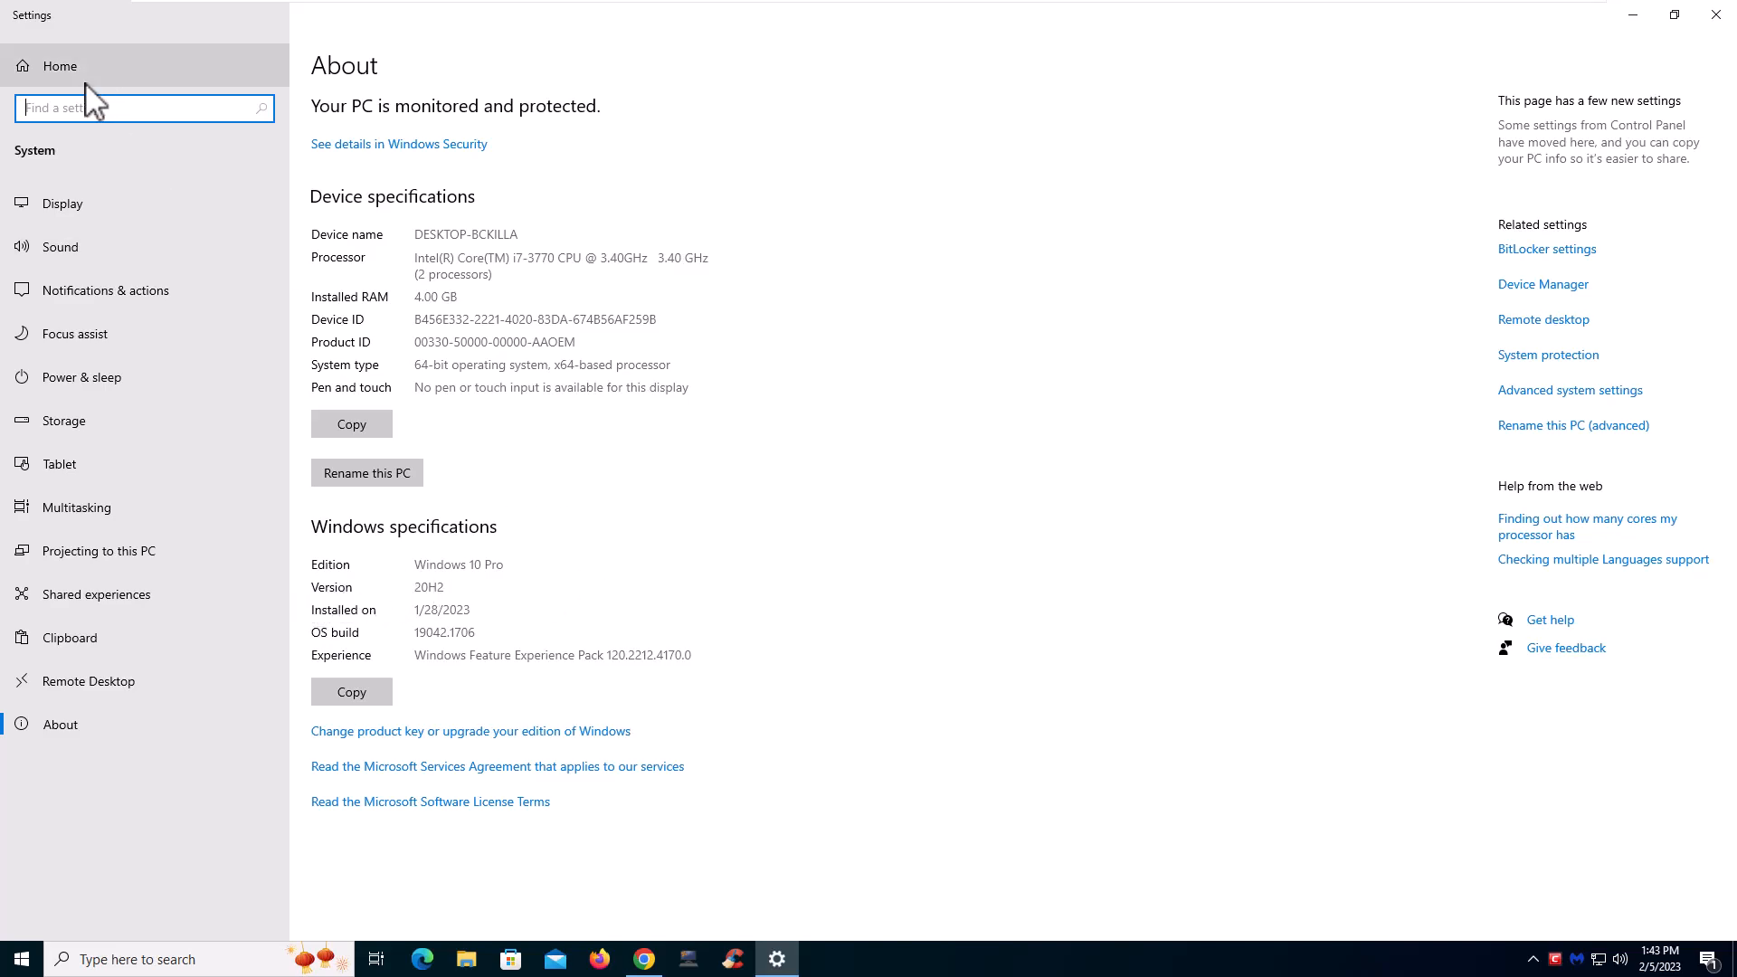
Search the settings for 'upda' and open the Windows Update page
left_click(142, 107)
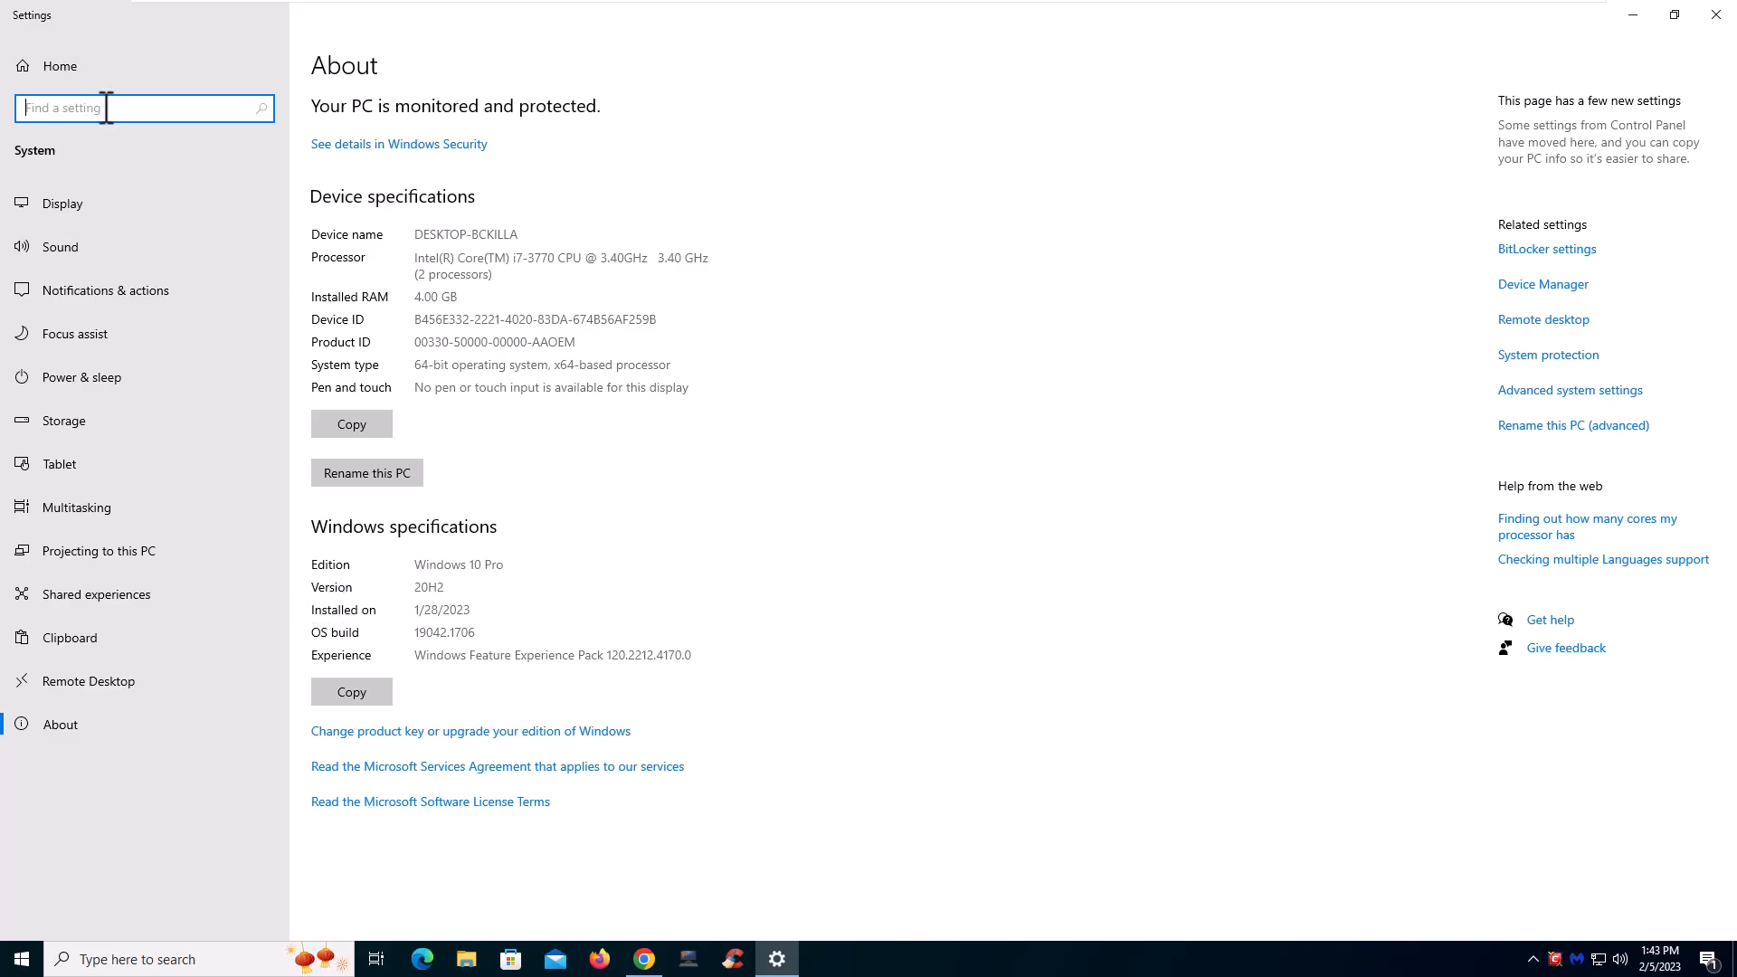
type("upda")
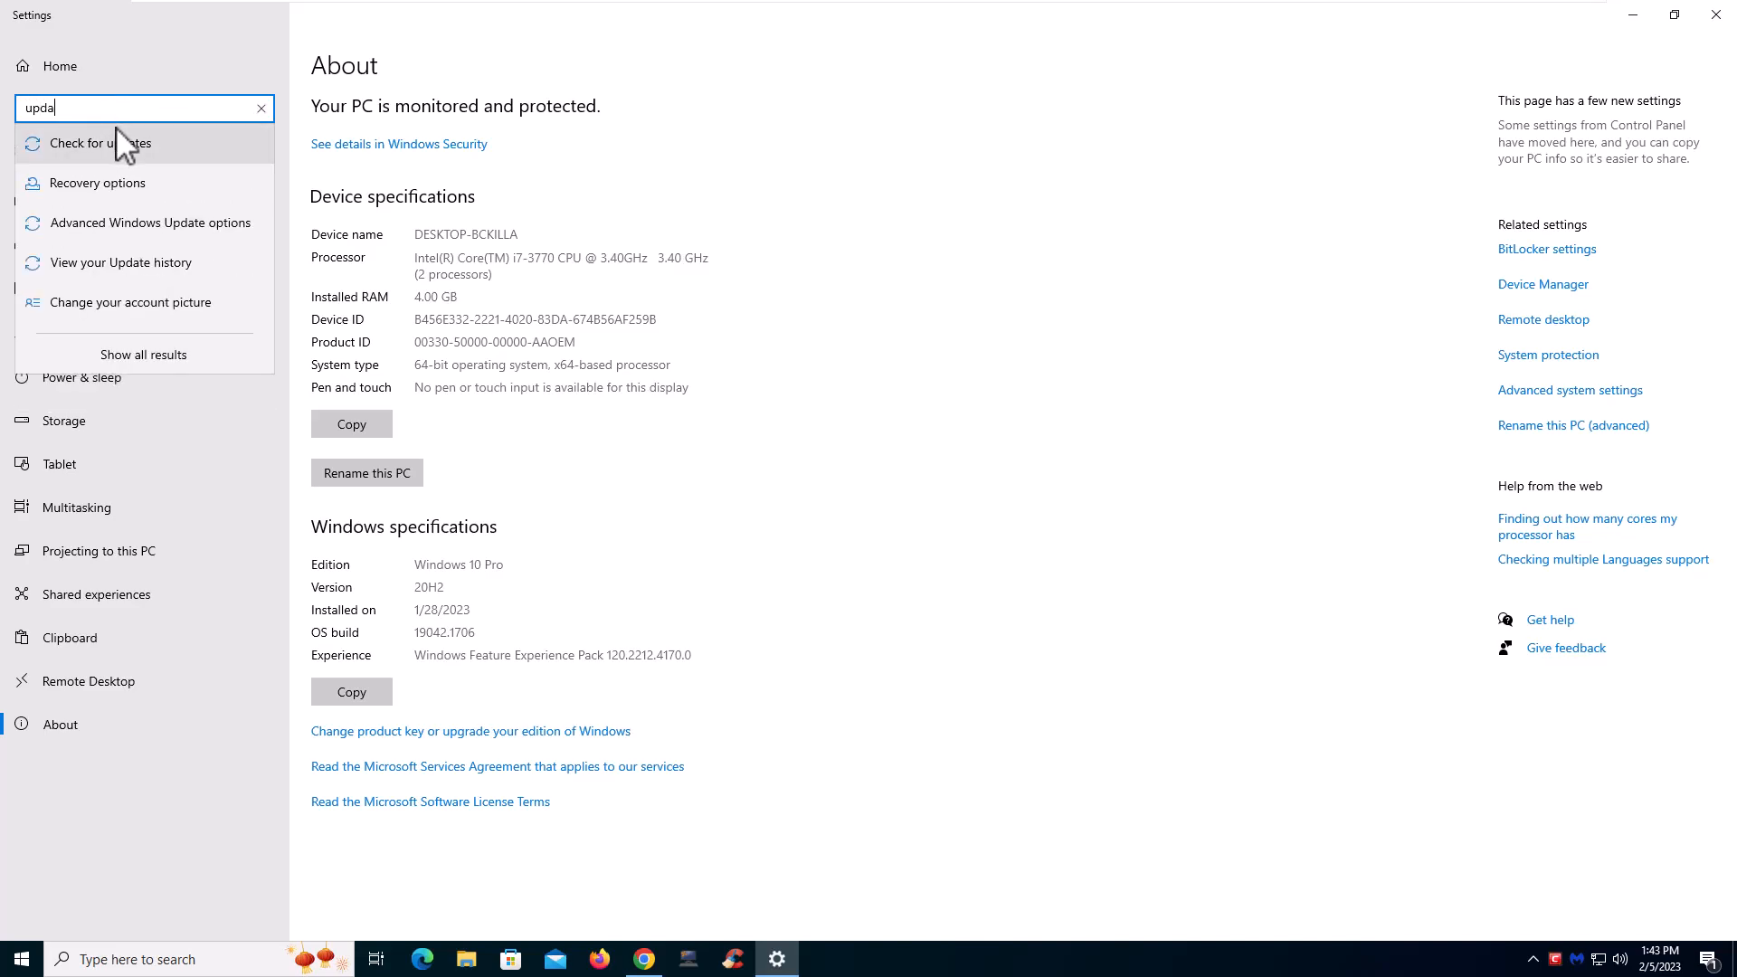
left_click(121, 142)
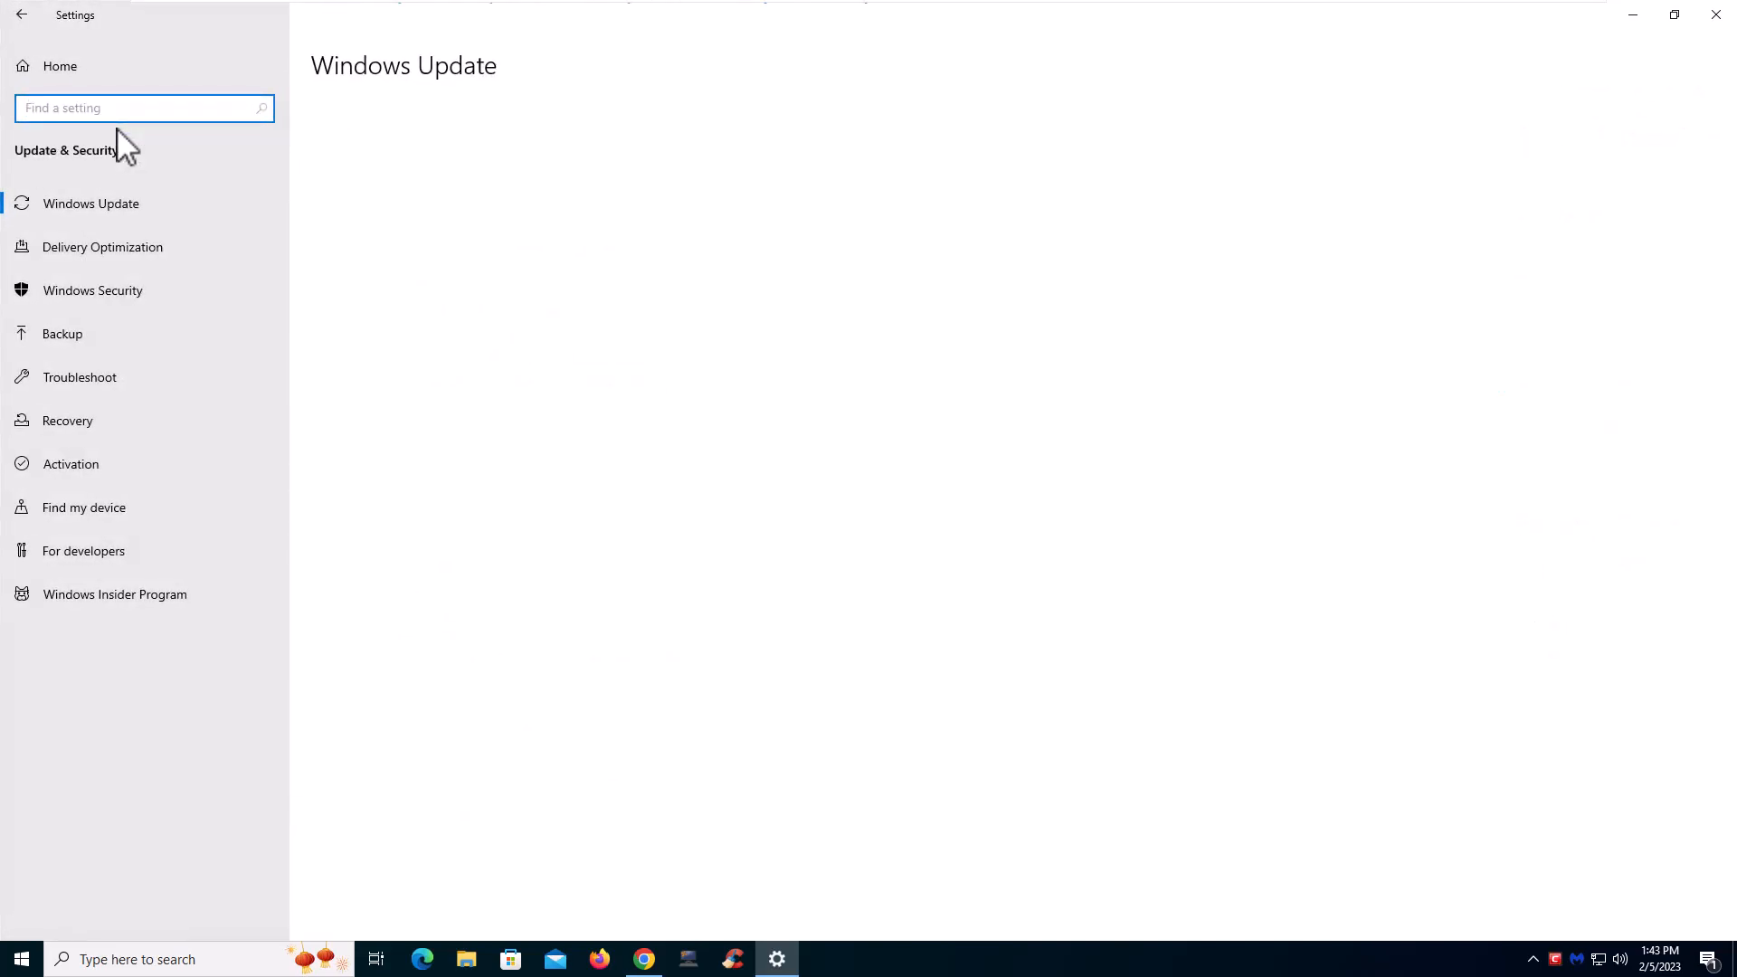
left_click(92, 203)
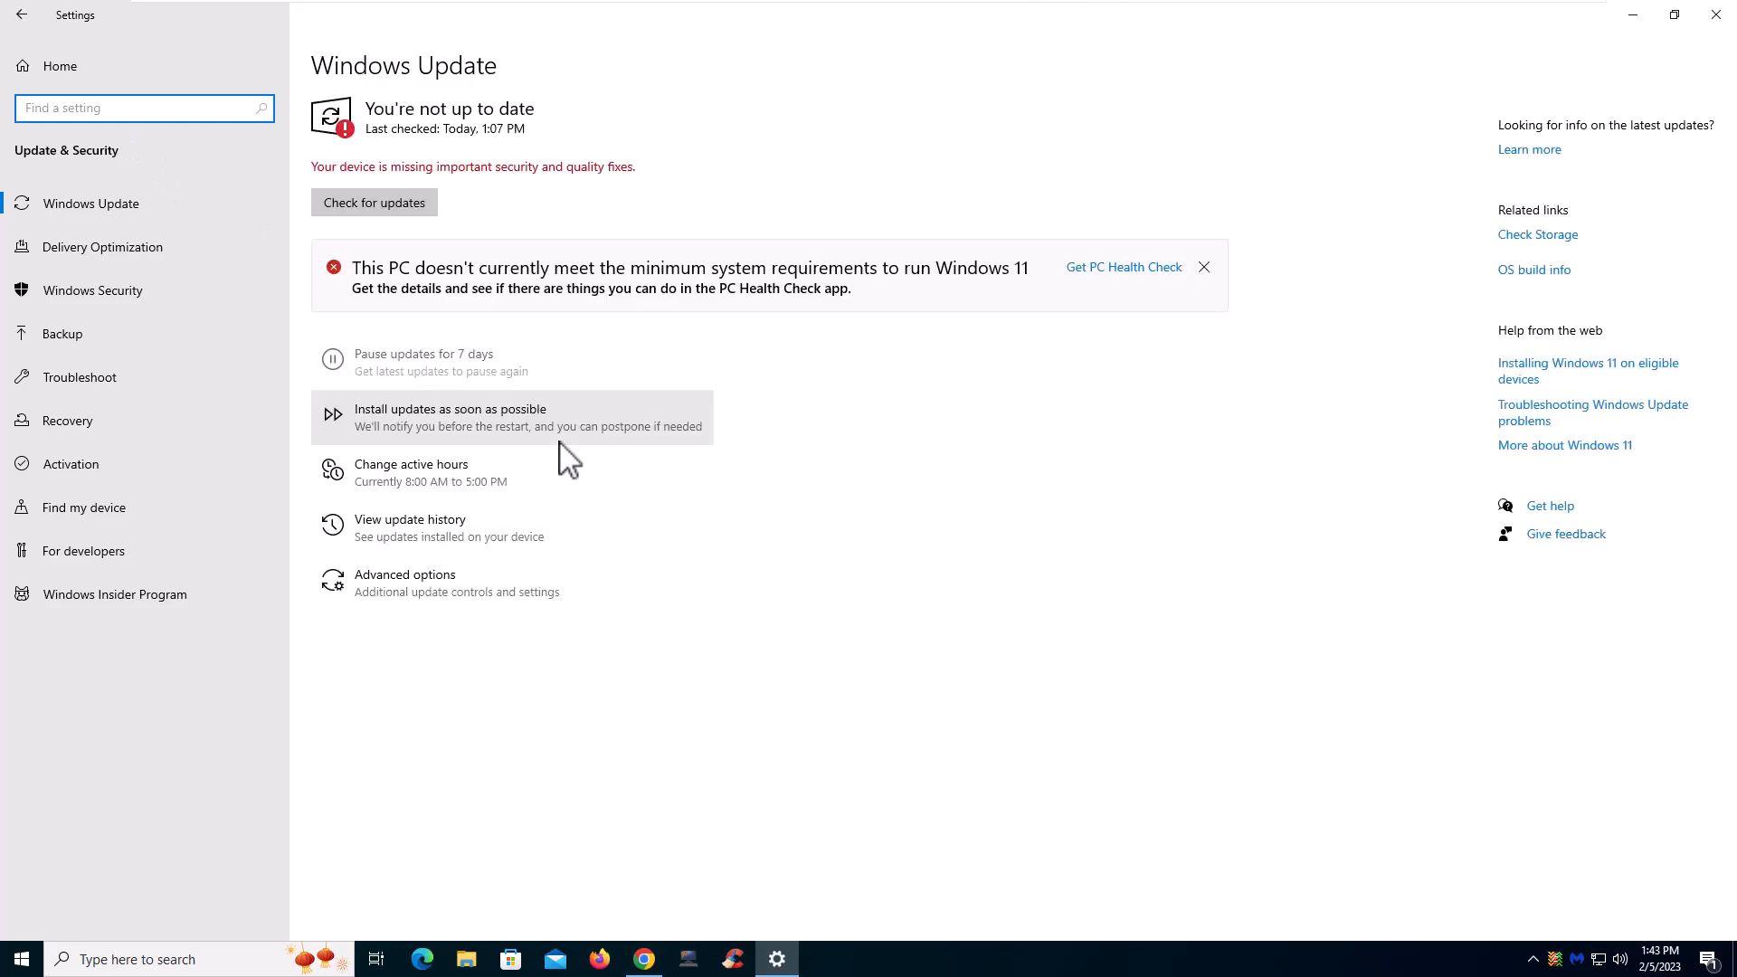
mouse_move(582, 356)
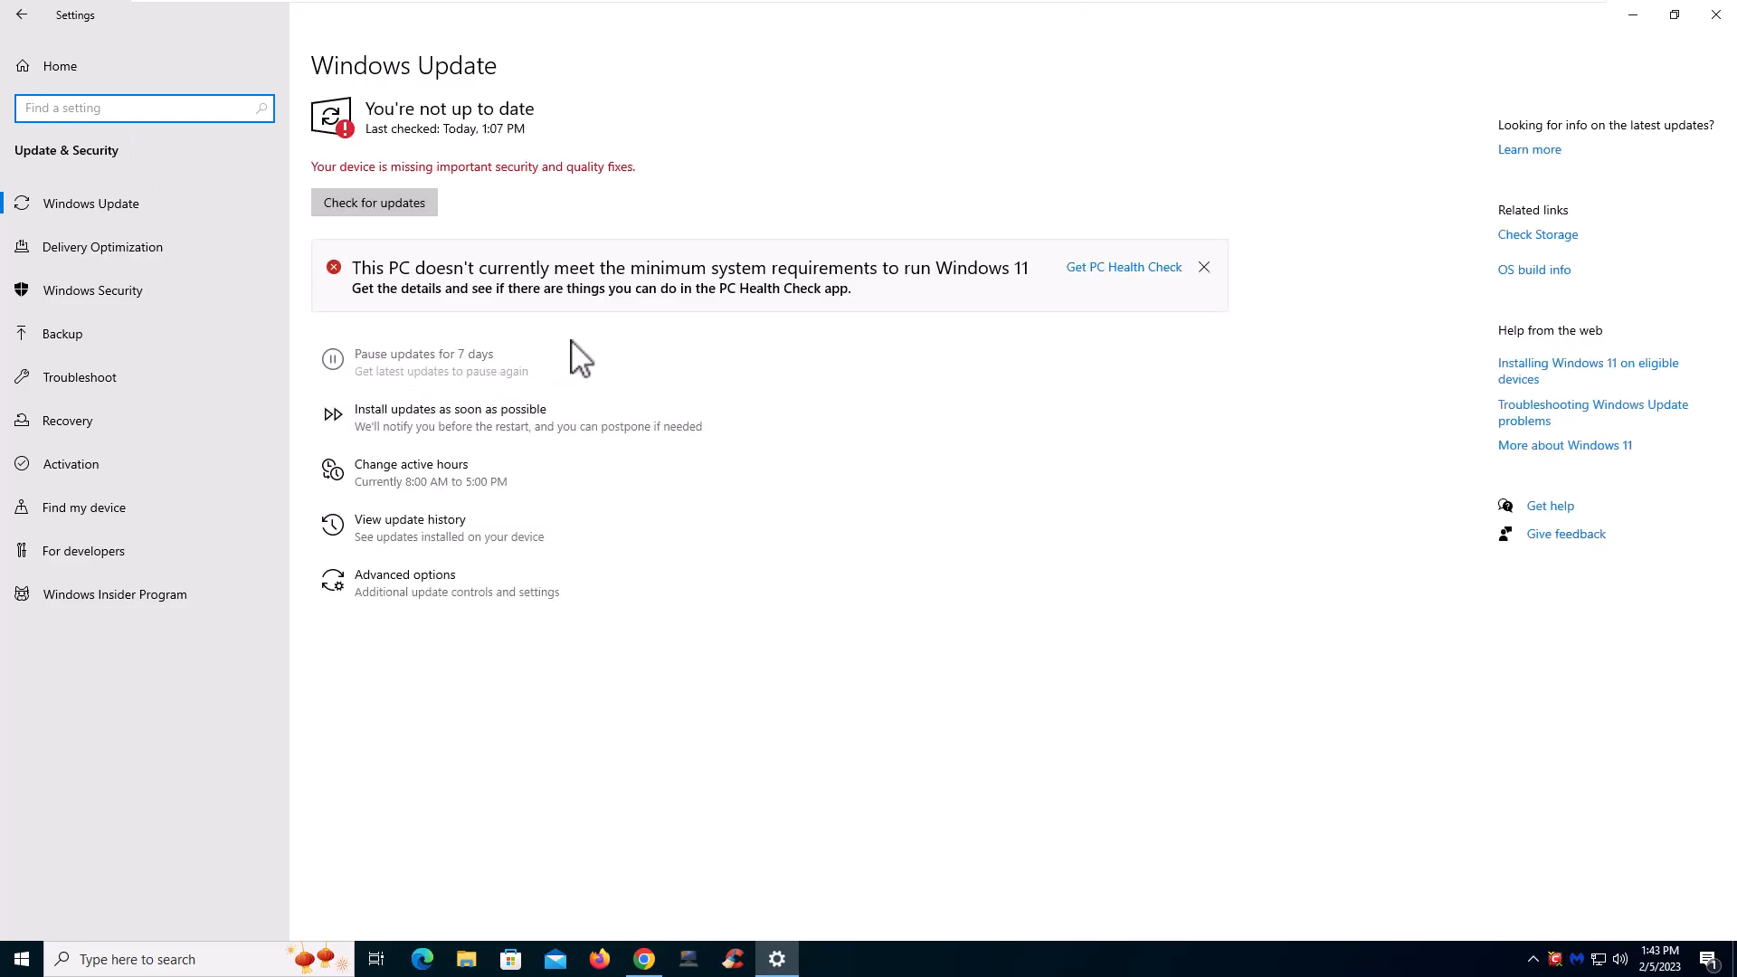
mouse_move(752, 342)
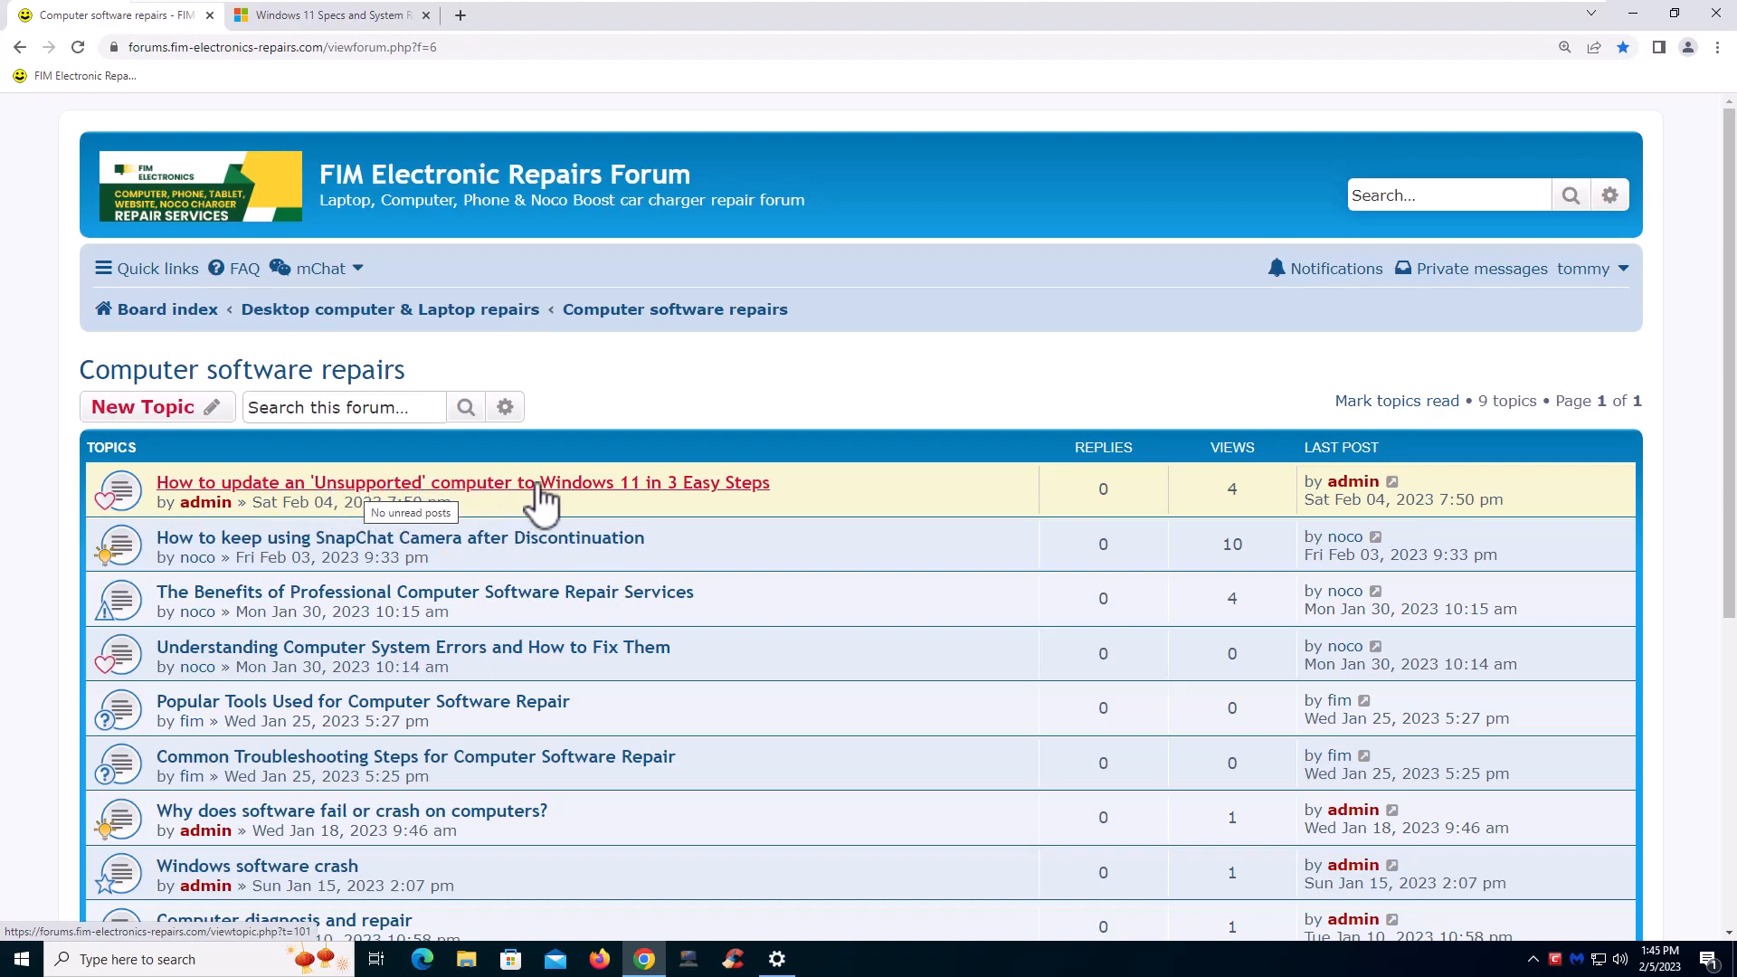
Open the 'How to update an Unsupported computer to Windows 11' post and the microsoft.com link's menu
left_click(462, 482)
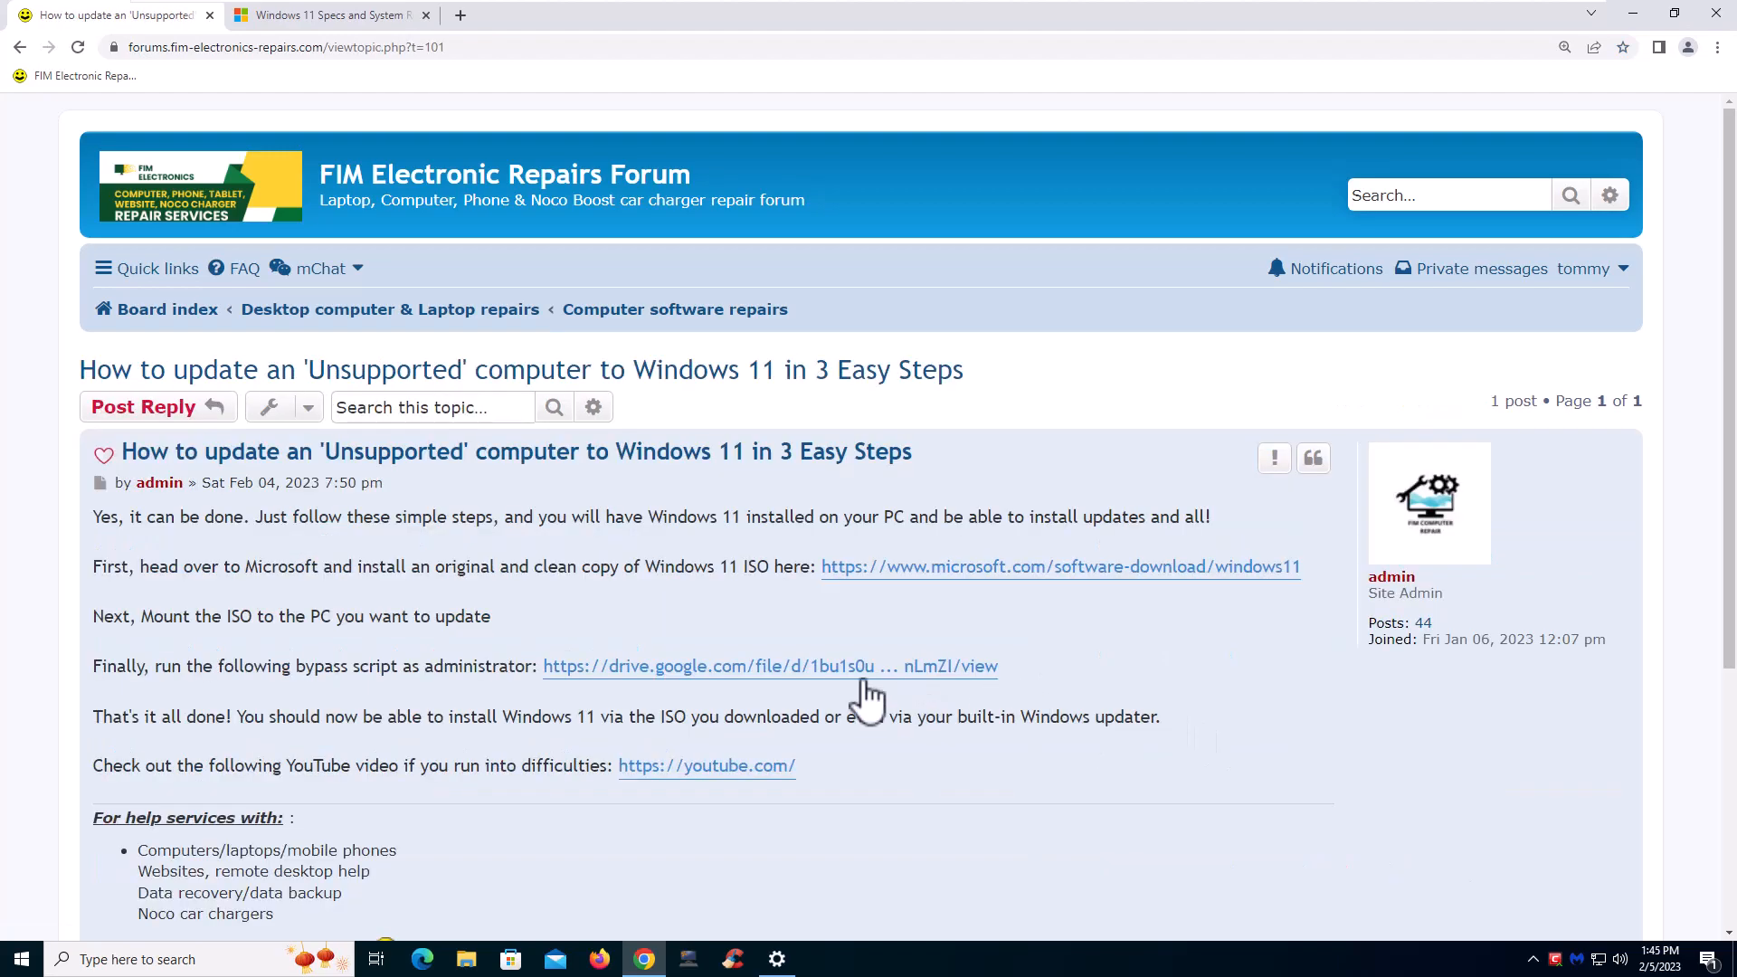
mouse_move(645, 603)
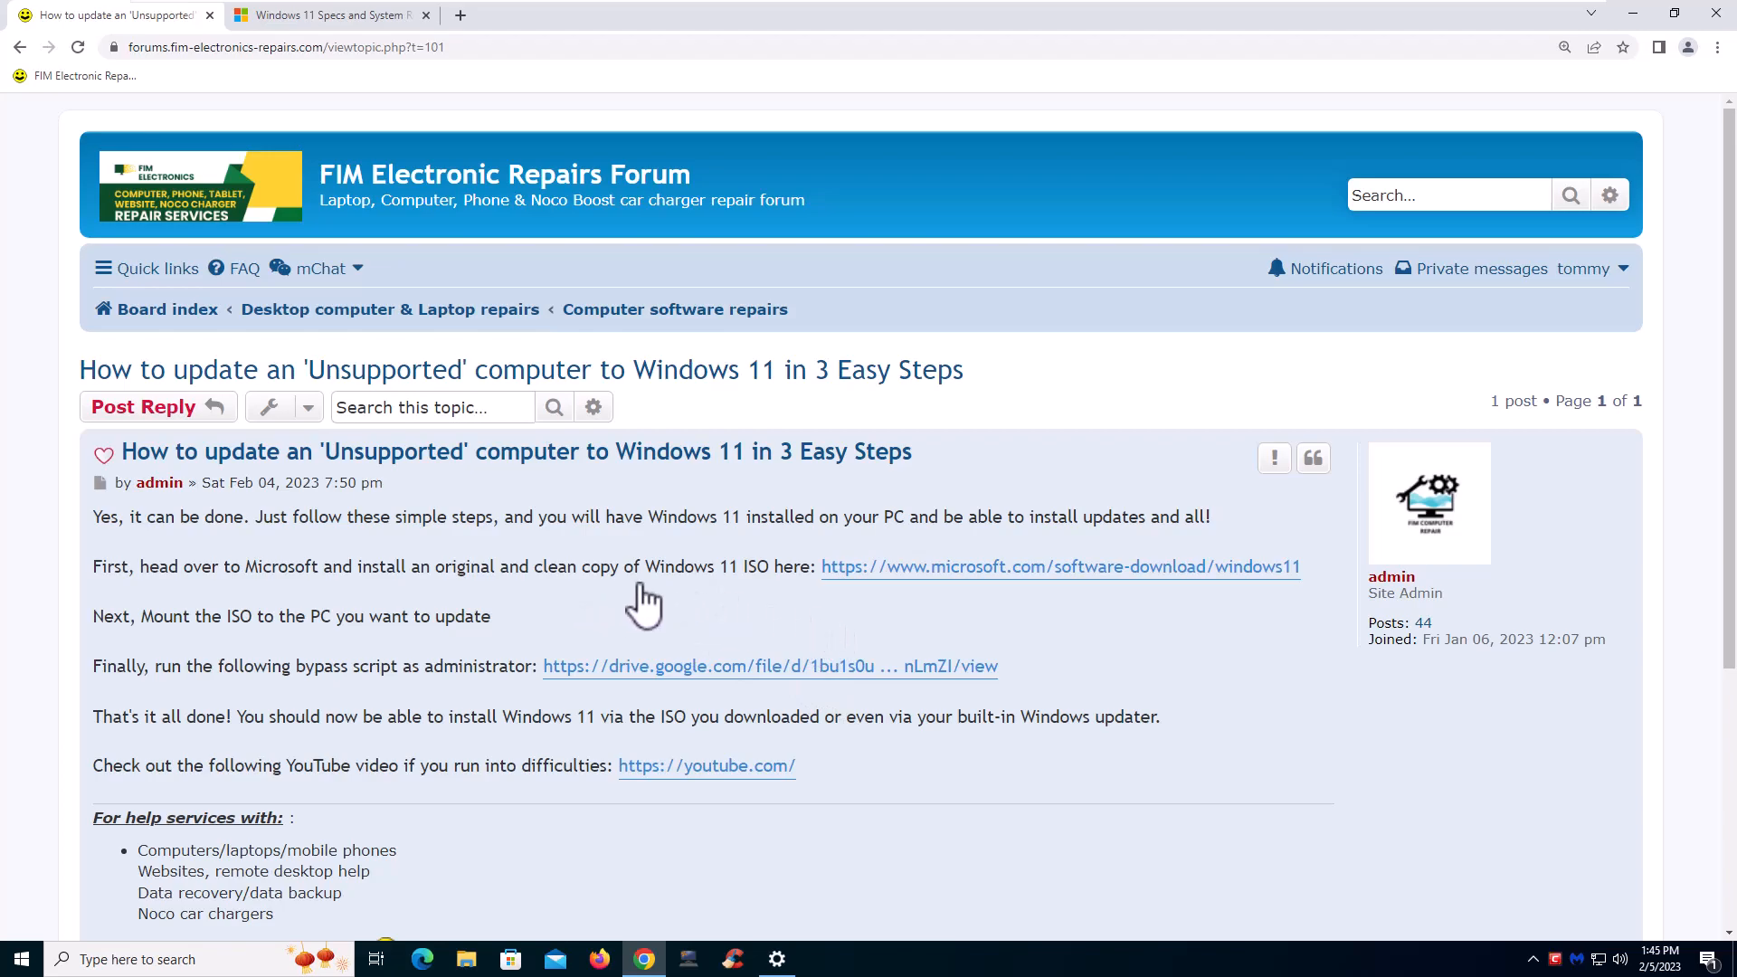
mouse_move(921, 573)
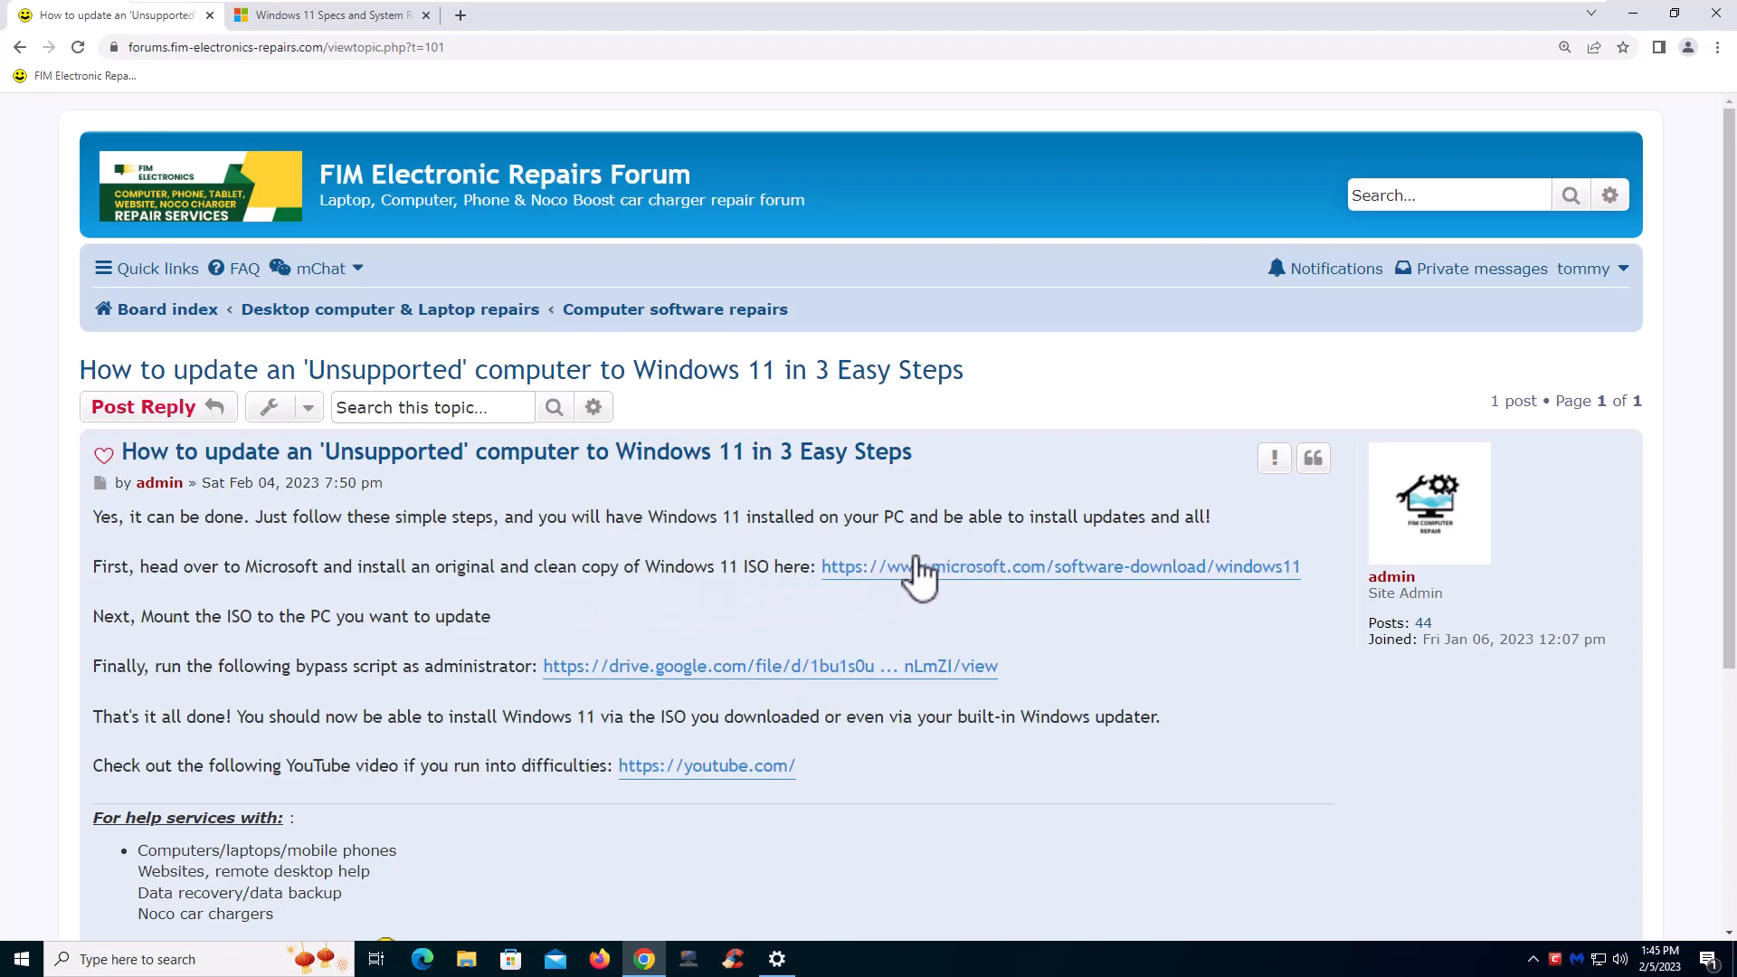
mouse_move(983, 593)
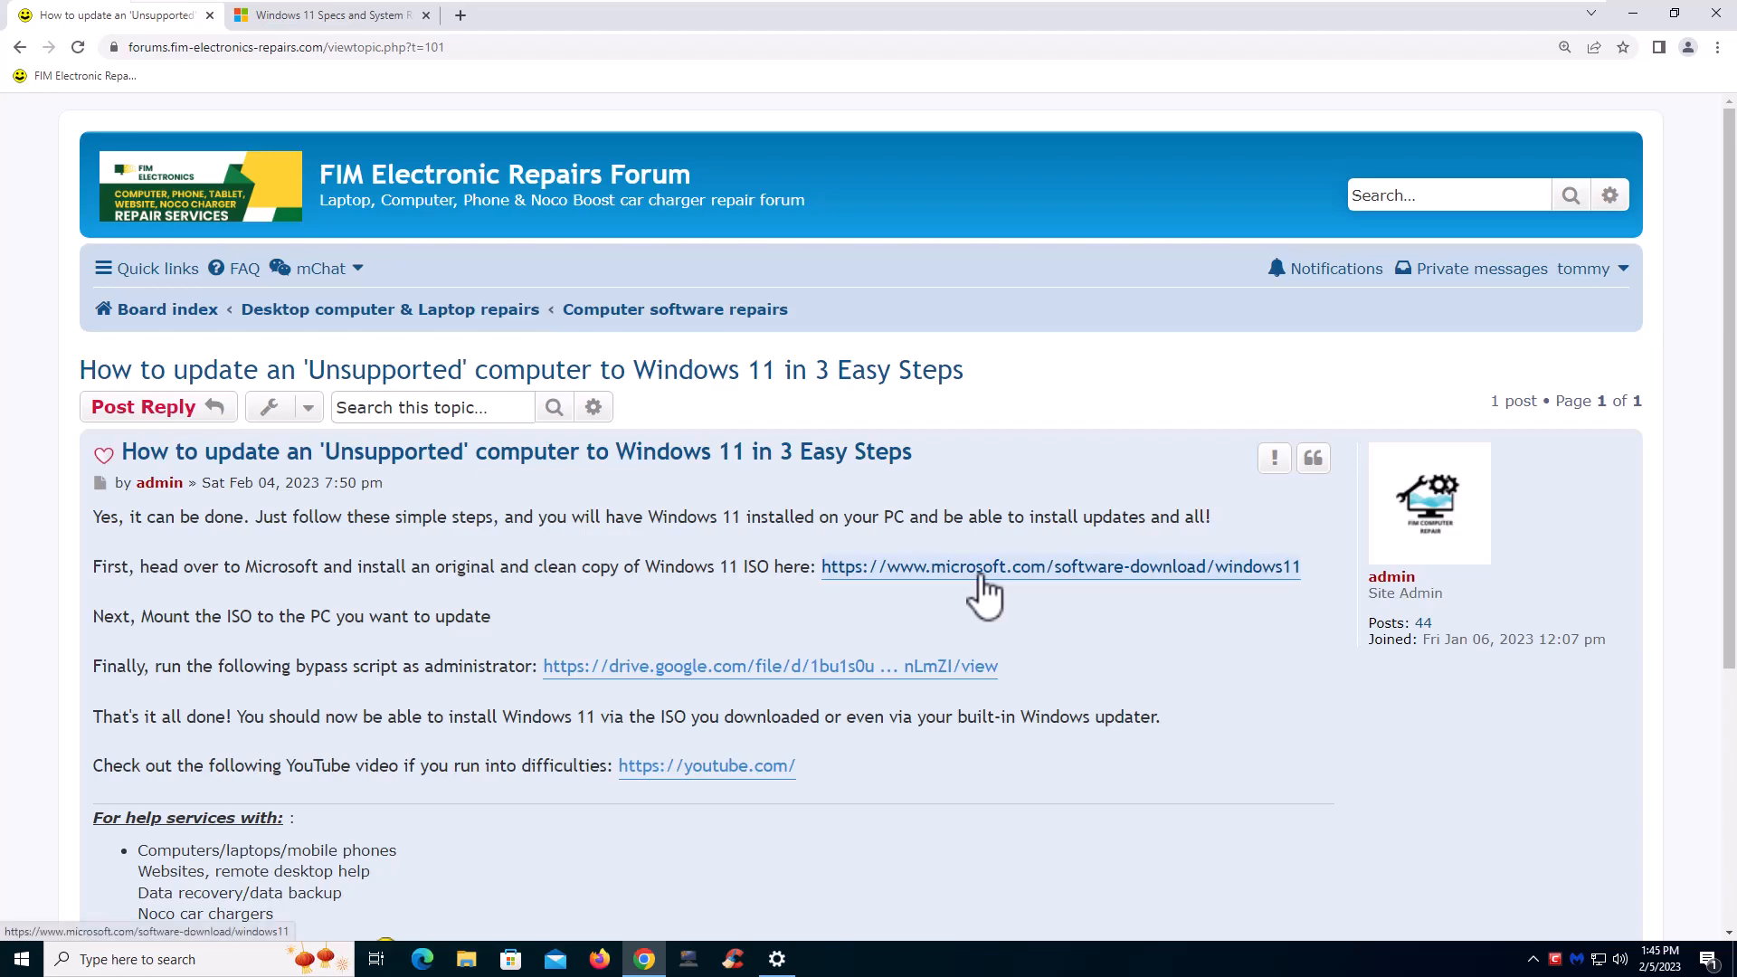
right_click(986, 577)
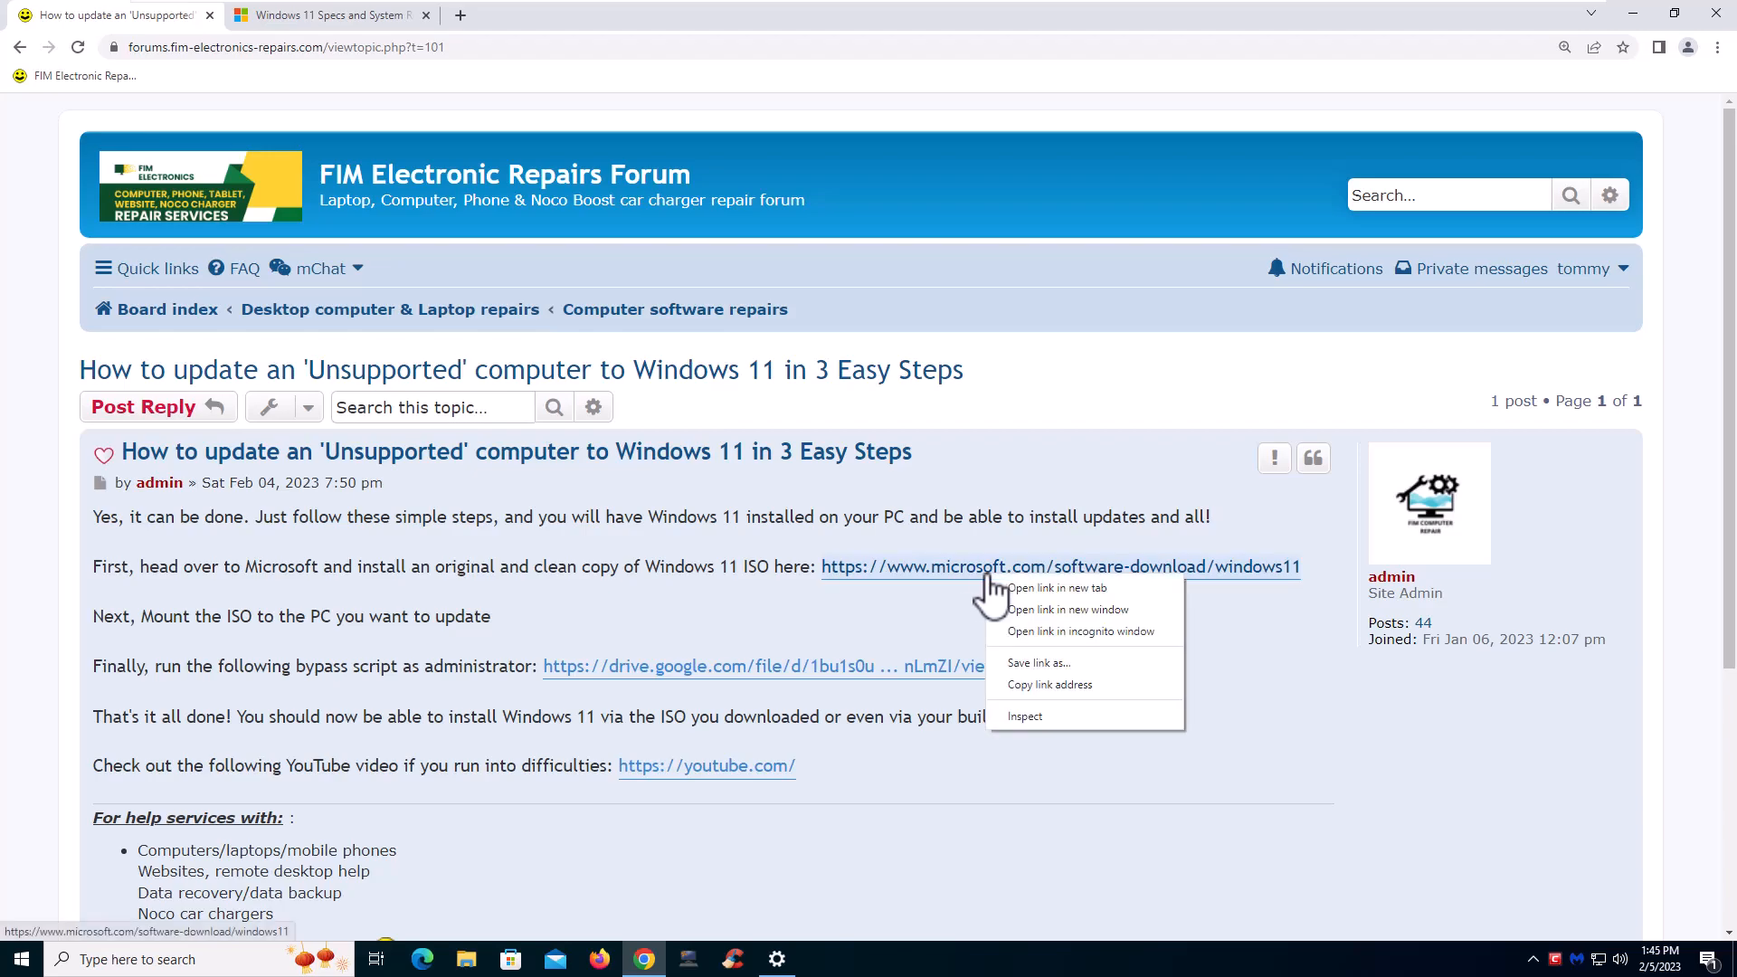
Open Microsoft's Download Windows 11 page in a new tab and scroll to Disk Image (ISO)
left_click(1056, 587)
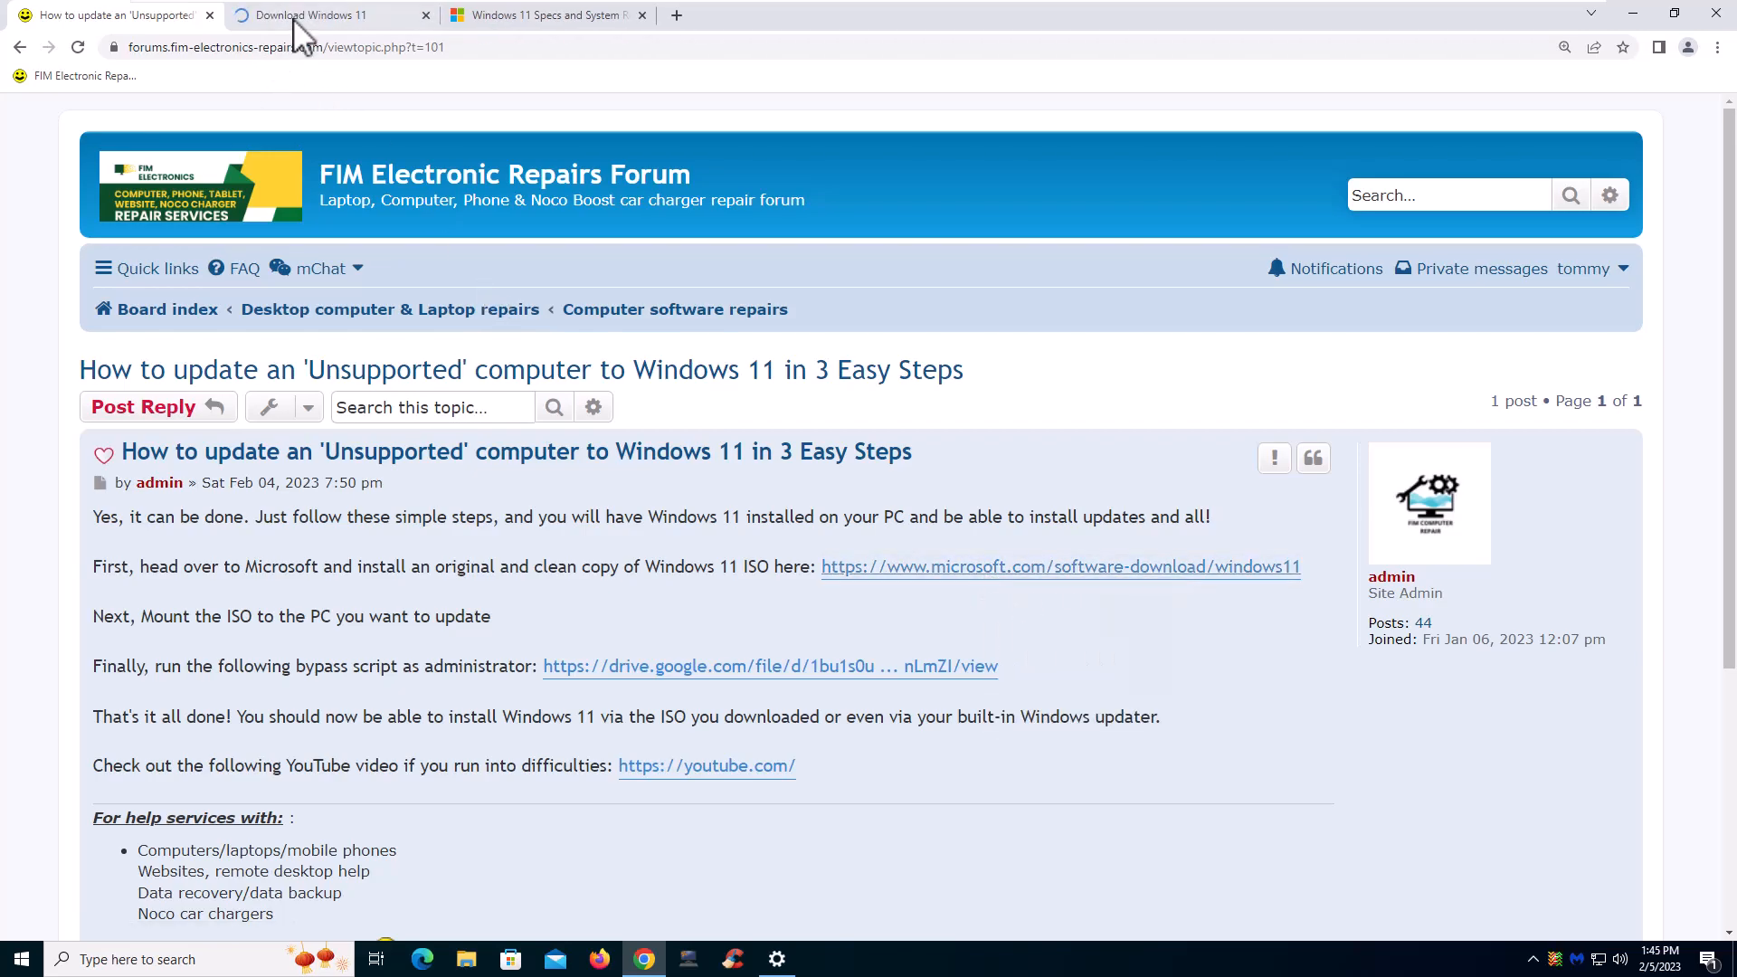
left_click(316, 14)
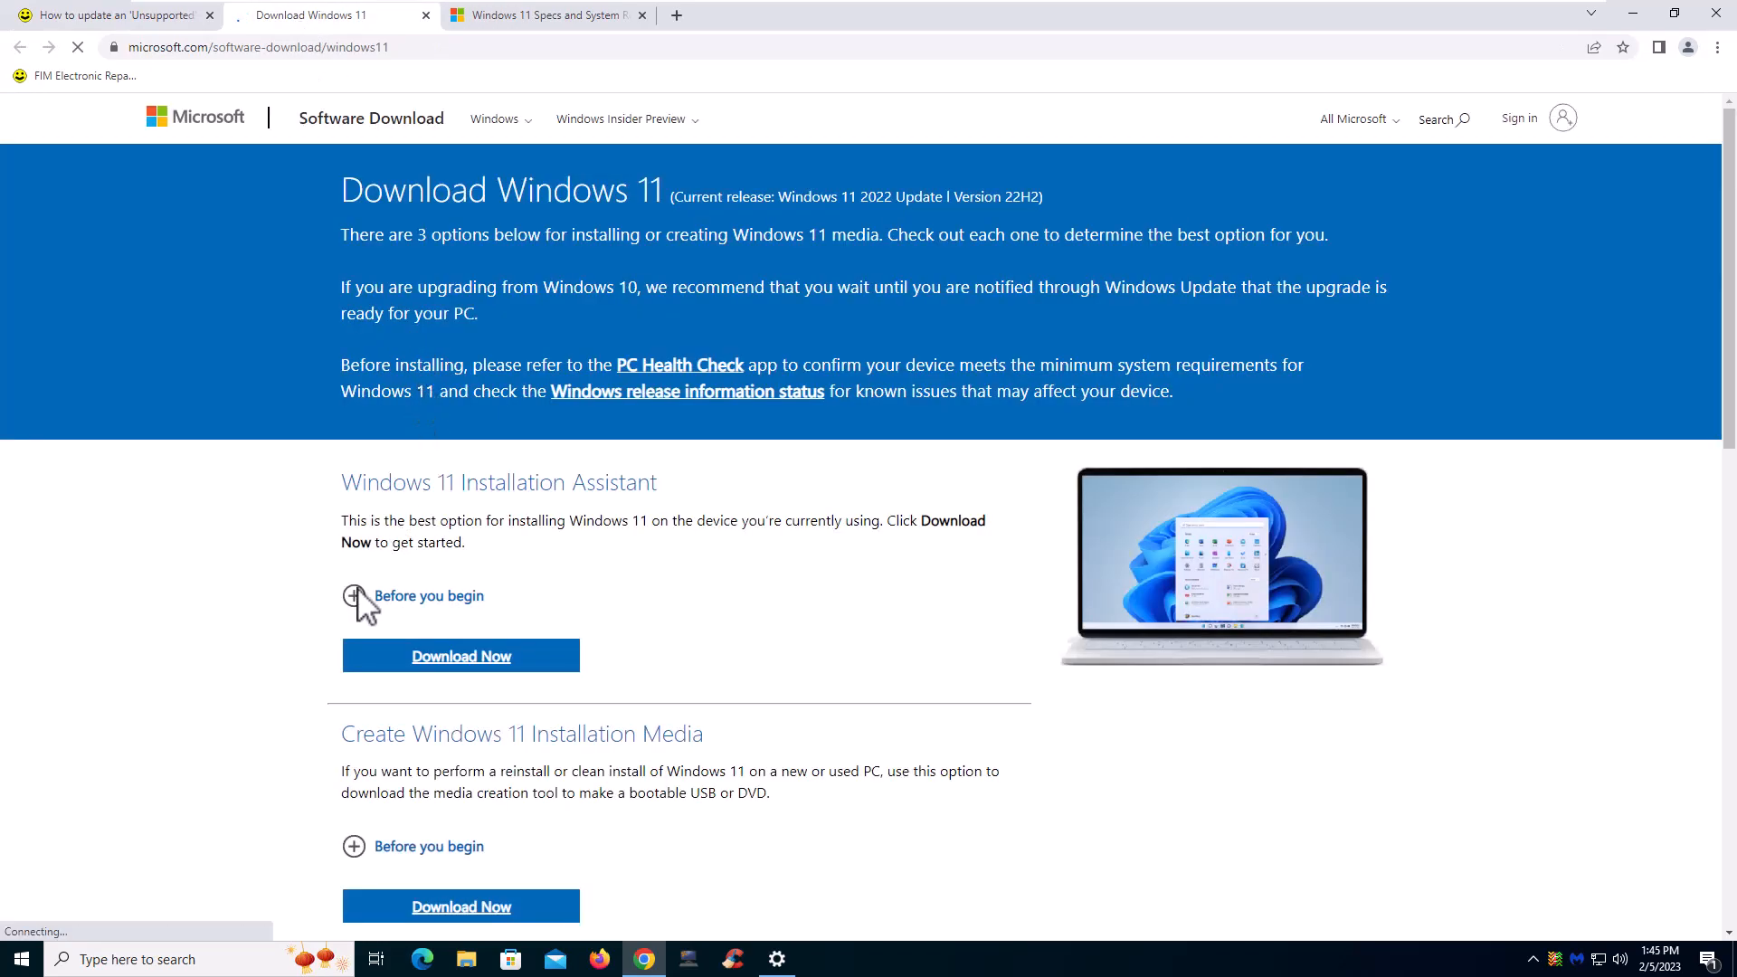
scroll("down", 3)
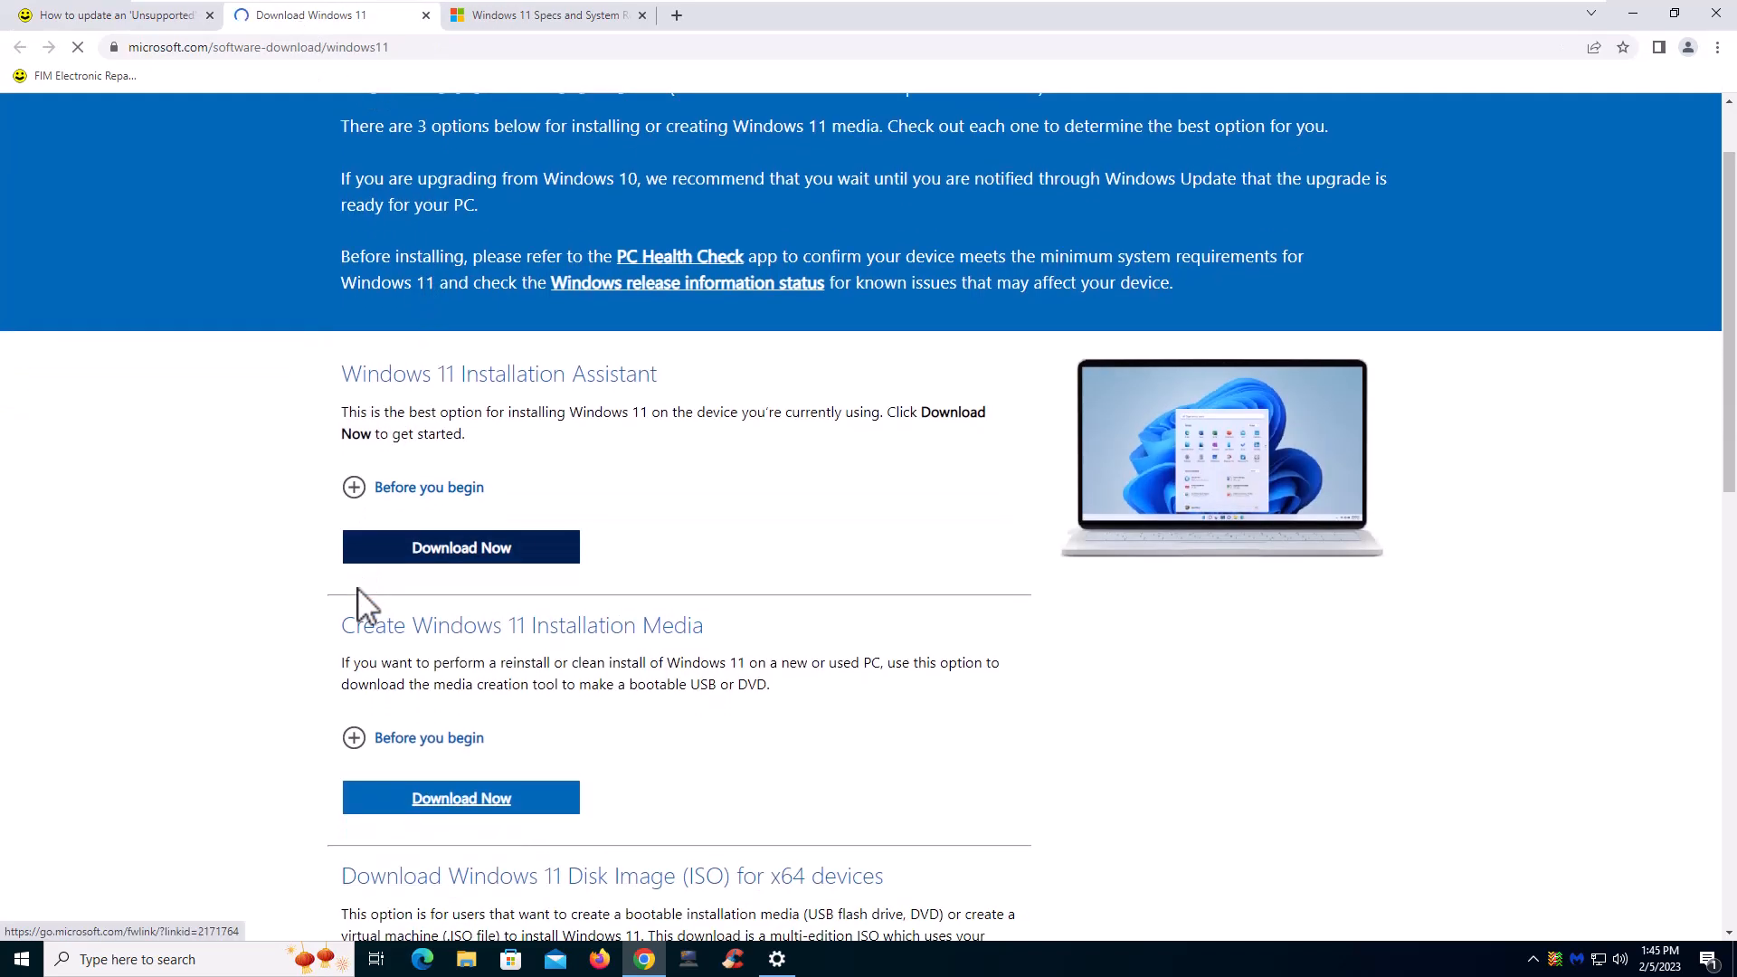
scroll("down", 3)
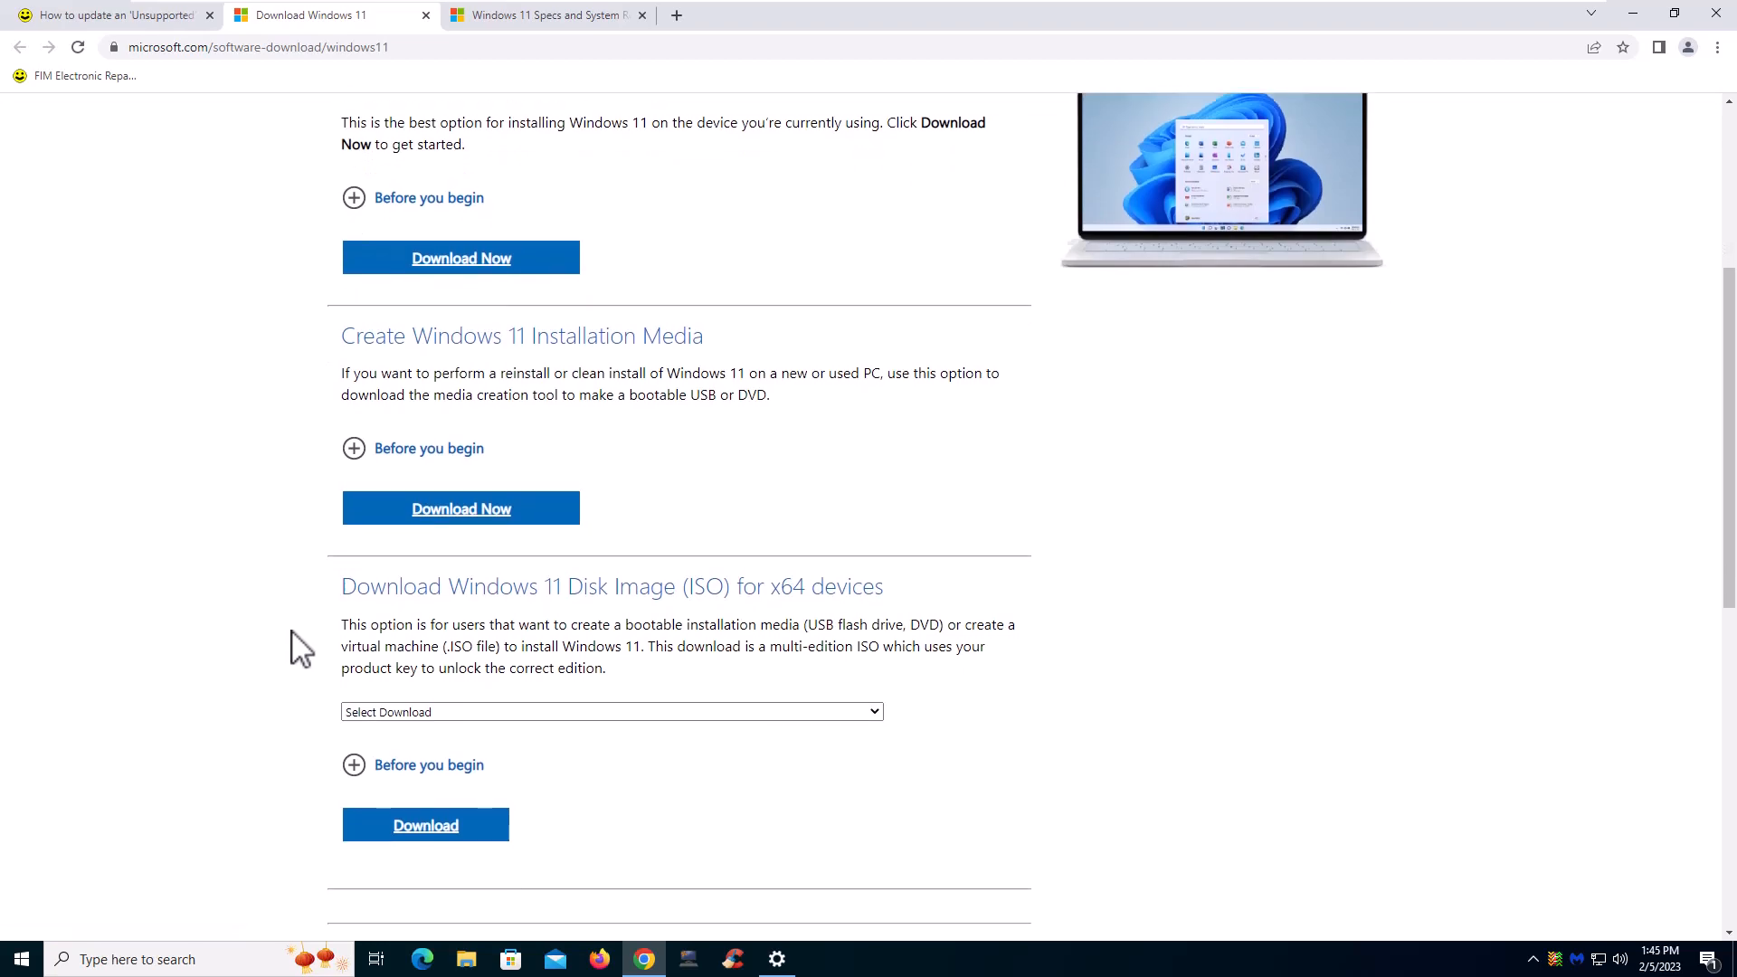
mouse_move(710, 621)
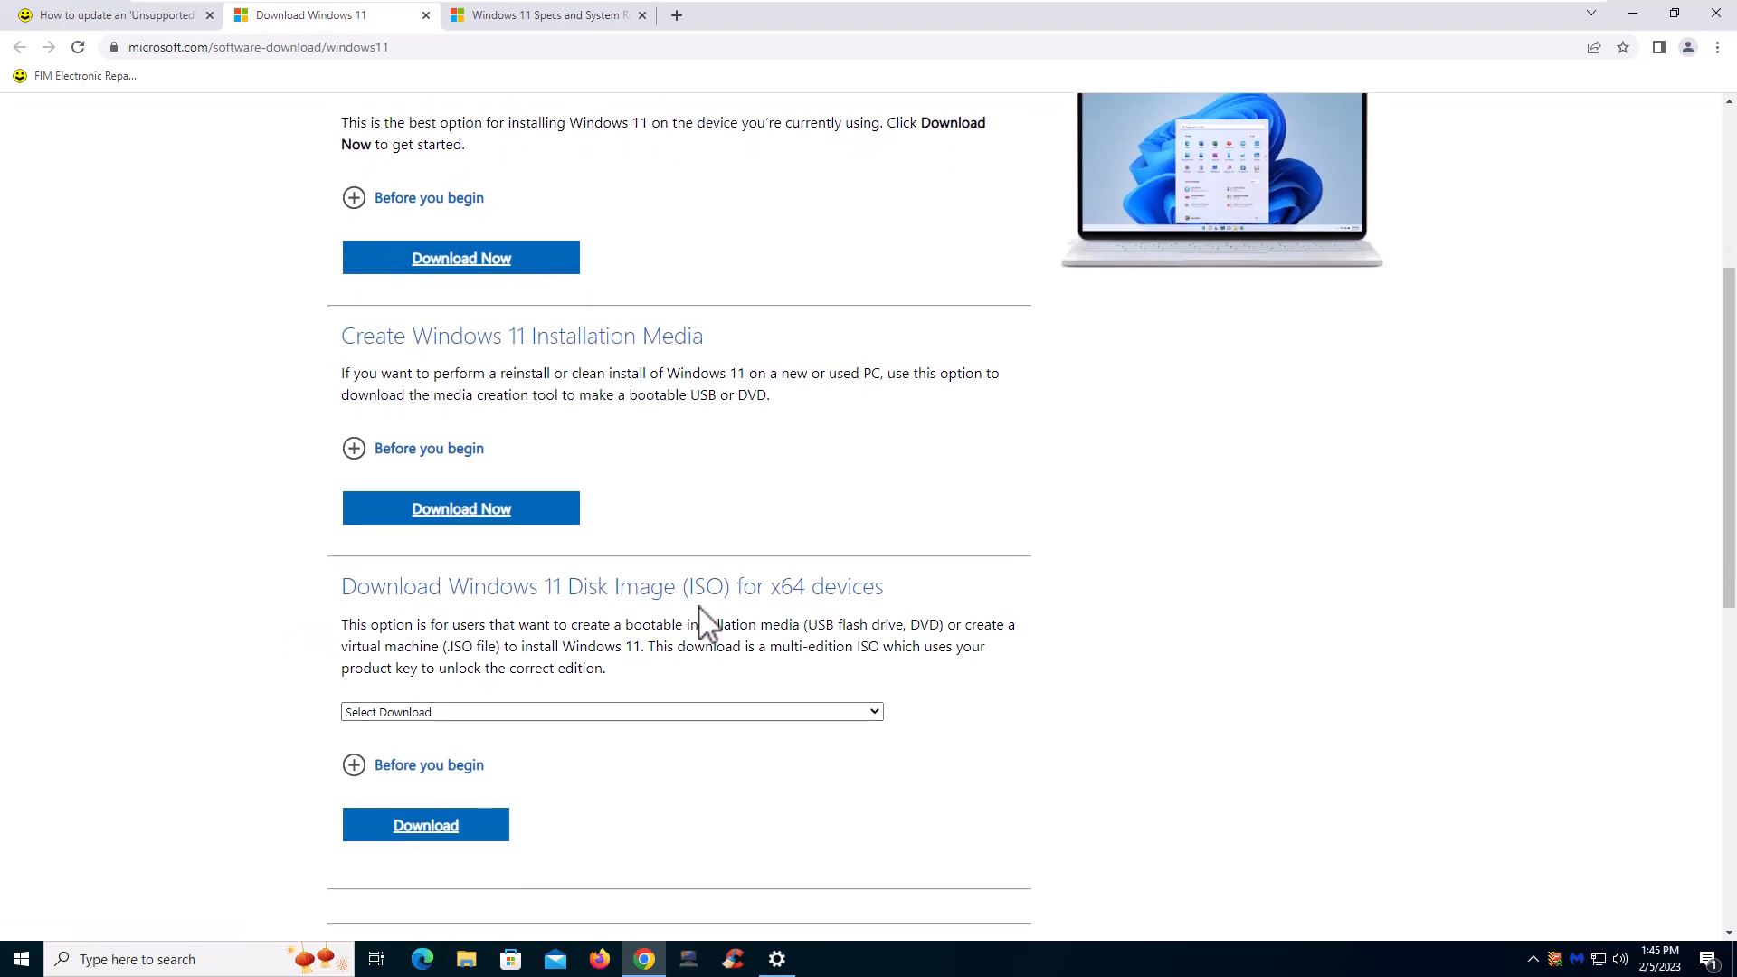
mouse_move(111, 14)
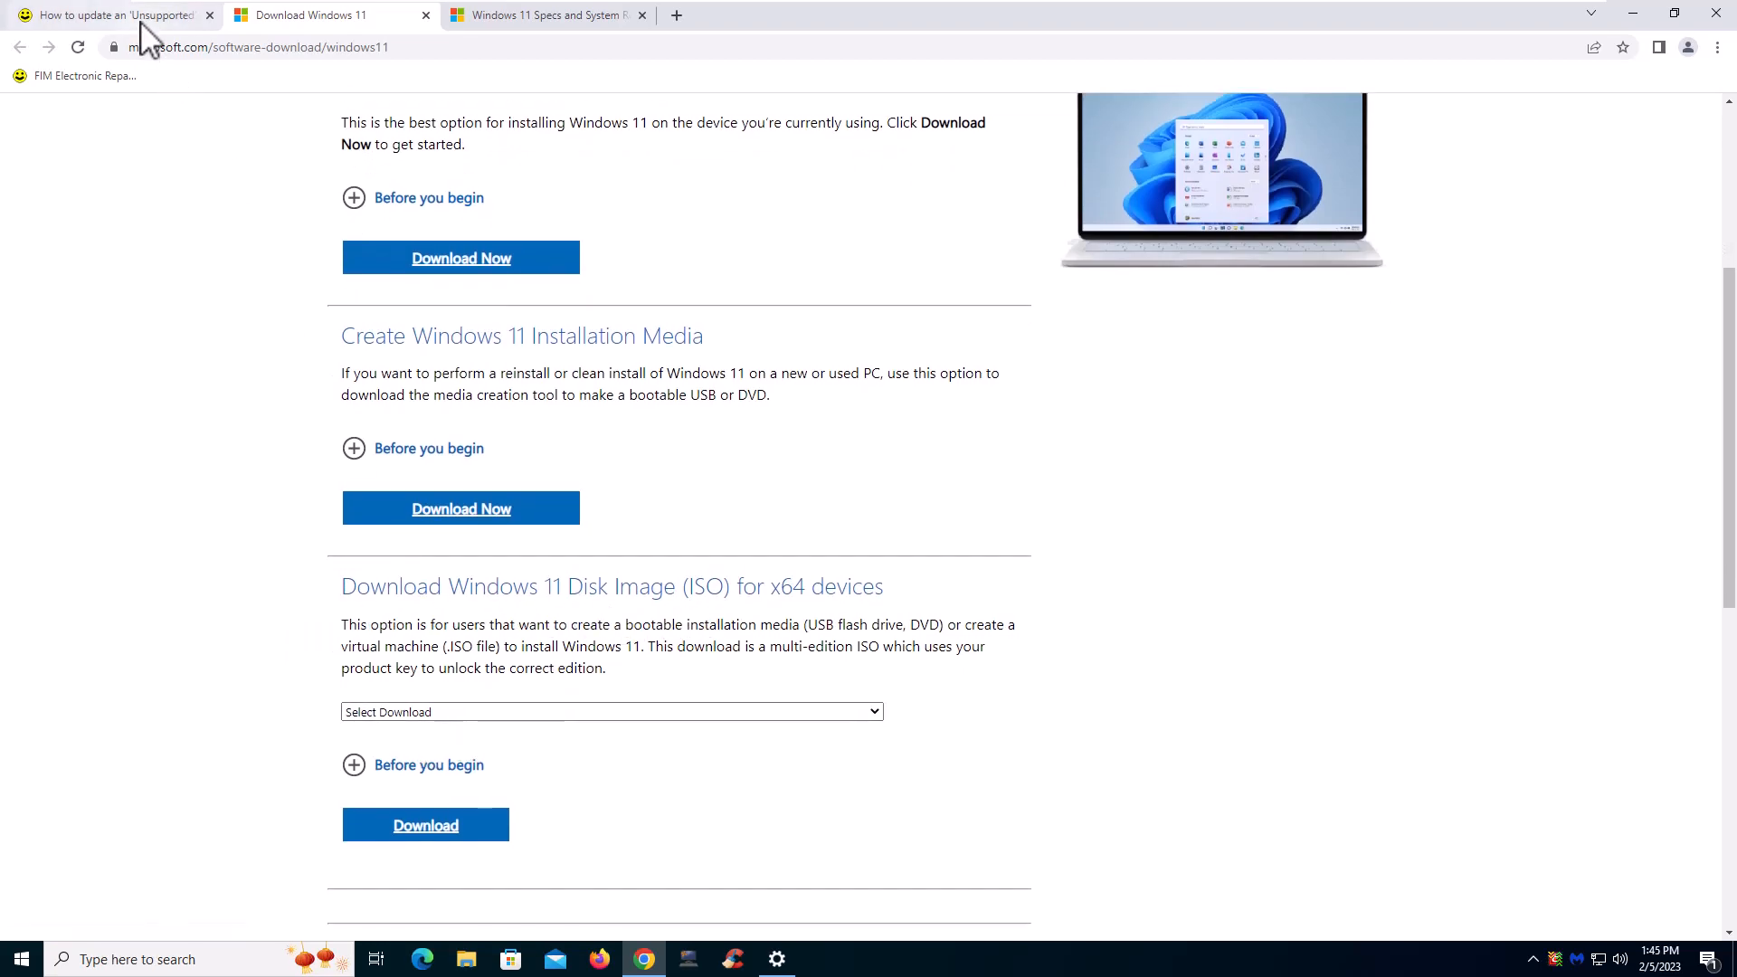
Return to the forum guide, then minimize Chrome and Settings to reveal the desktop
left_click(111, 15)
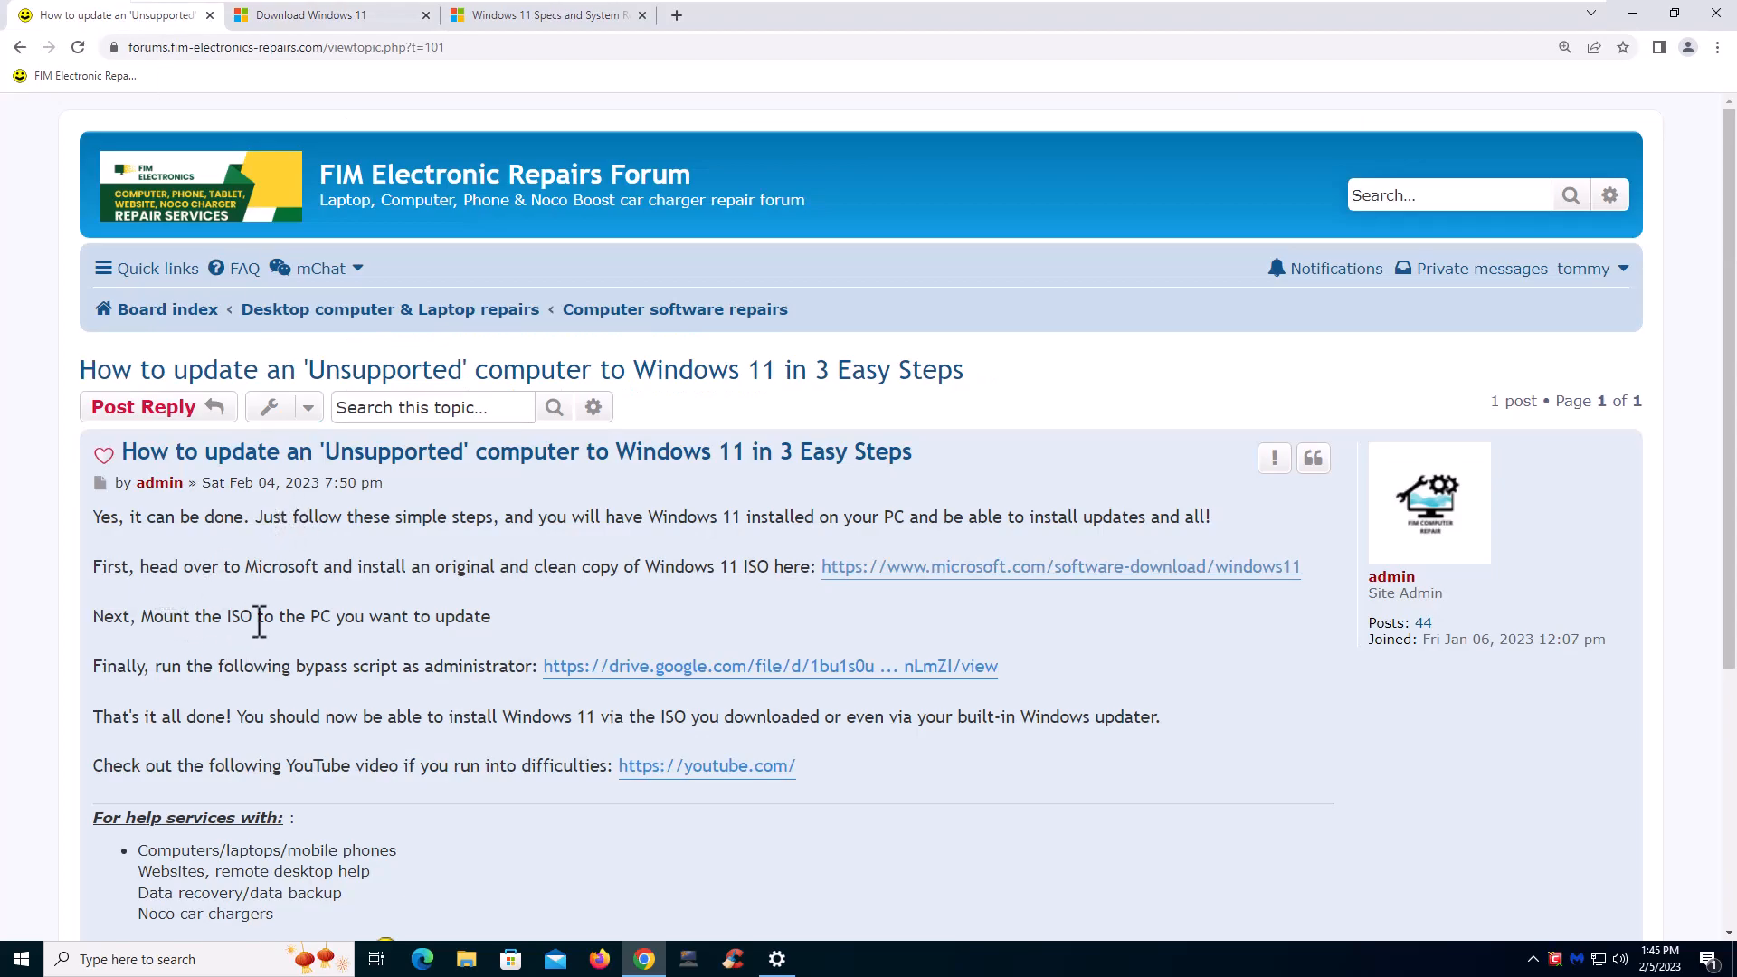
mouse_move(435, 617)
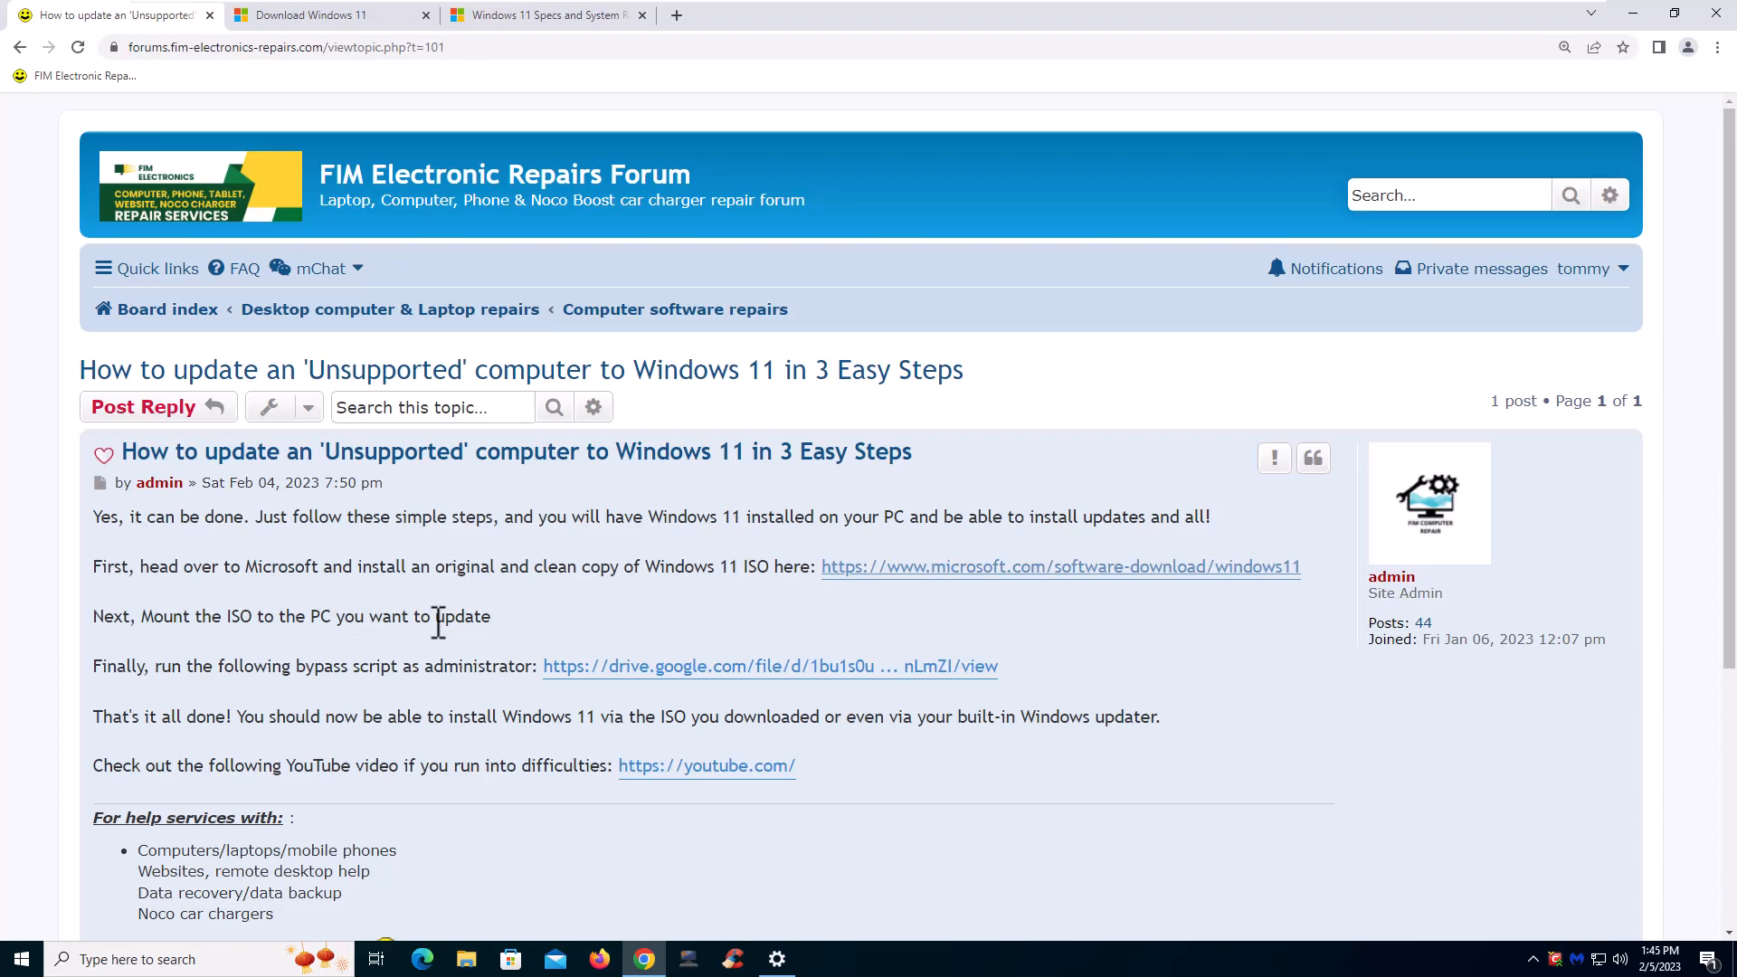
mouse_move(454, 748)
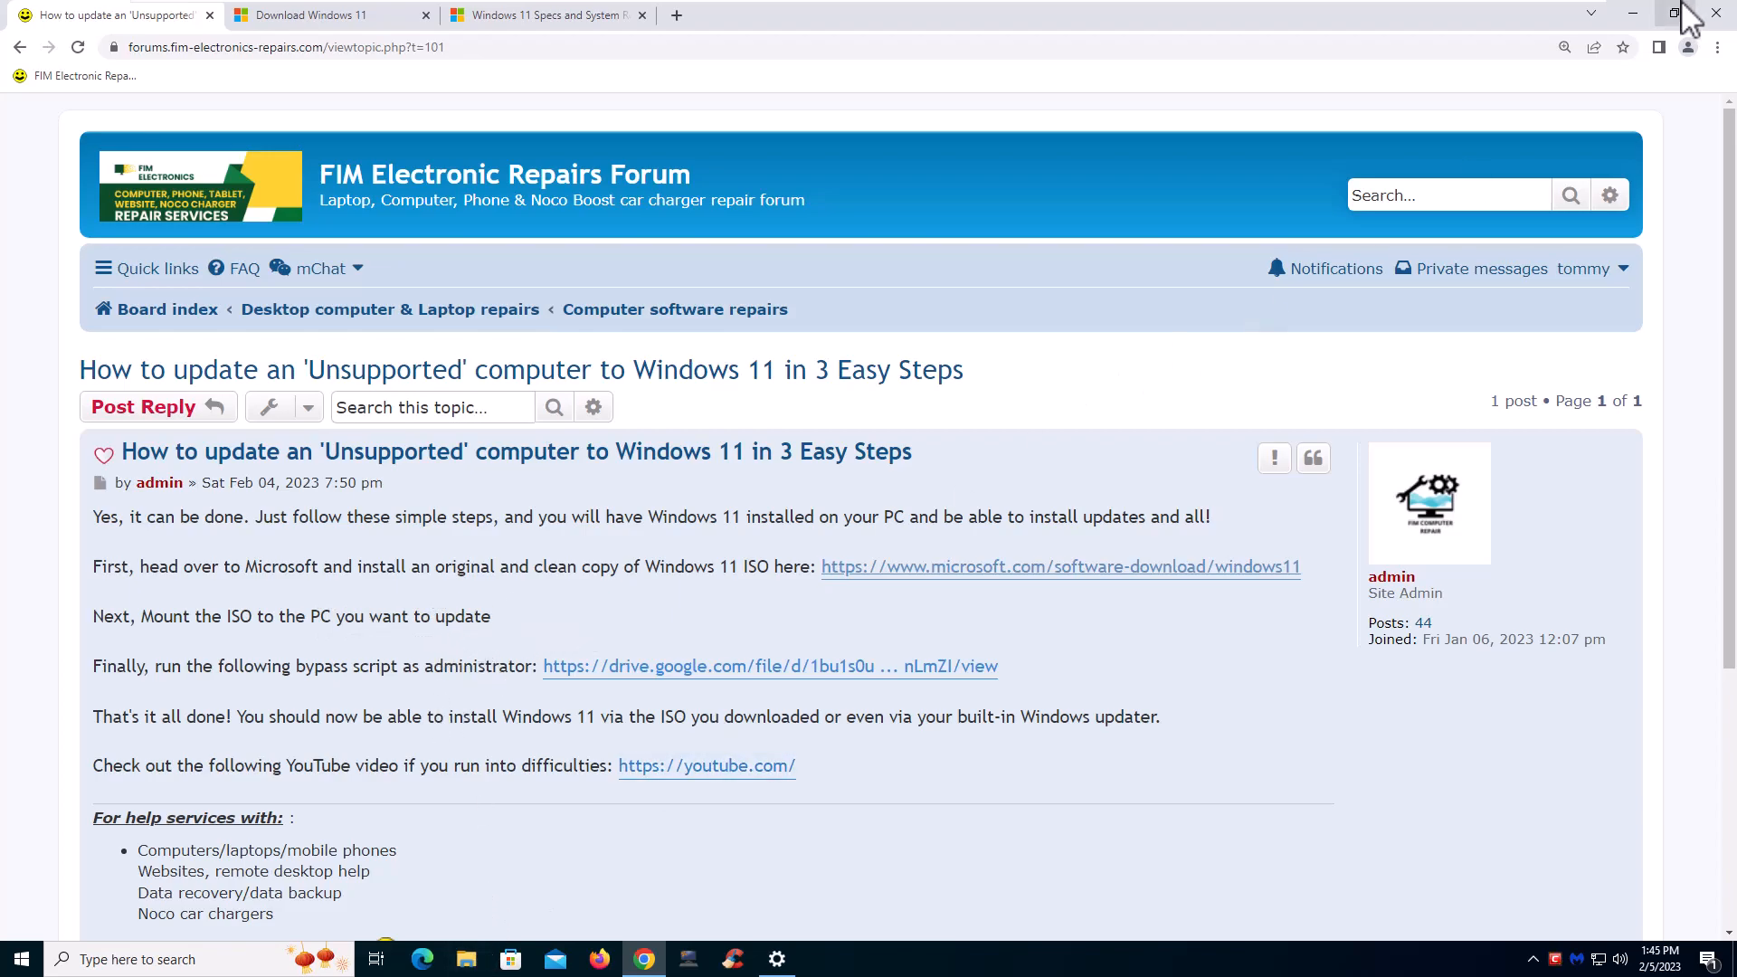
left_click(775, 959)
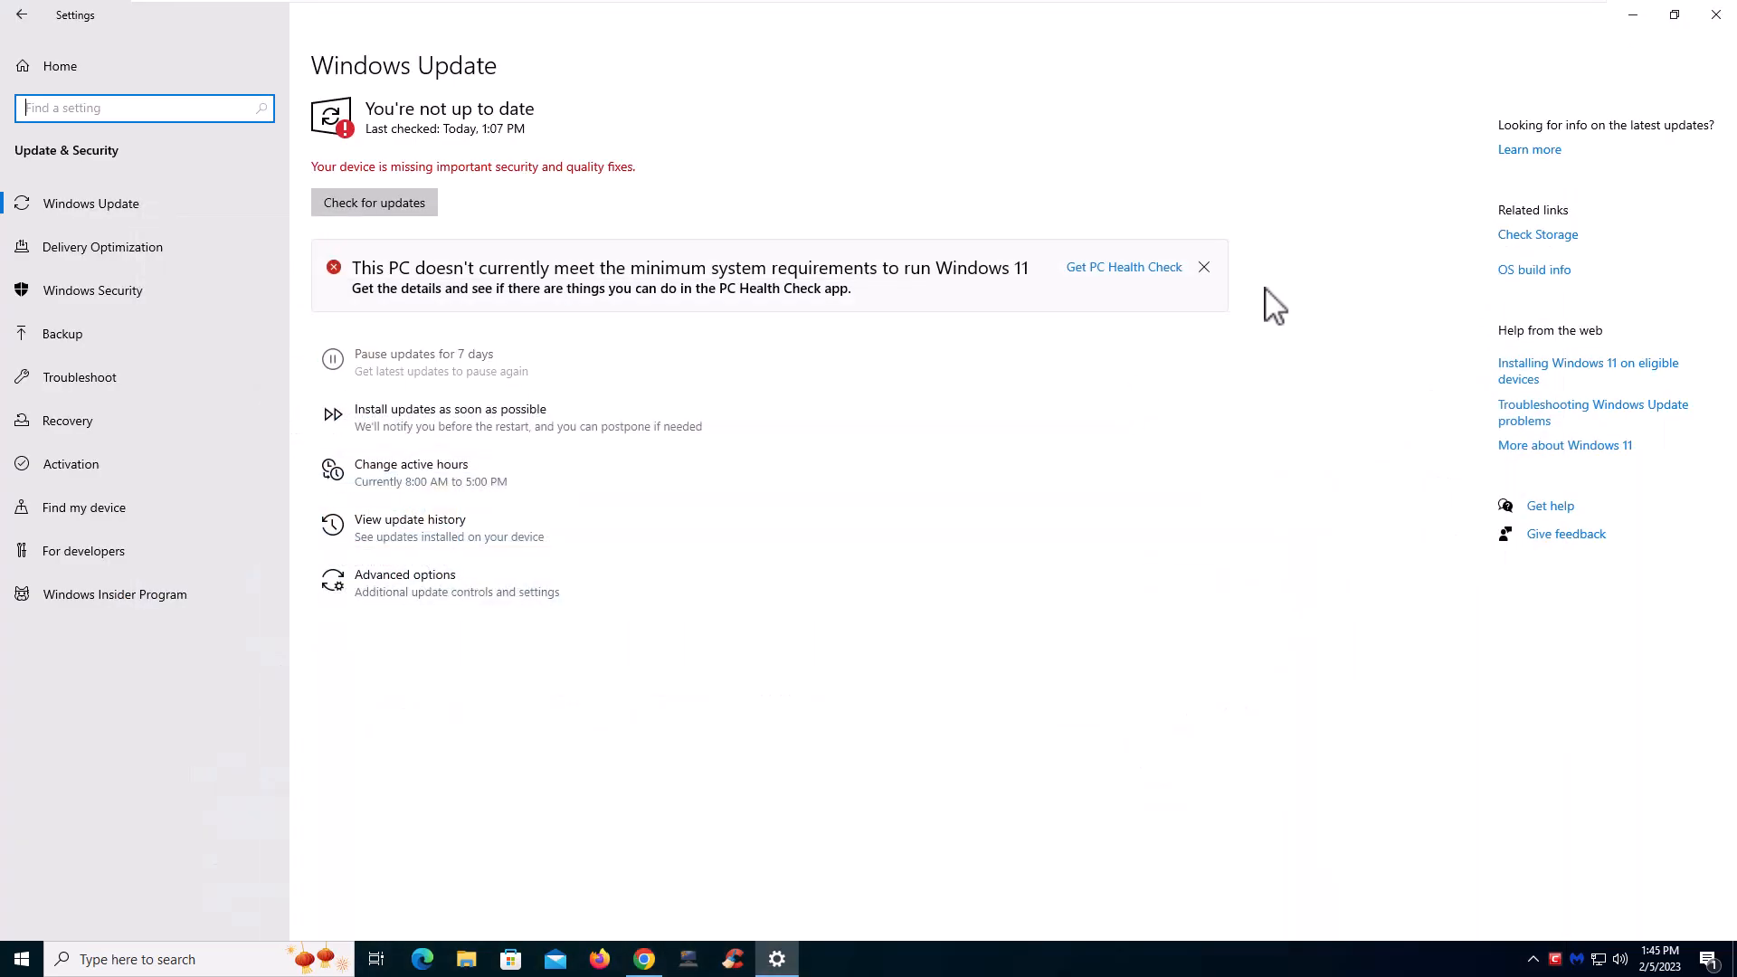
mouse_move(1105, 336)
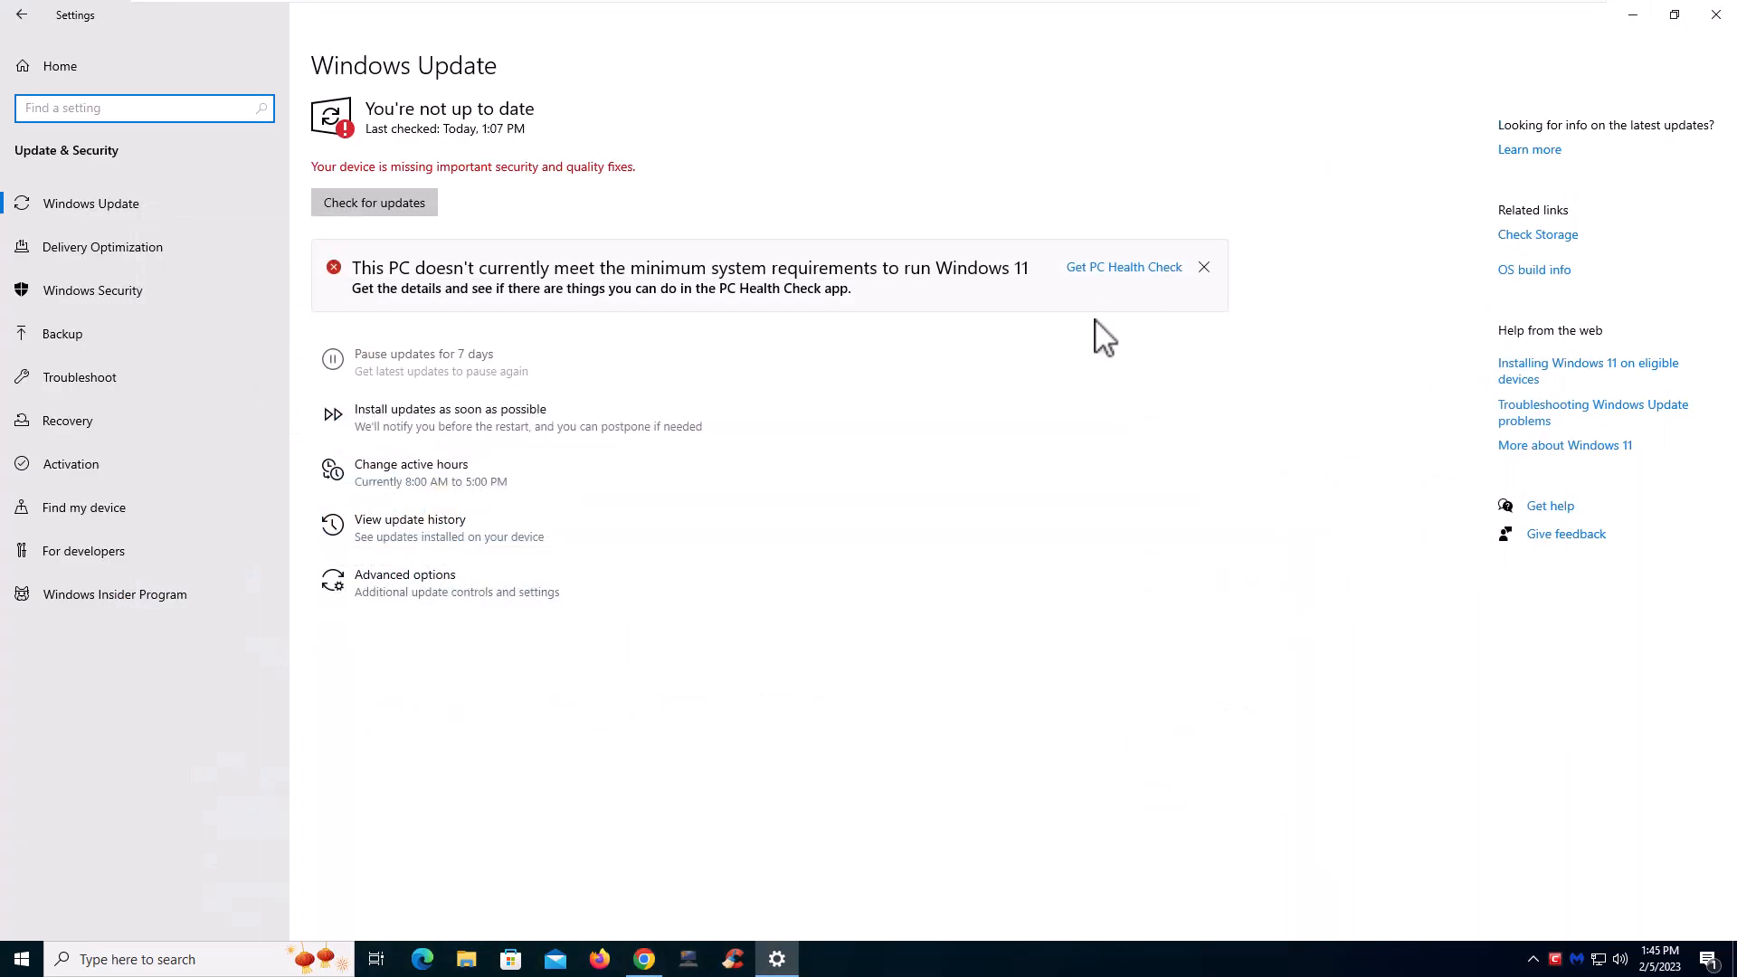
left_click(1715, 15)
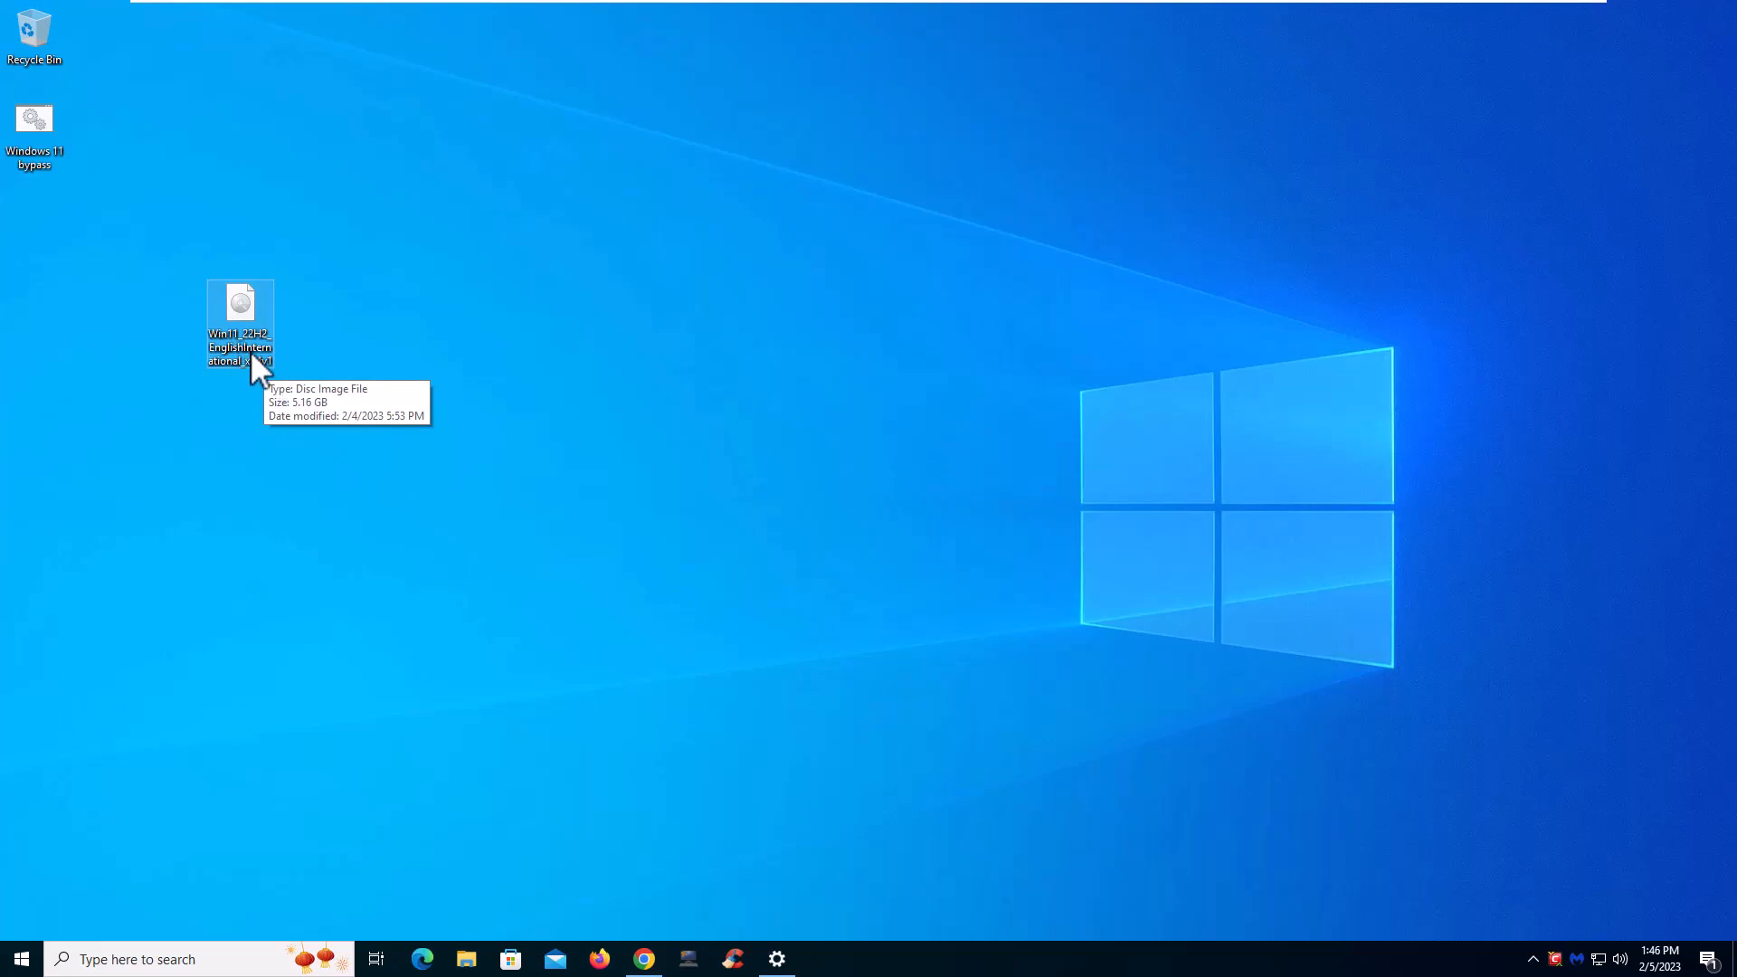
mouse_move(246, 332)
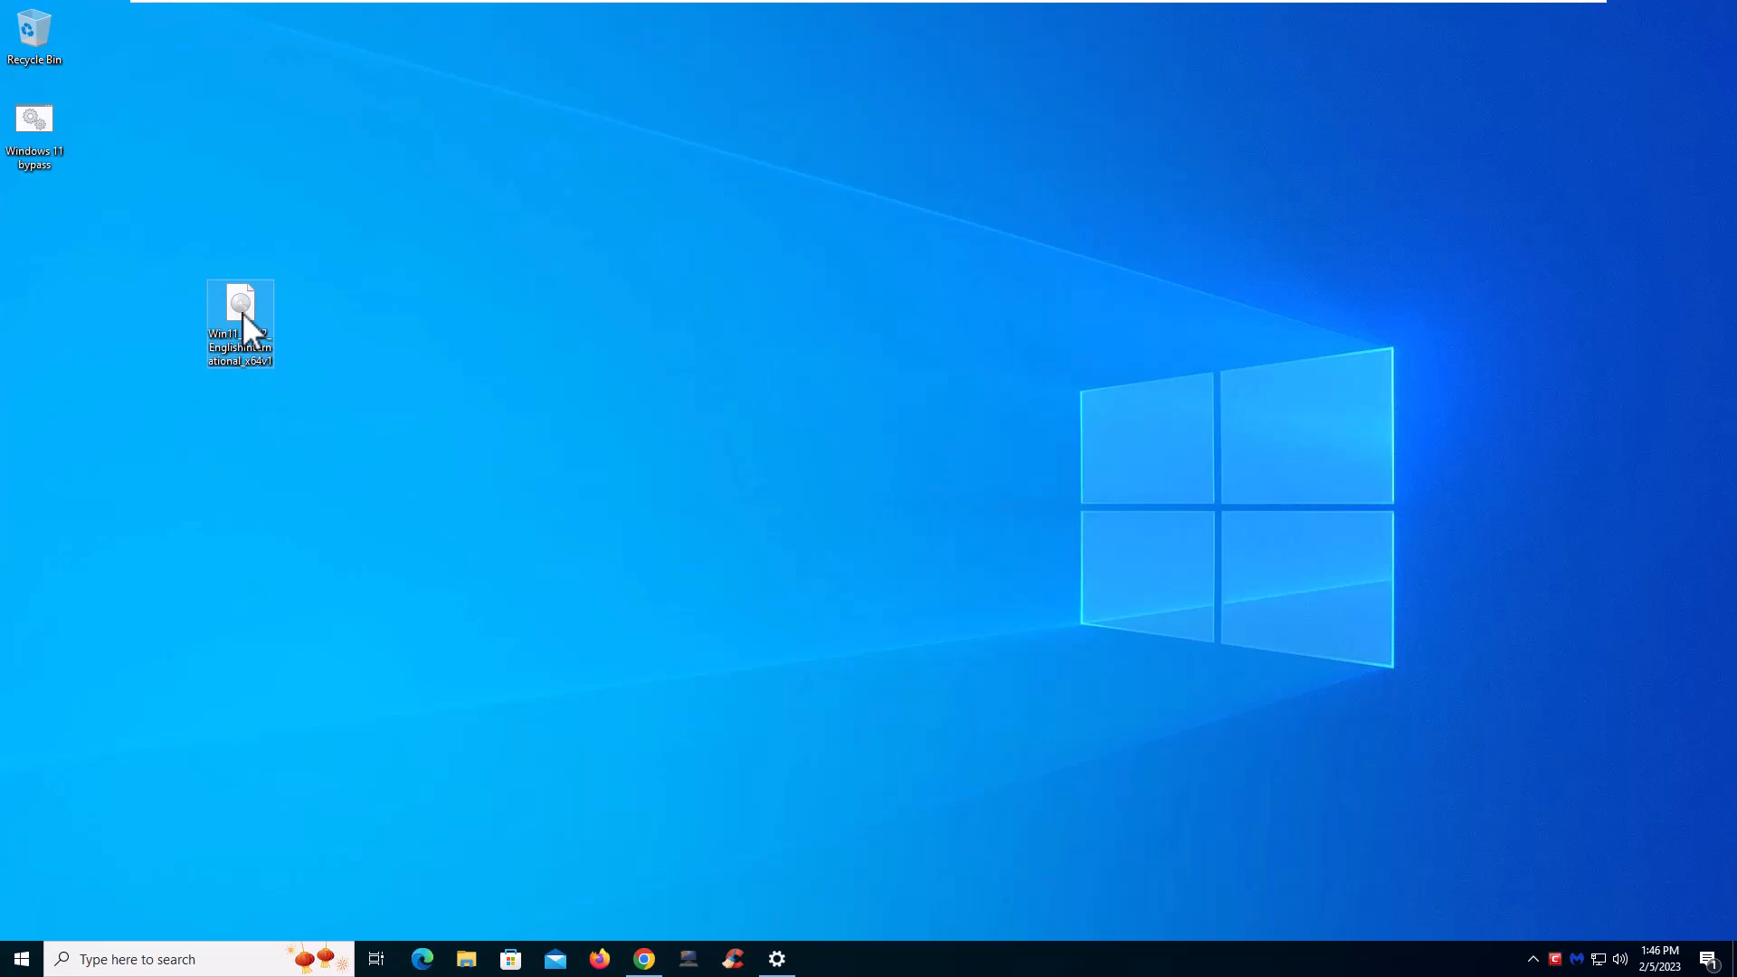
Mount the Win11 ISO from the desktop and select DVD Drive (E:) under This PC
double_click(239, 305)
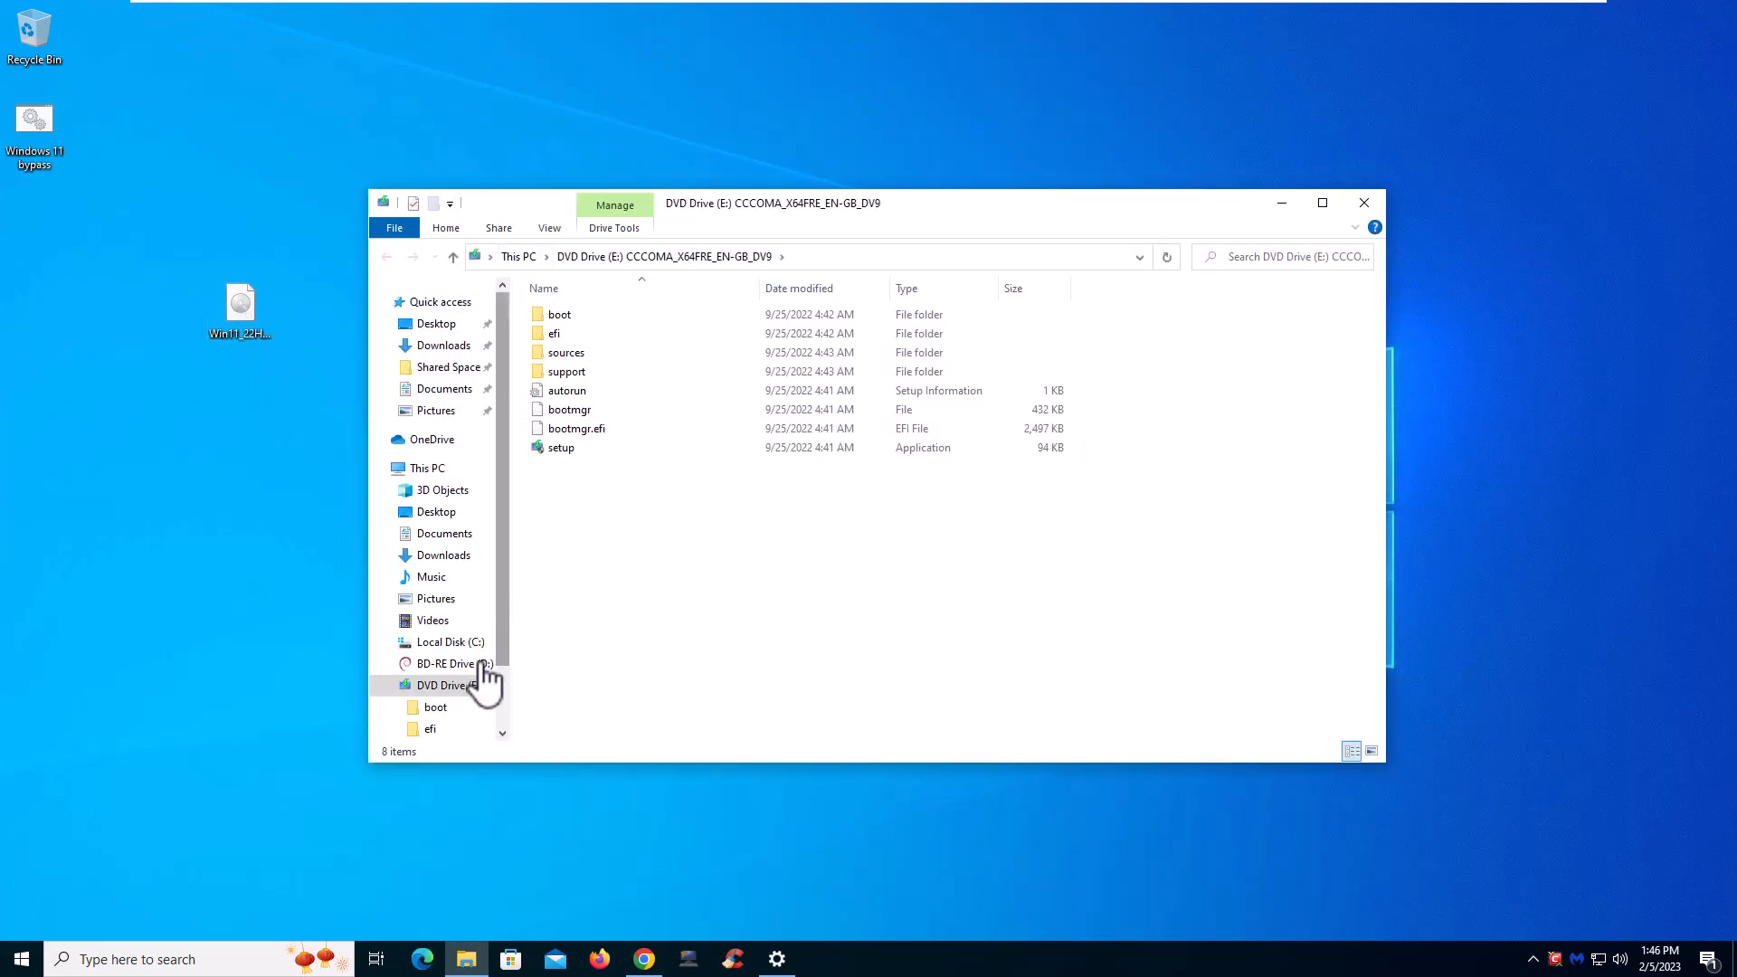
left_click(426, 467)
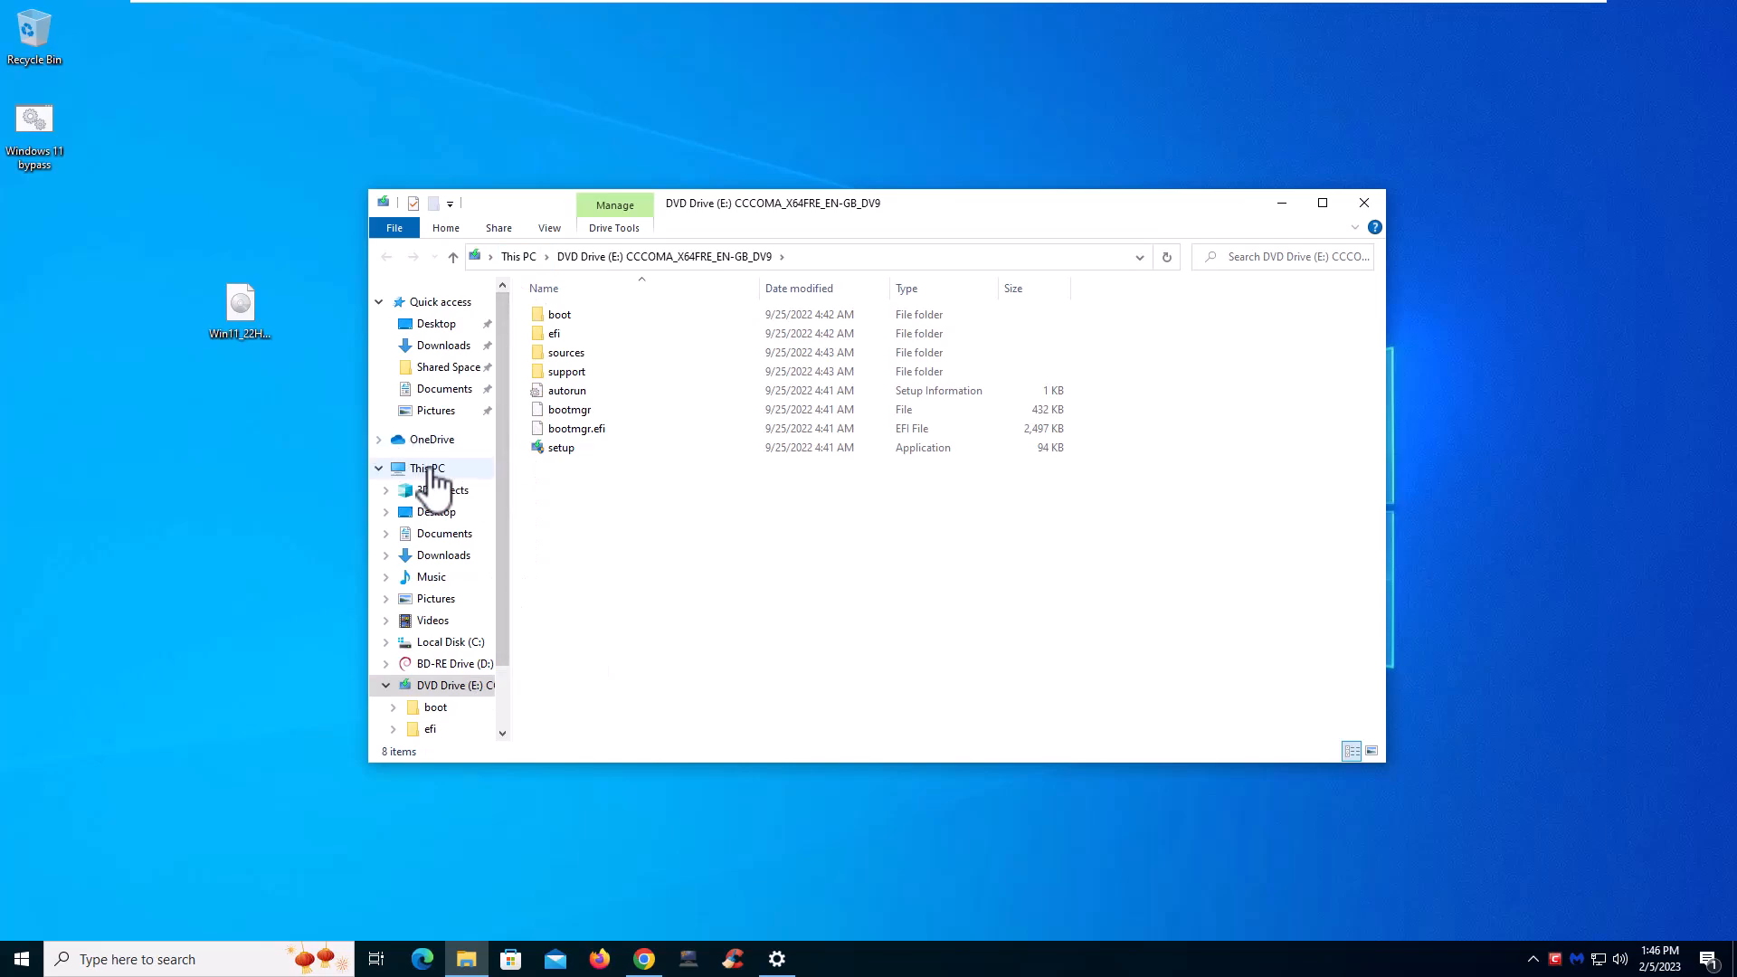
left_click(426, 468)
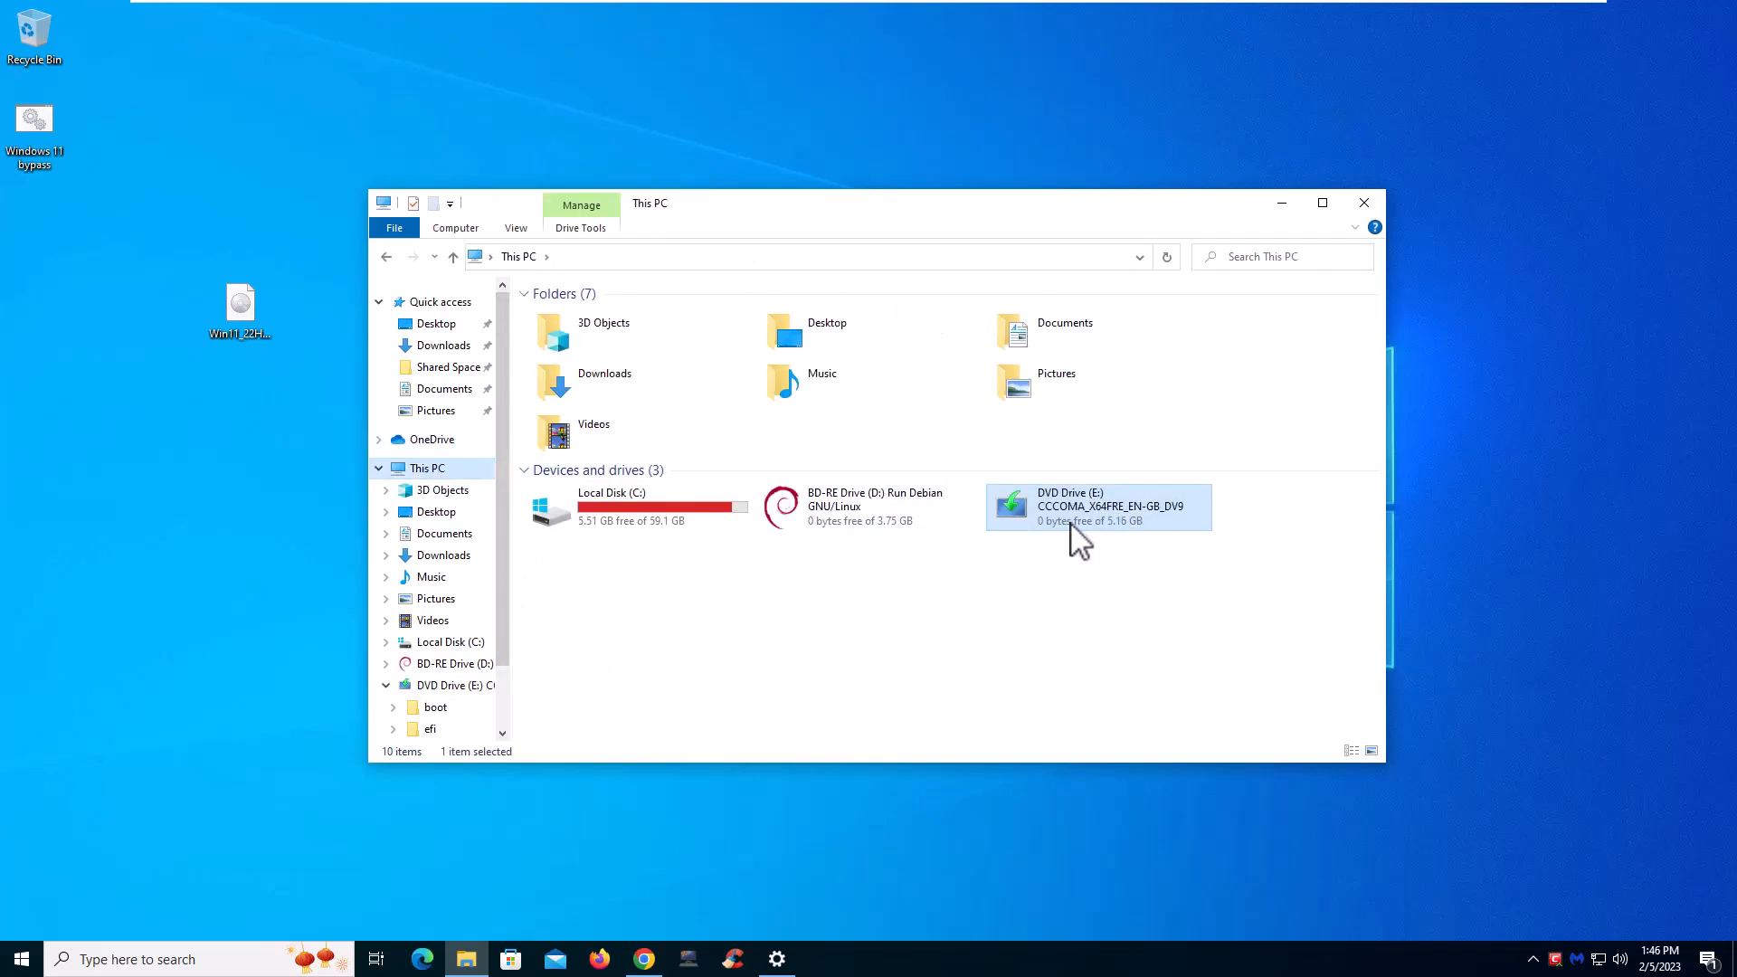
mouse_move(1057, 532)
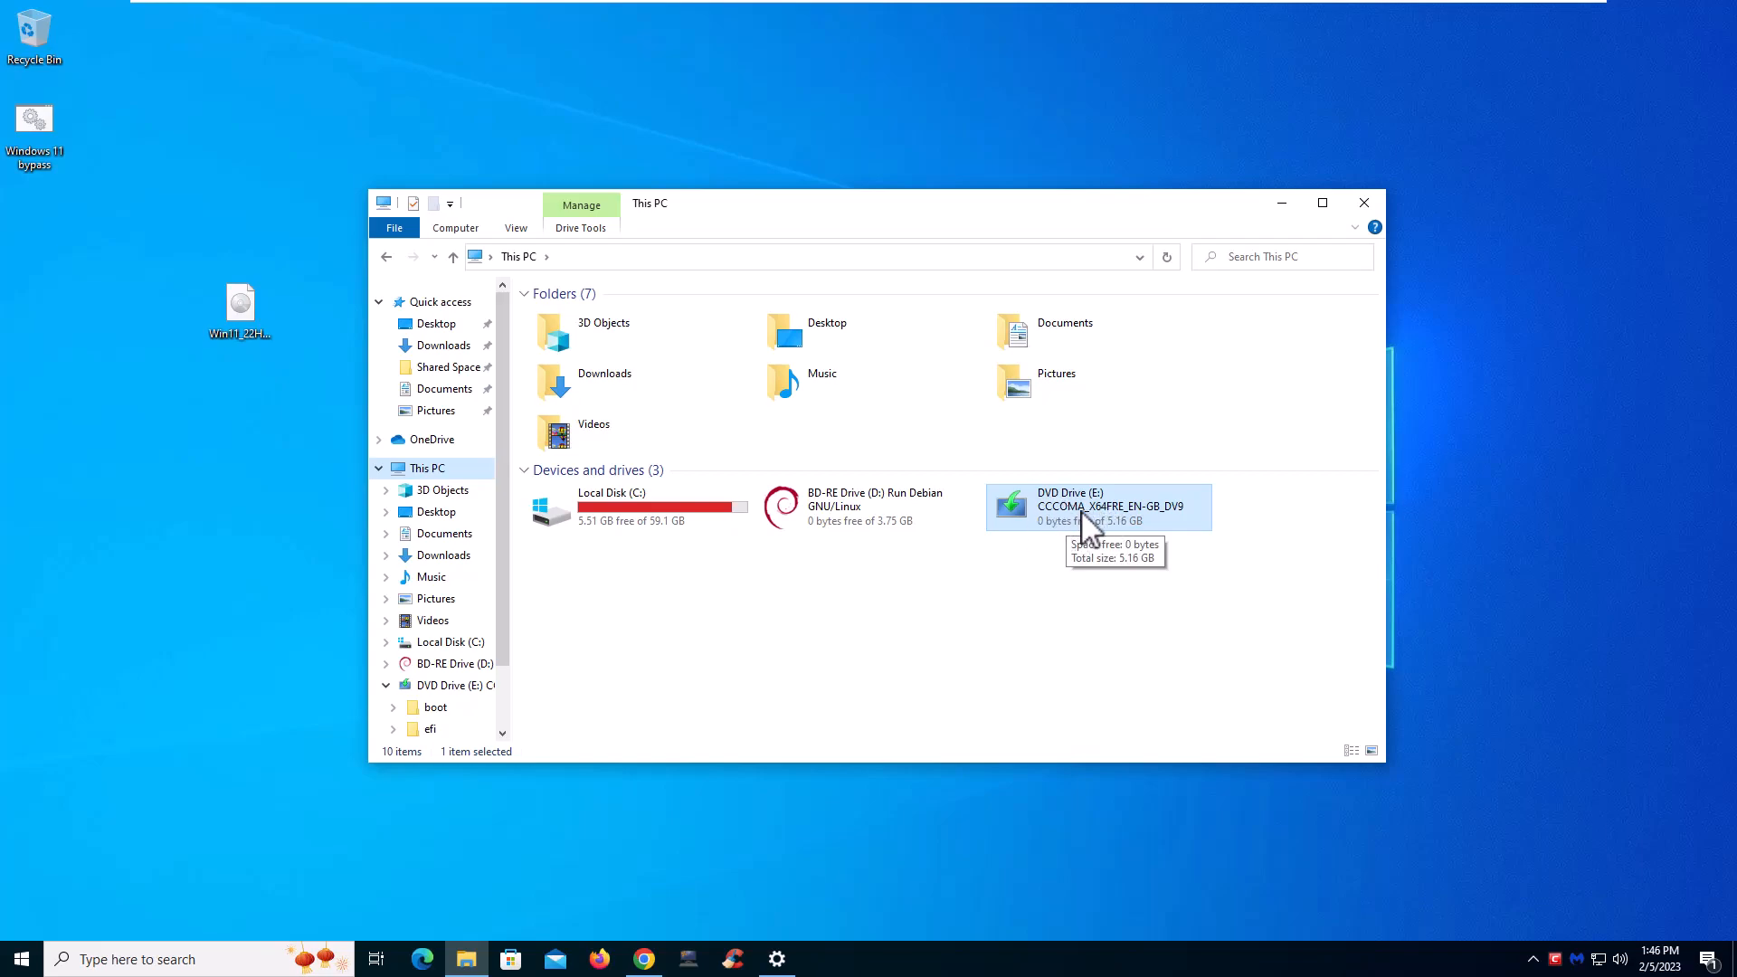
left_click(642, 959)
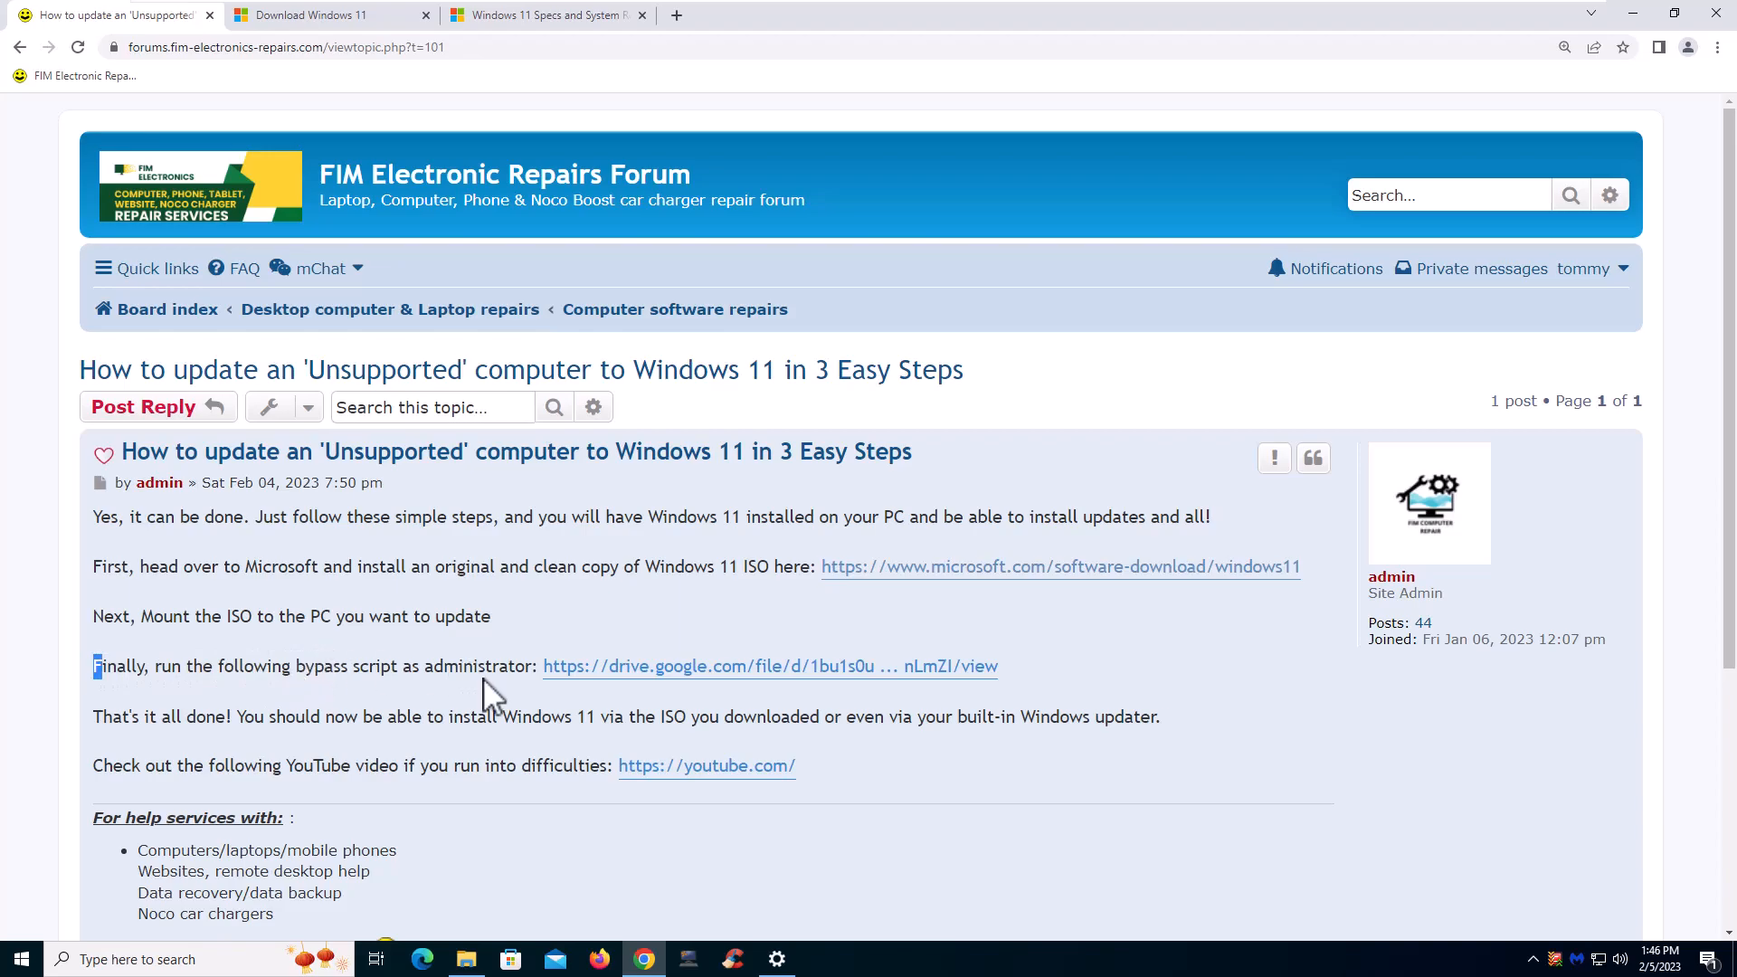
mouse_move(660, 666)
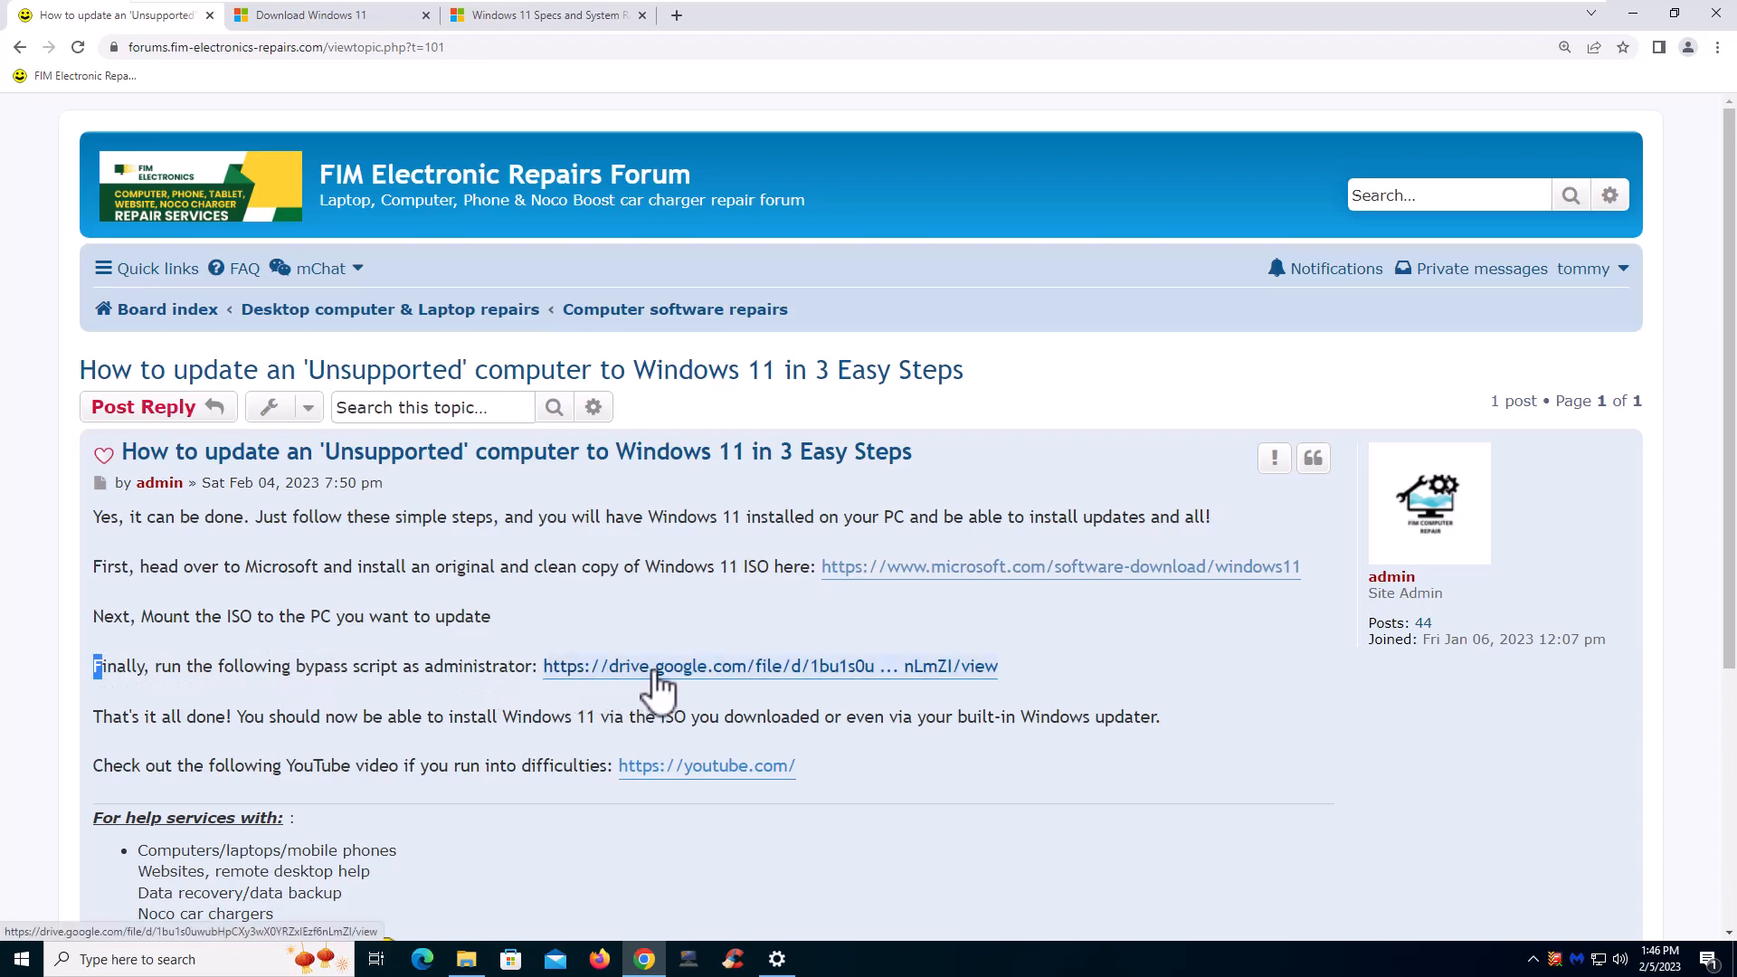
mouse_move(911, 545)
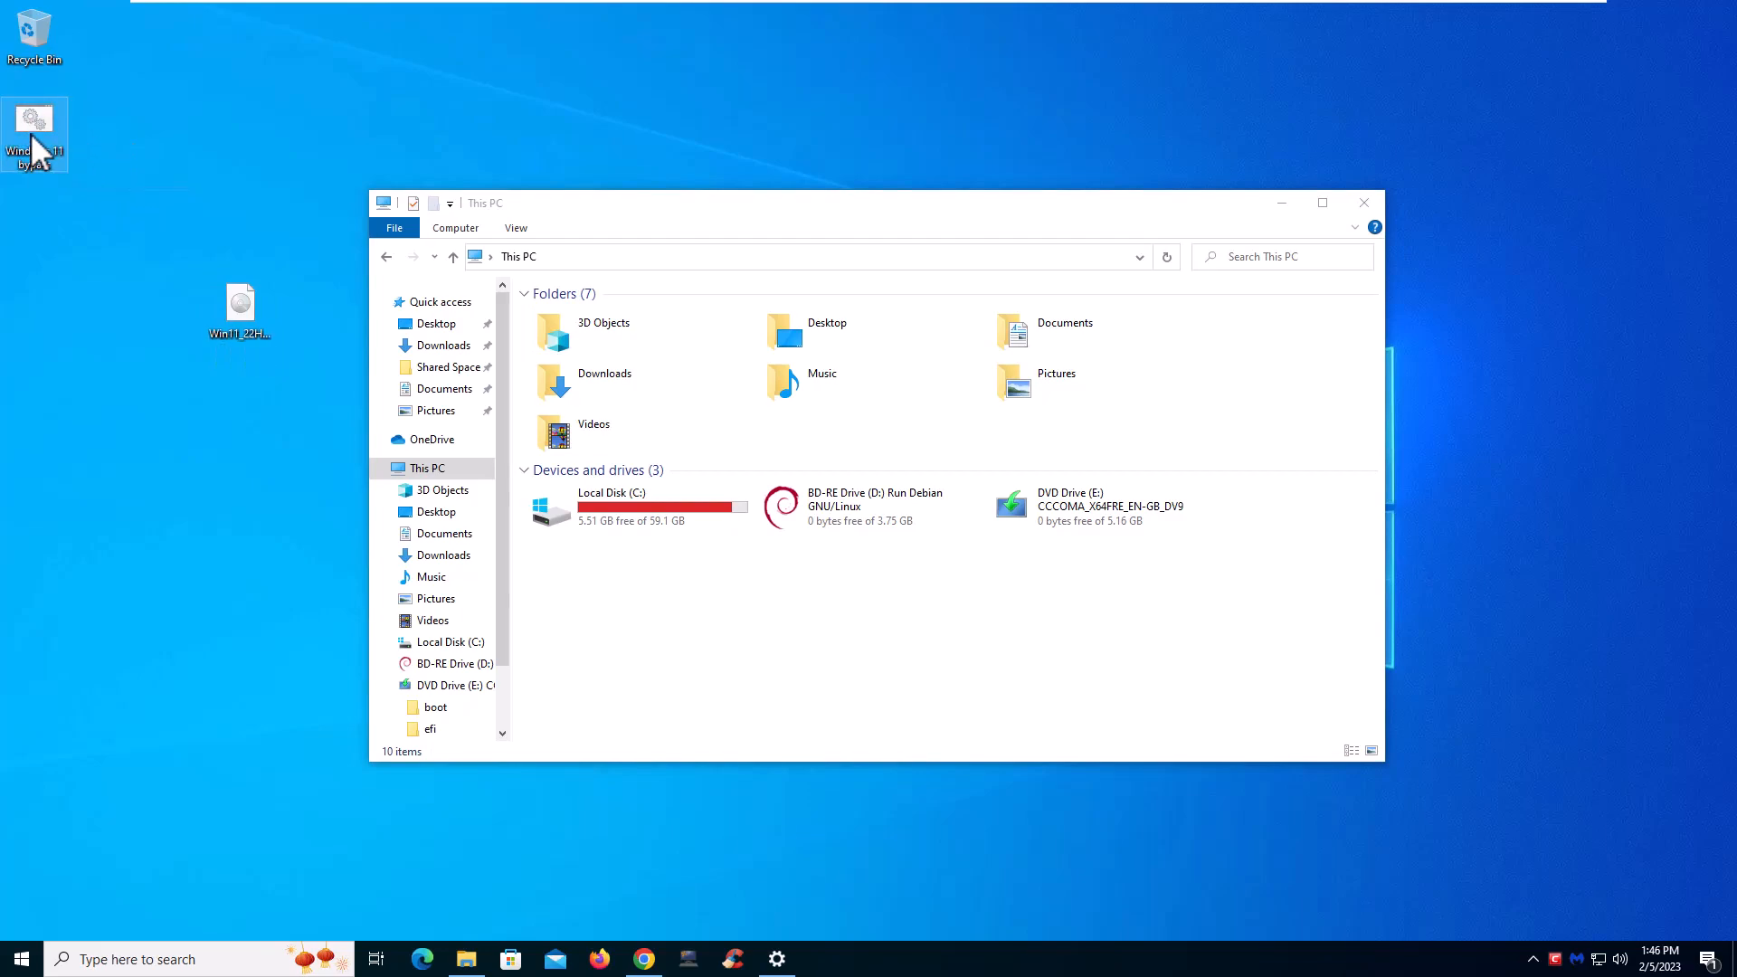
Bring up the Windows 11 bypass icon's menu to run it as administrator
right_click(33, 118)
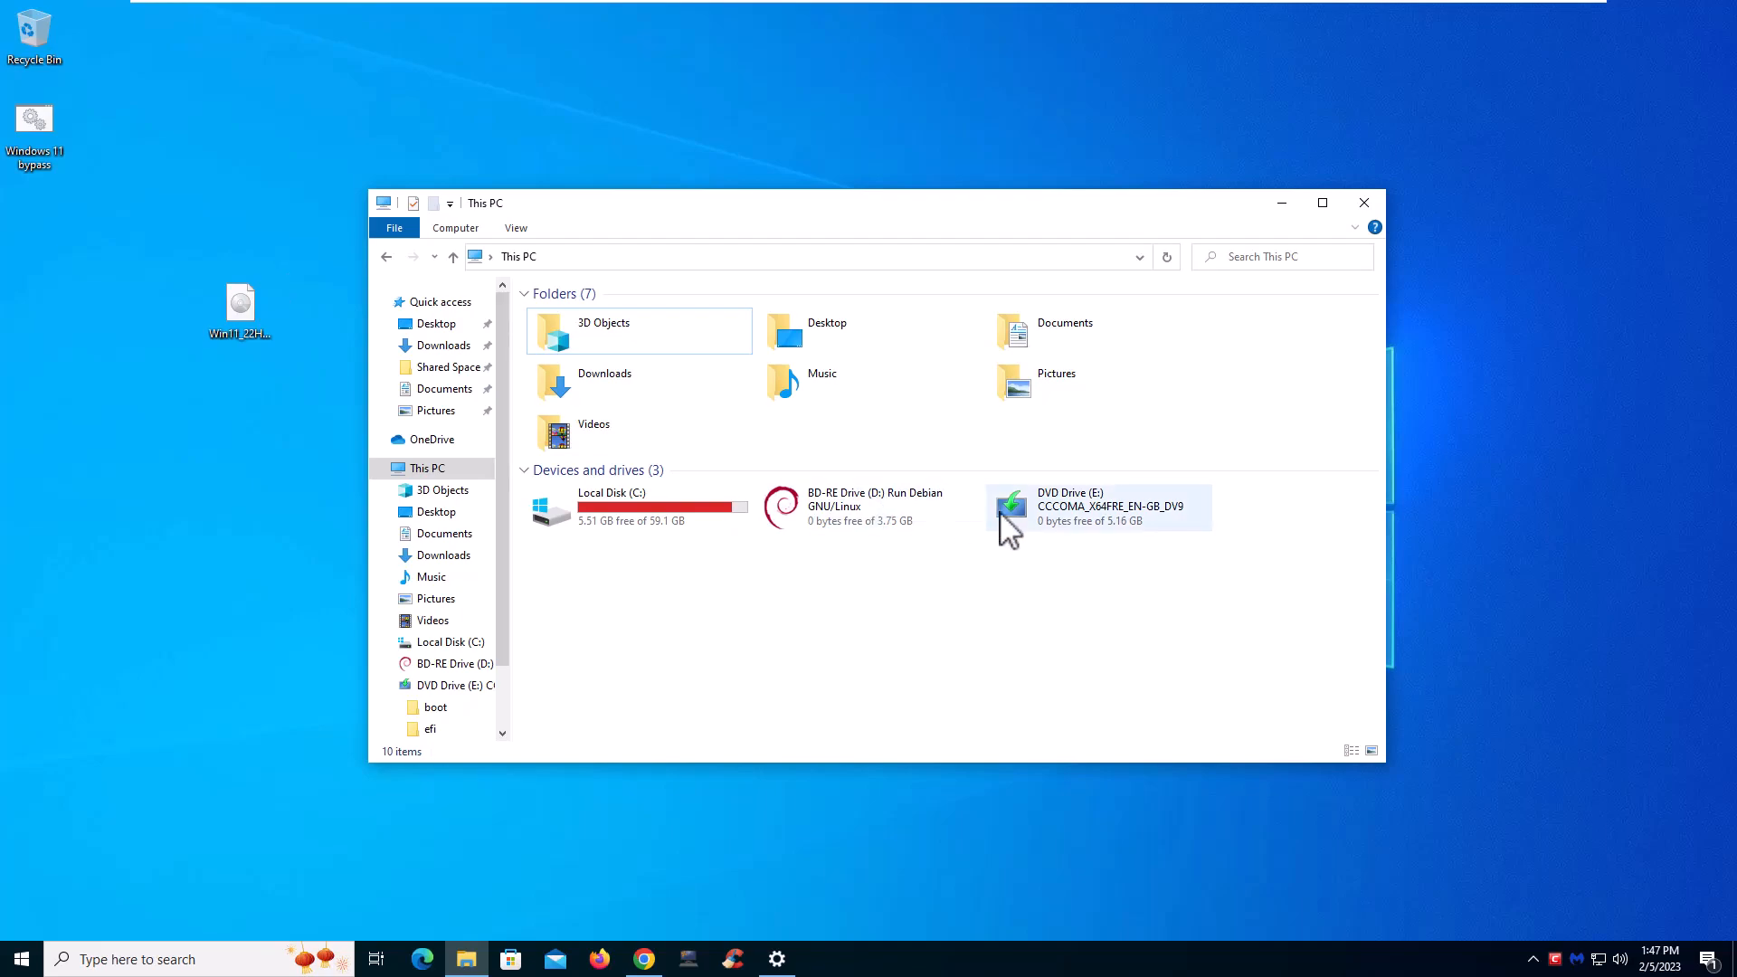
Open DVD Drive (E:) and launch its setup application
left_click(1011, 506)
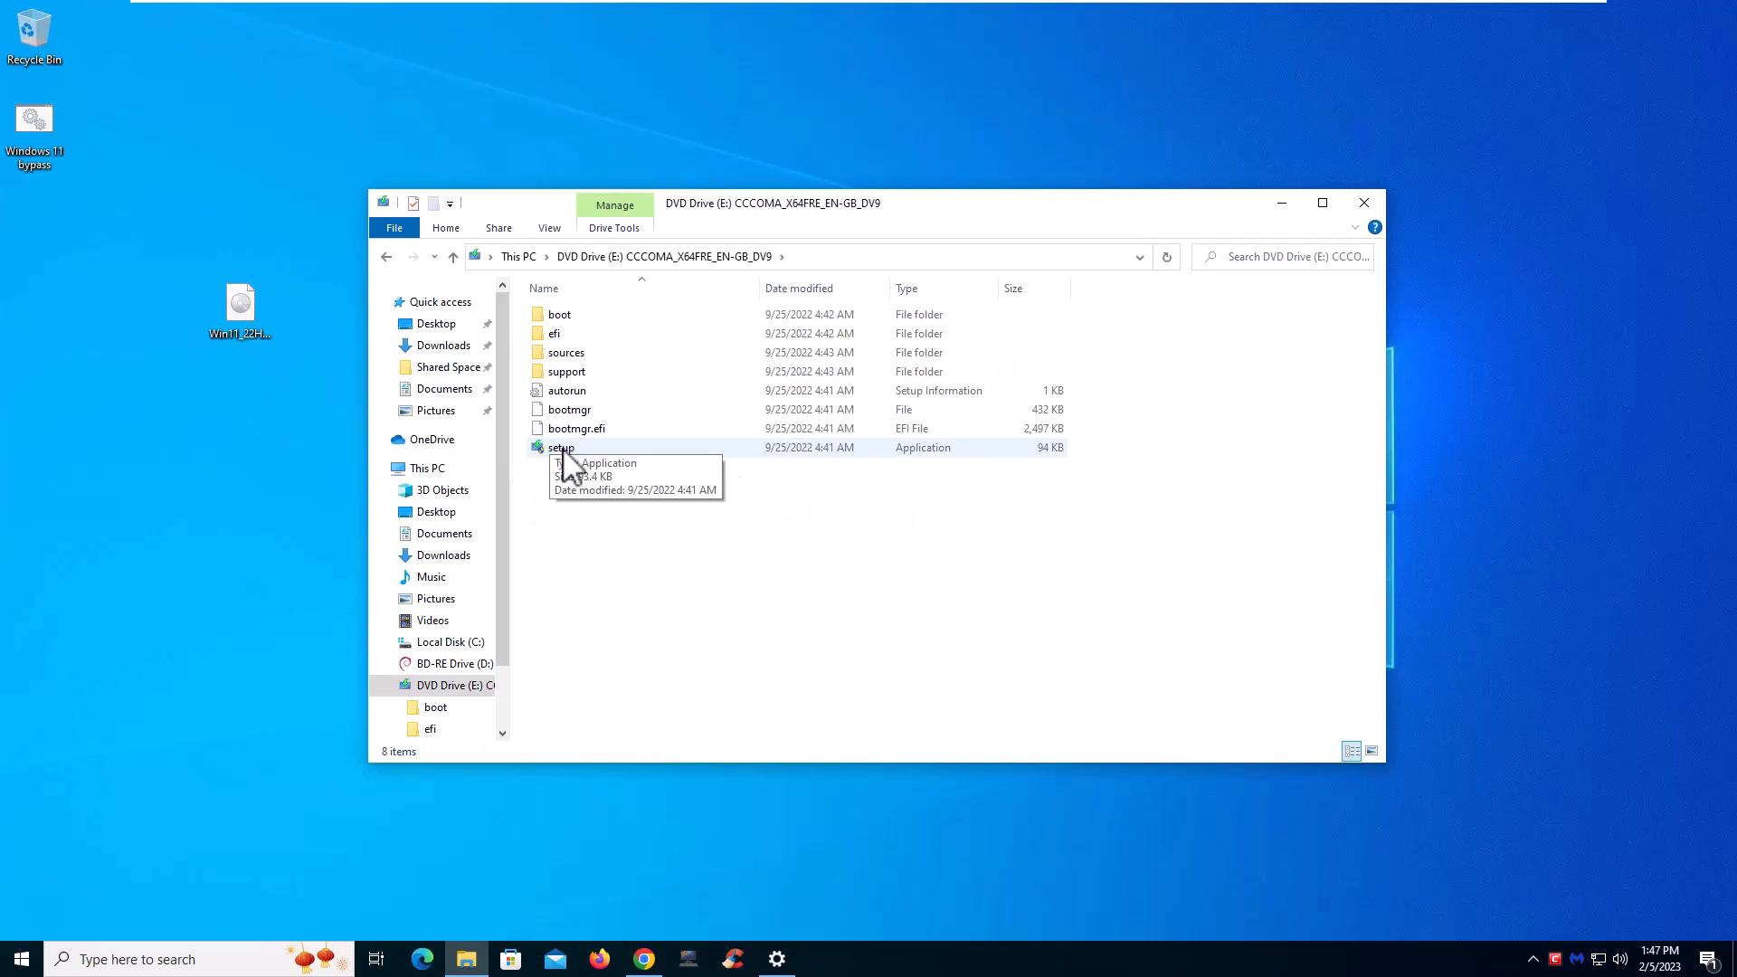
left_click(560, 447)
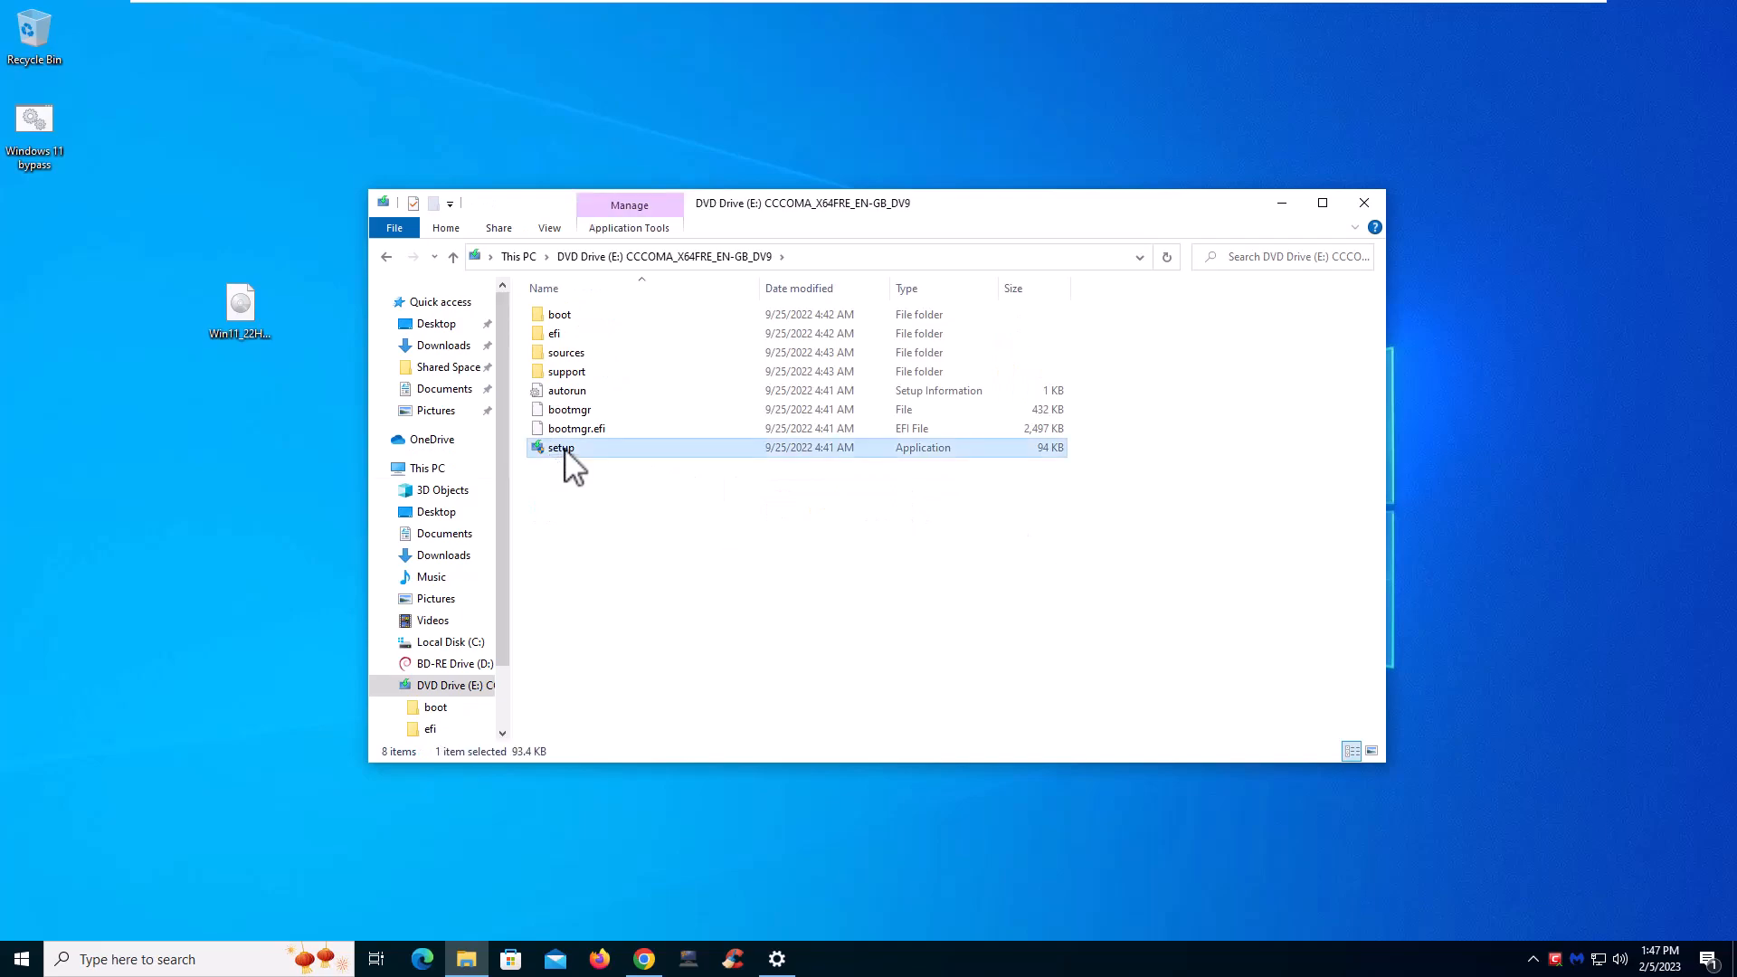
double_click(560, 448)
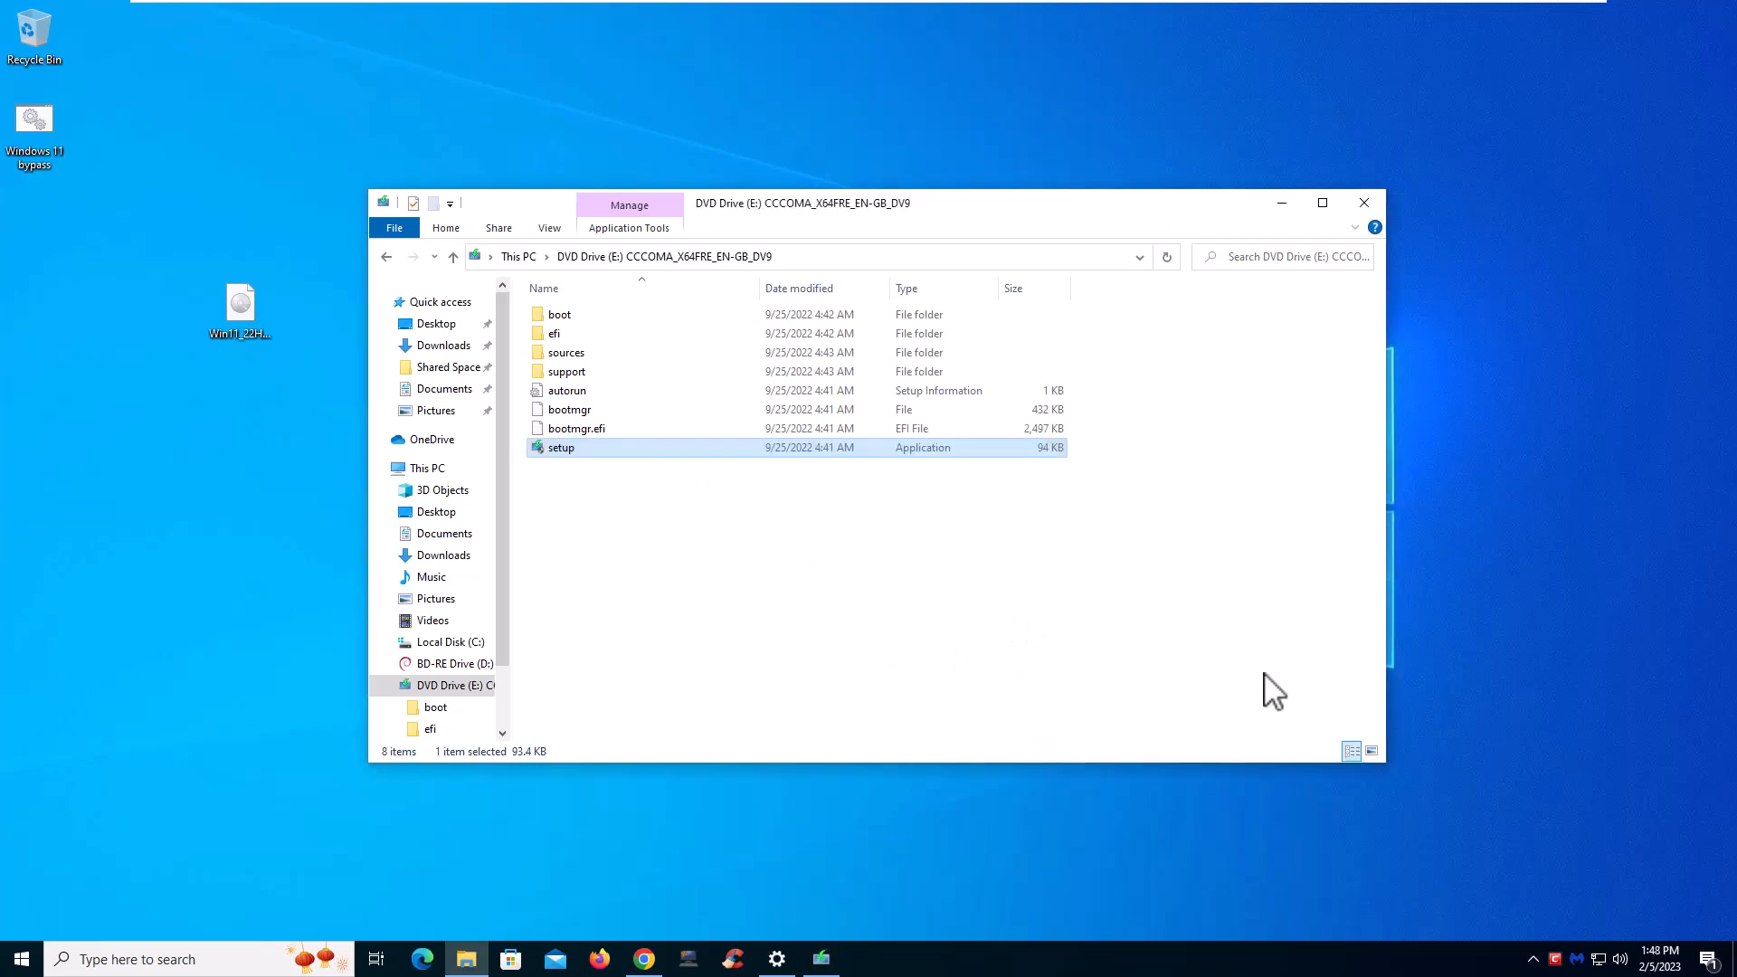
mouse_move(1407, 682)
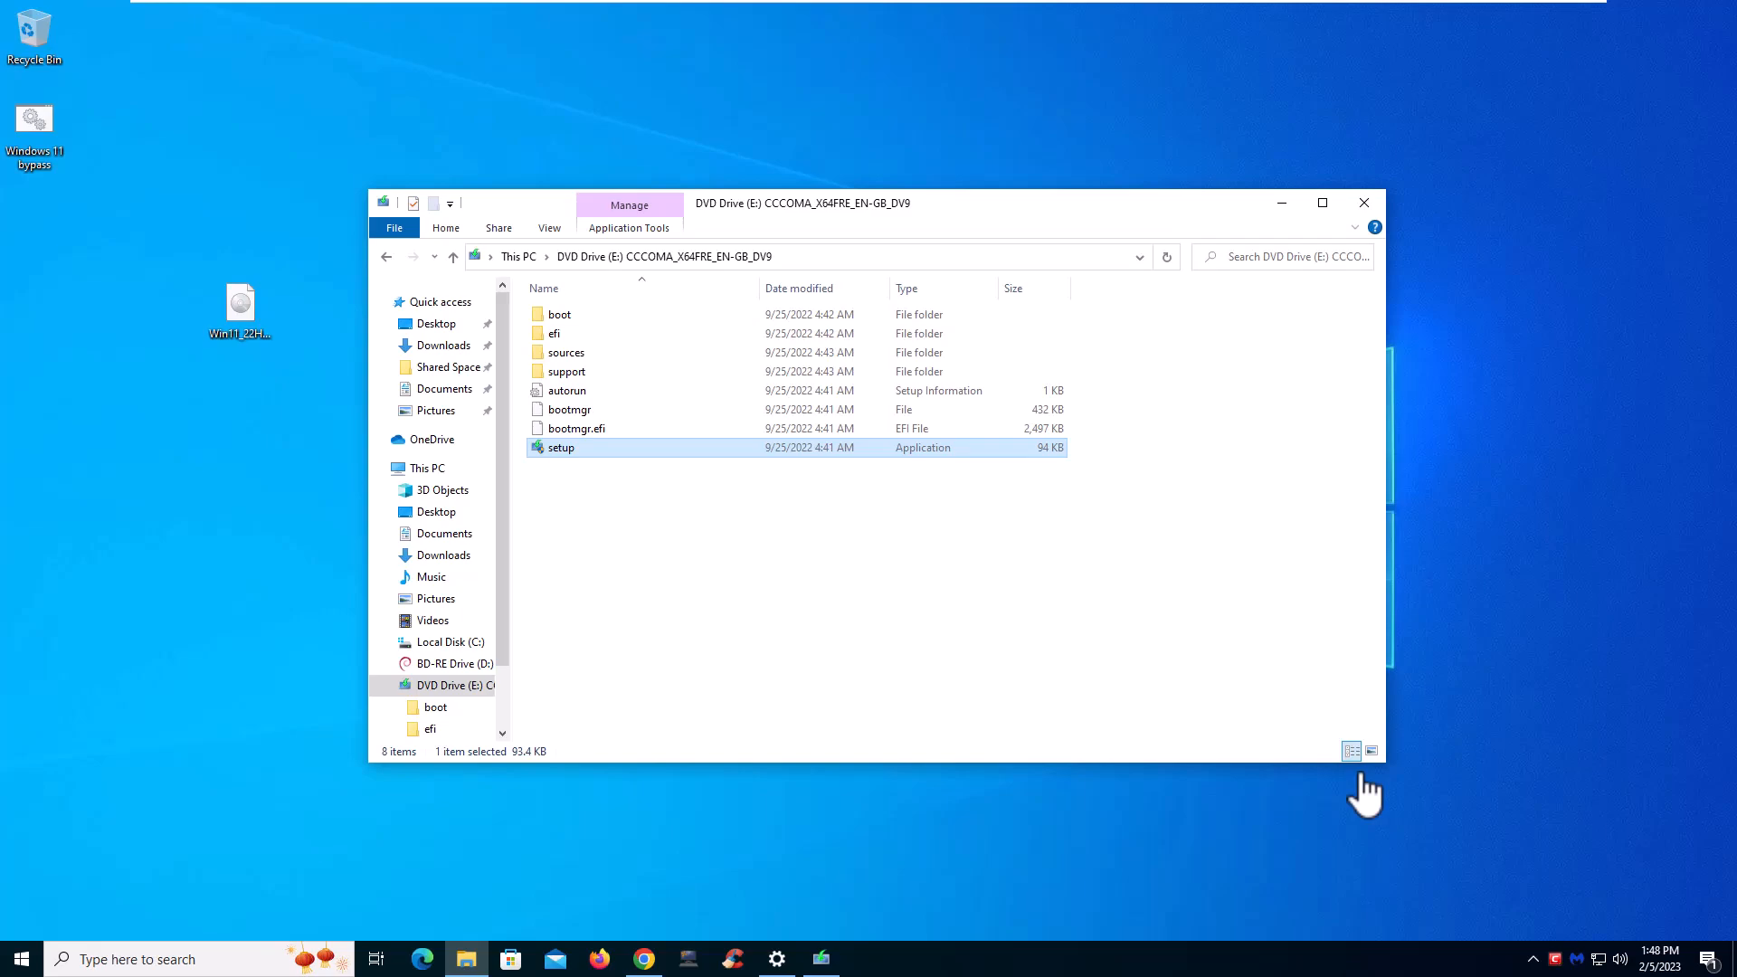
mouse_move(1284, 793)
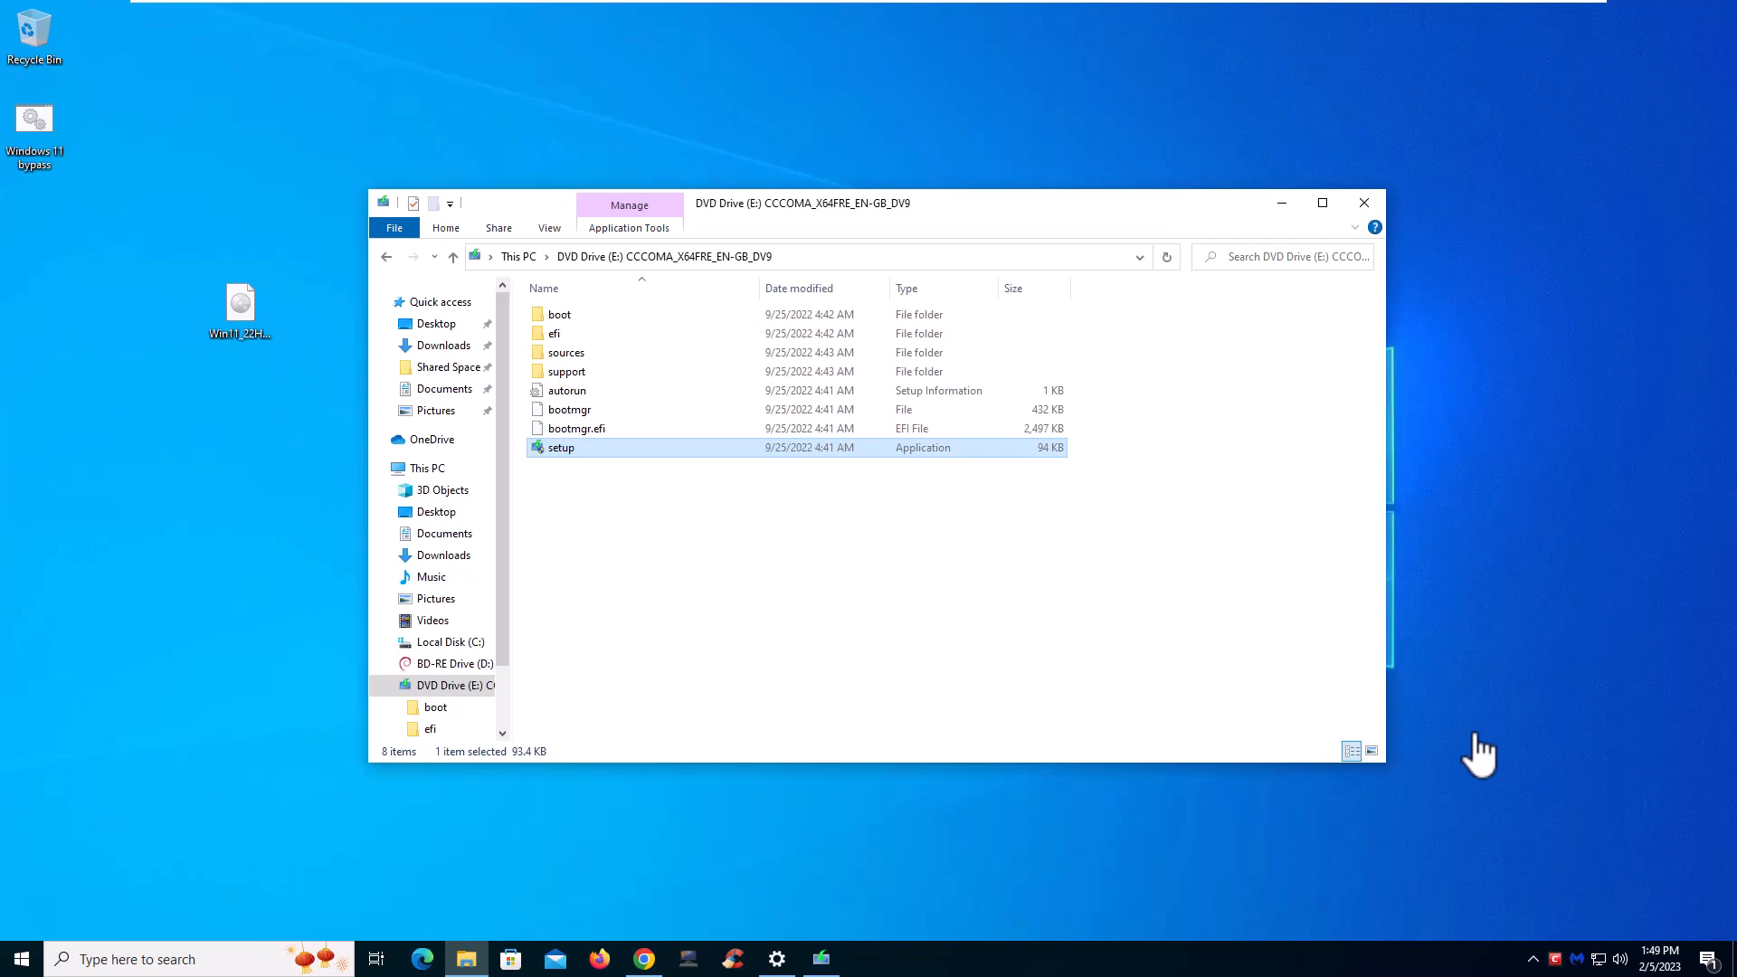
mouse_move(1571, 854)
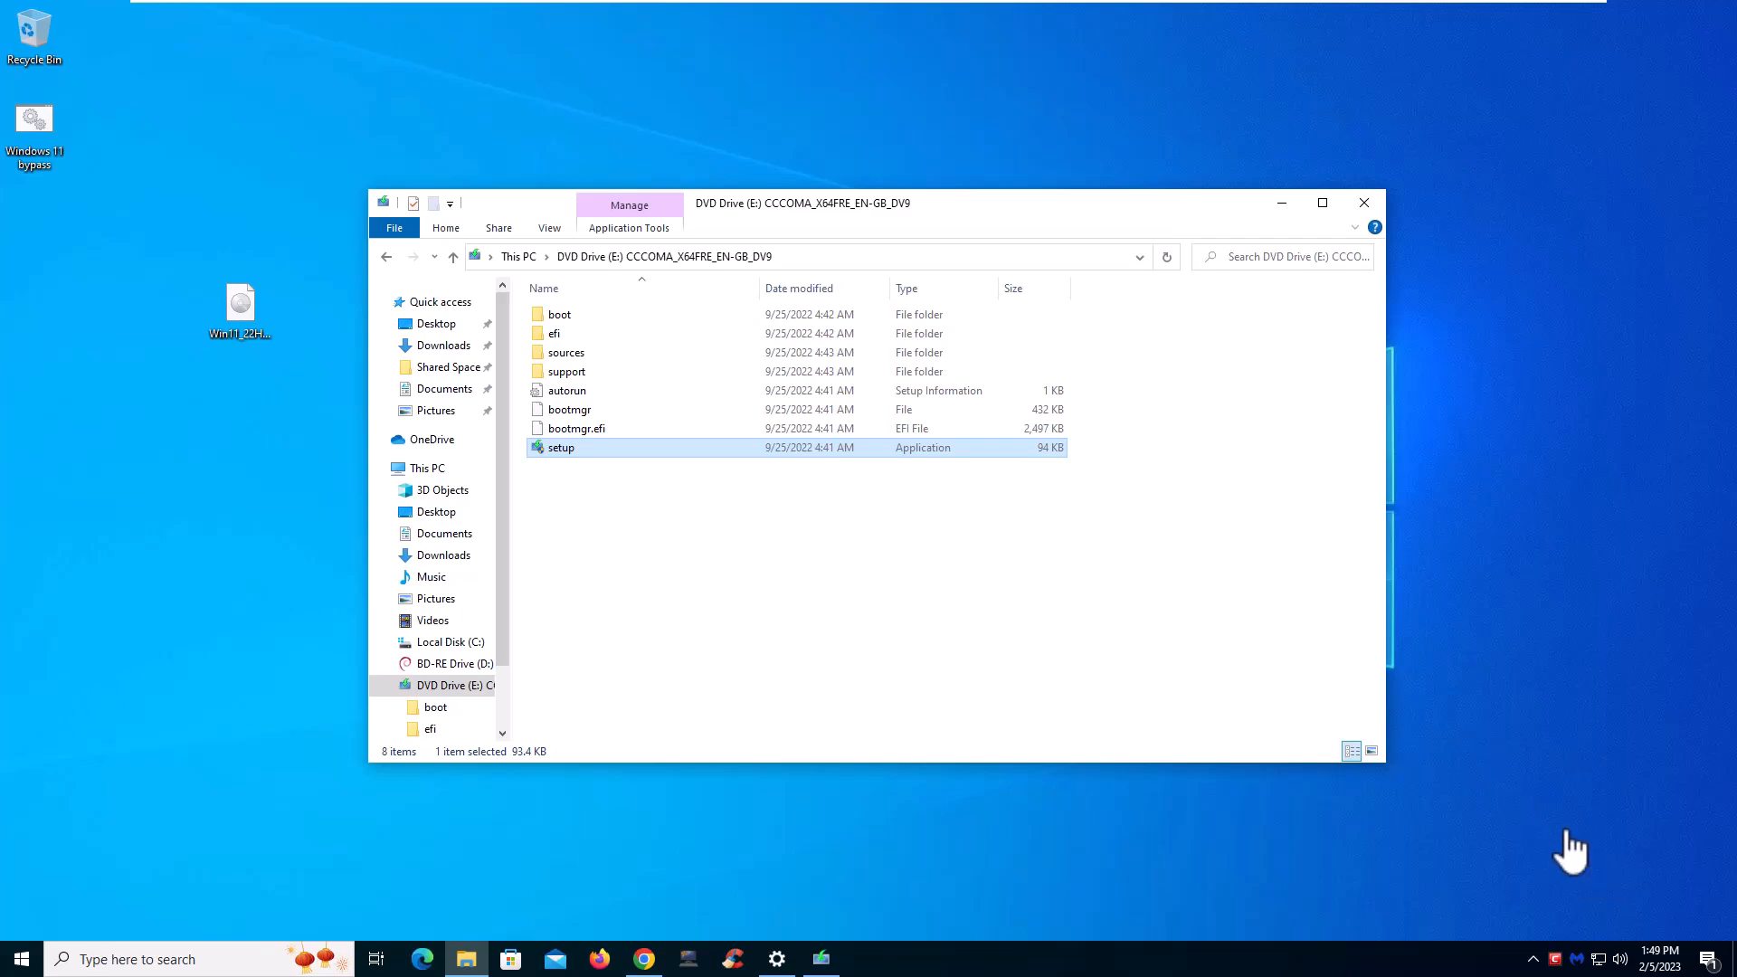
mouse_move(1554, 840)
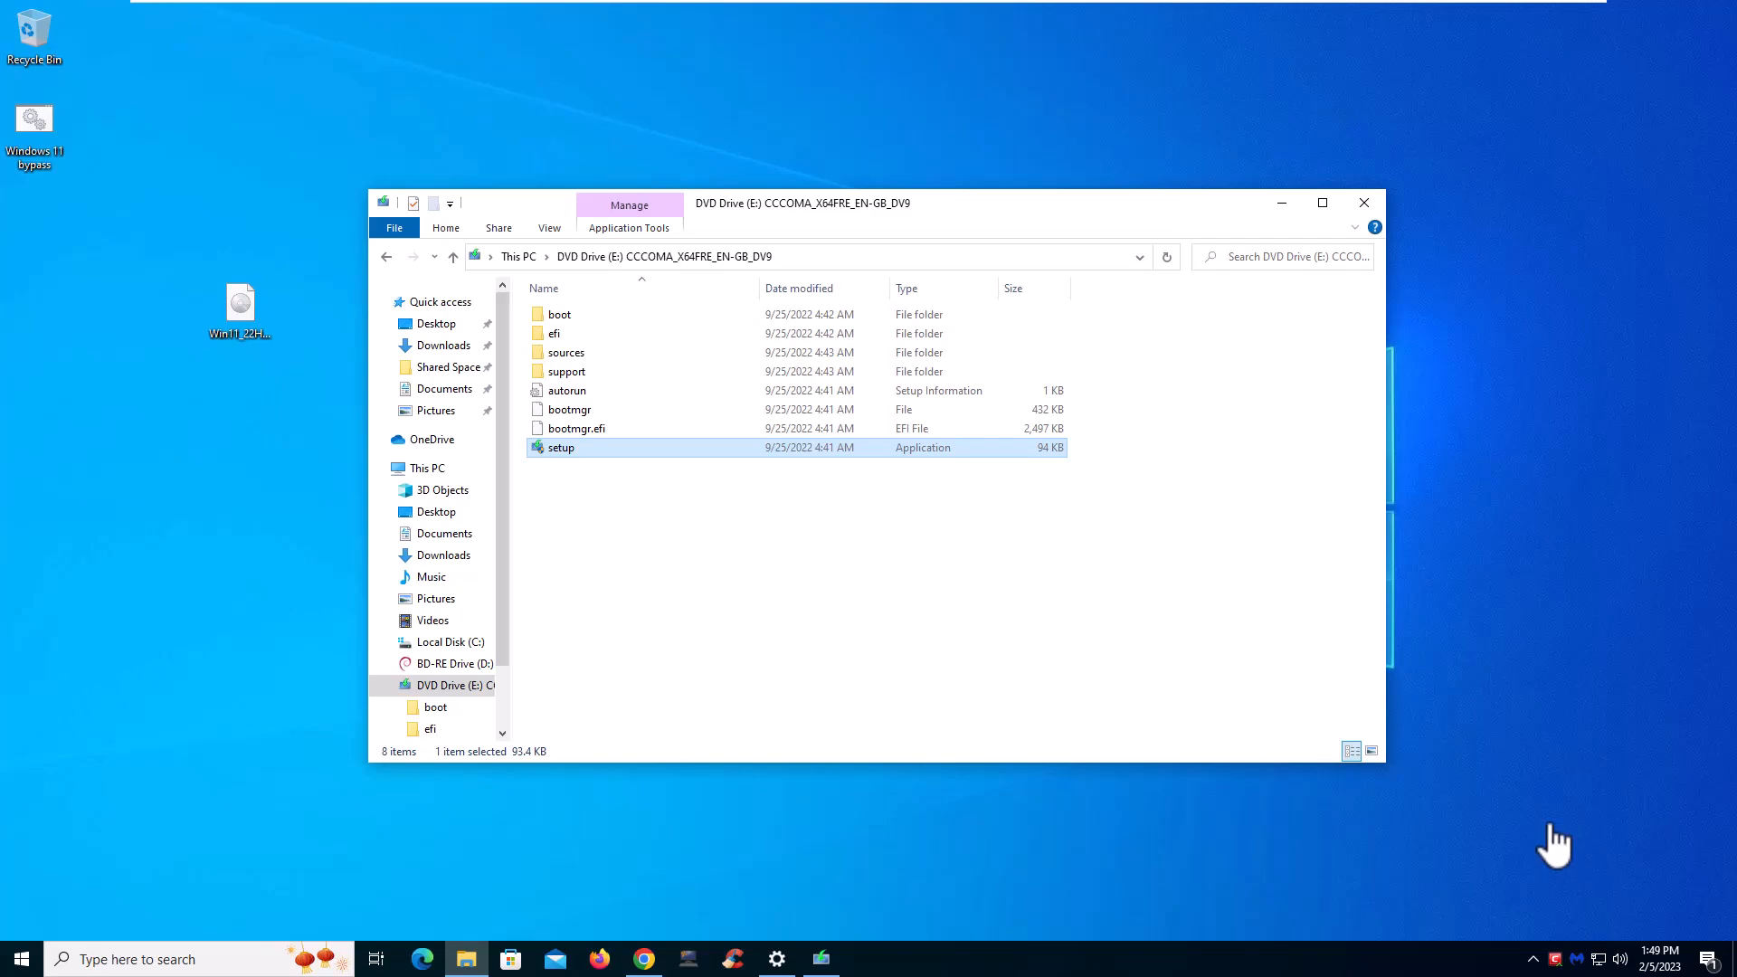
mouse_move(1219, 842)
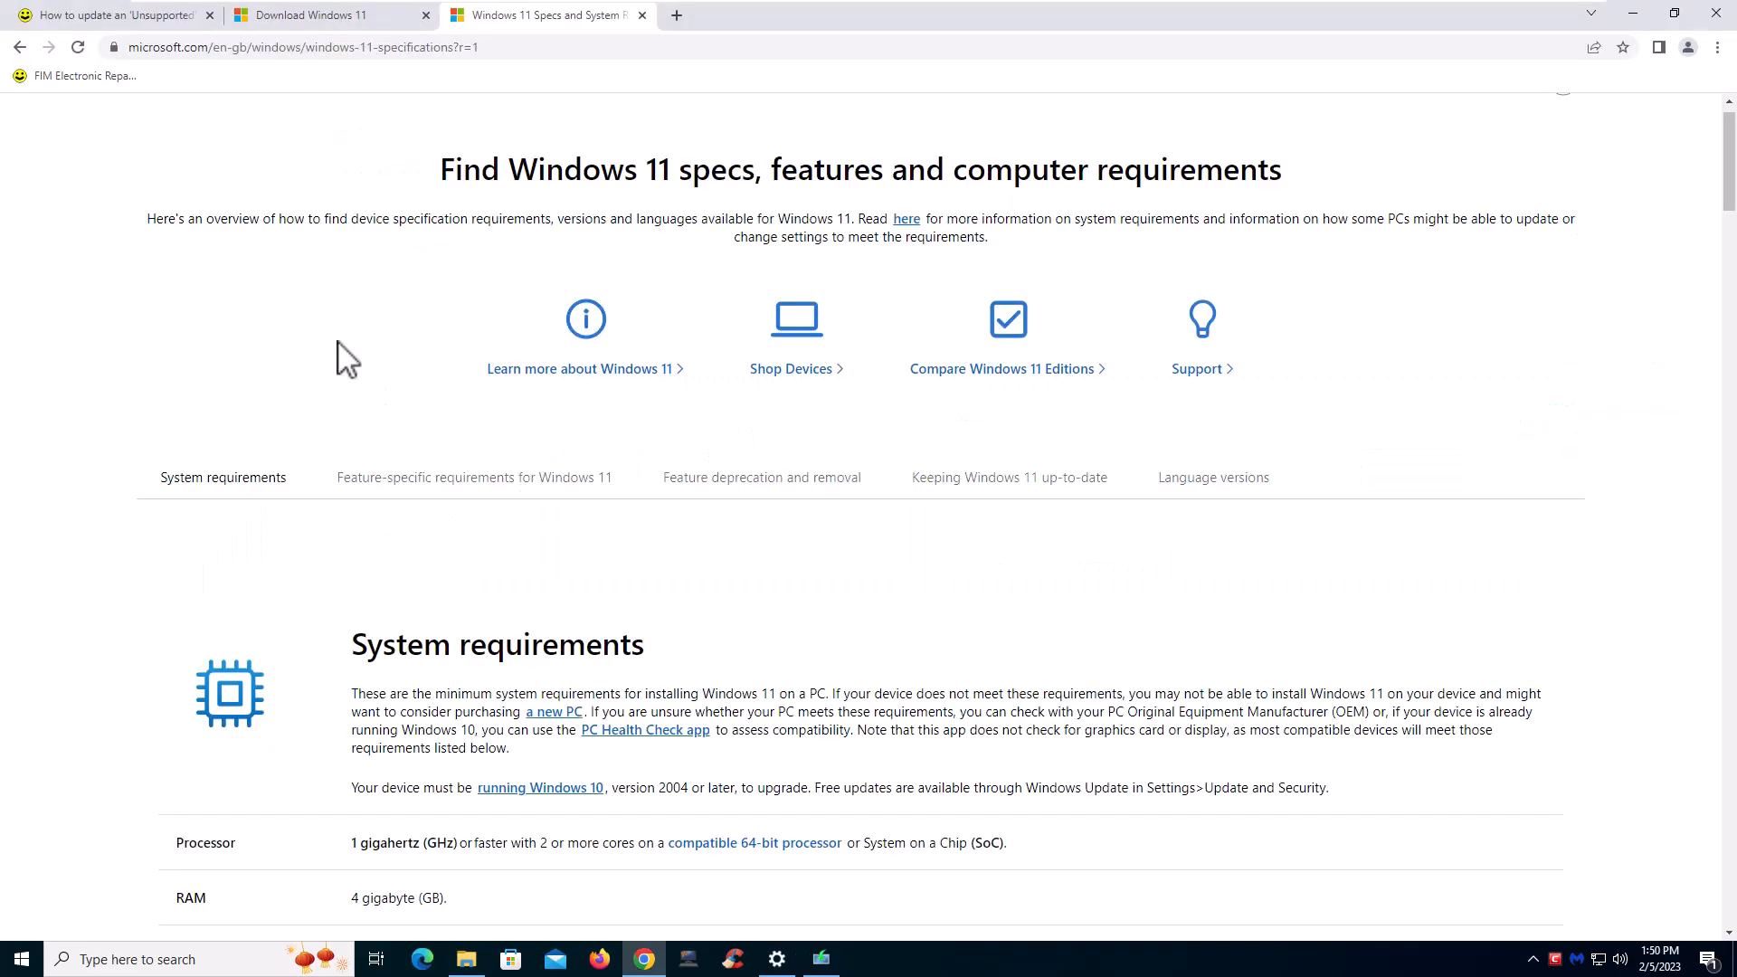
mouse_move(286, 164)
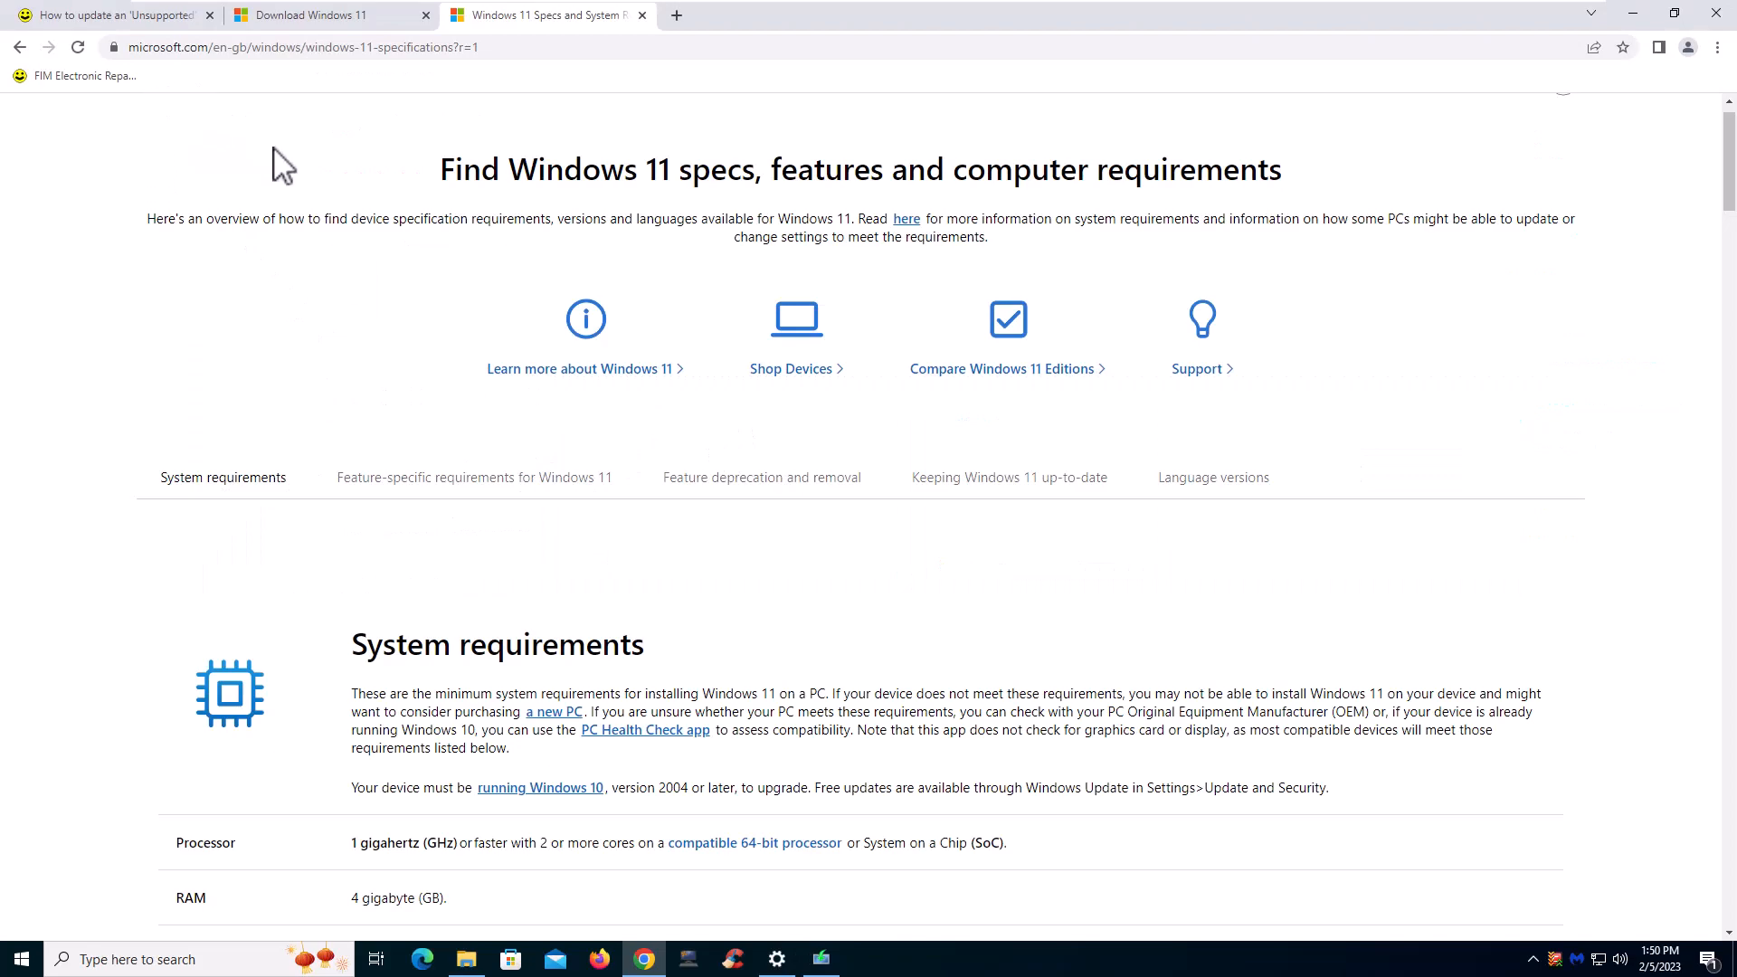
Scroll the Windows 11 specs page to the processor, RAM, storage and TPM requirements
scroll("down", 3)
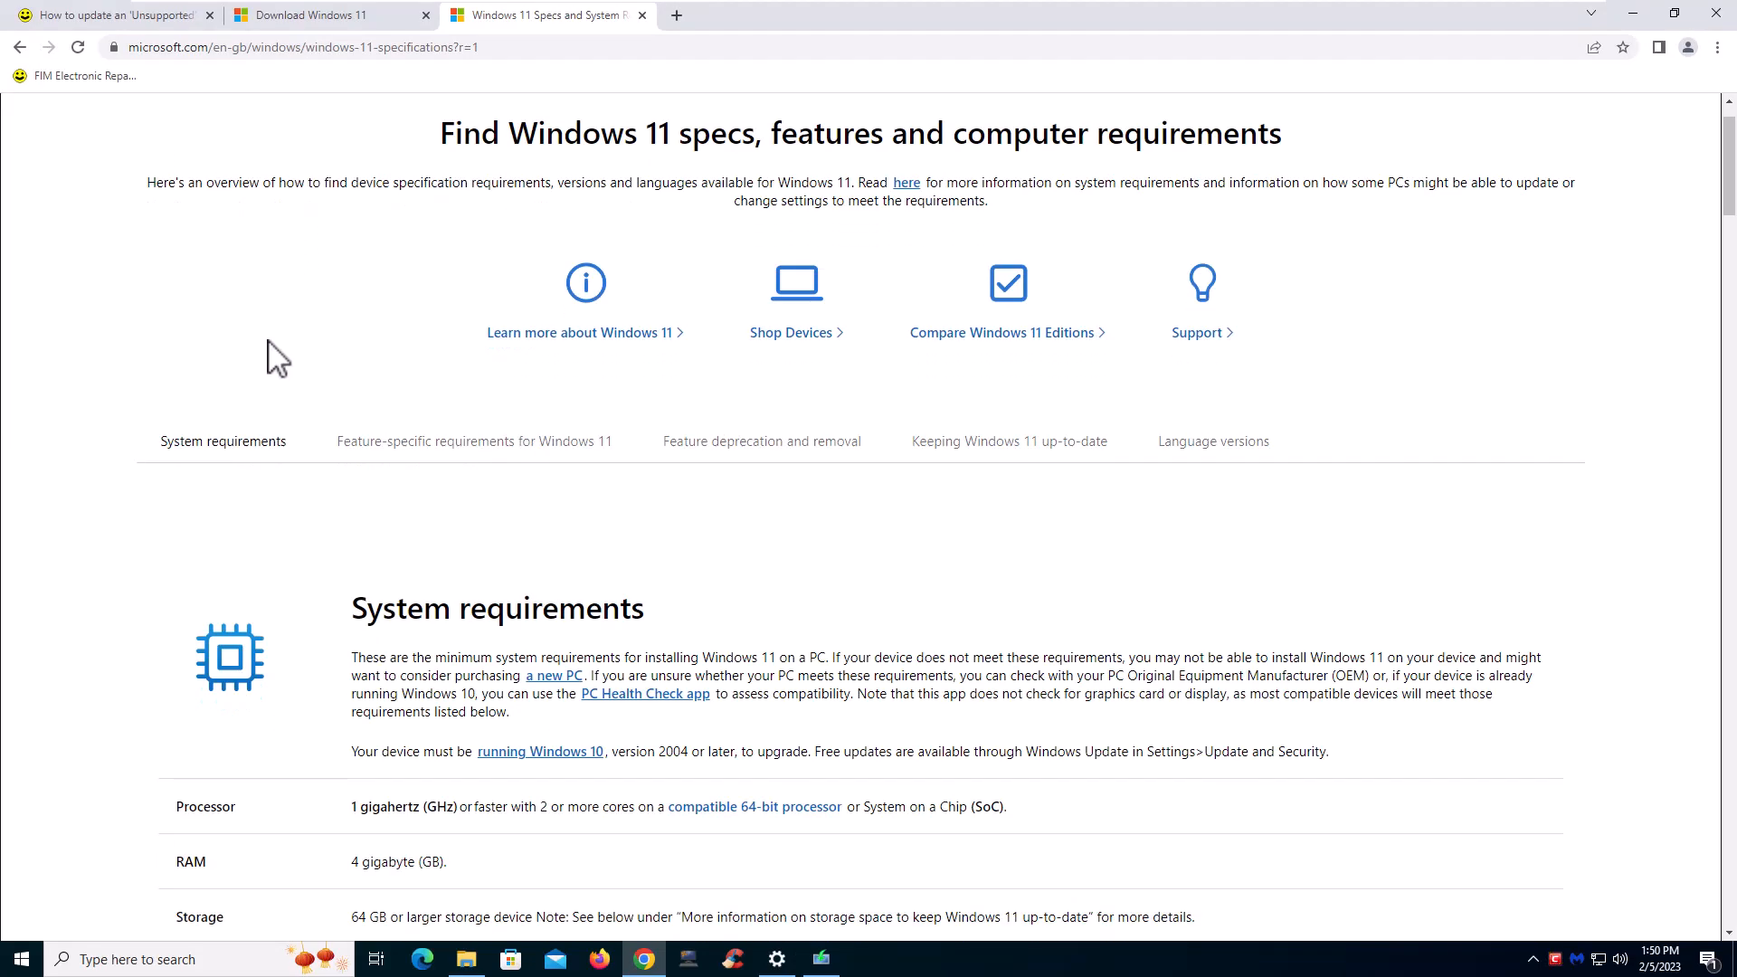
scroll("down", 3)
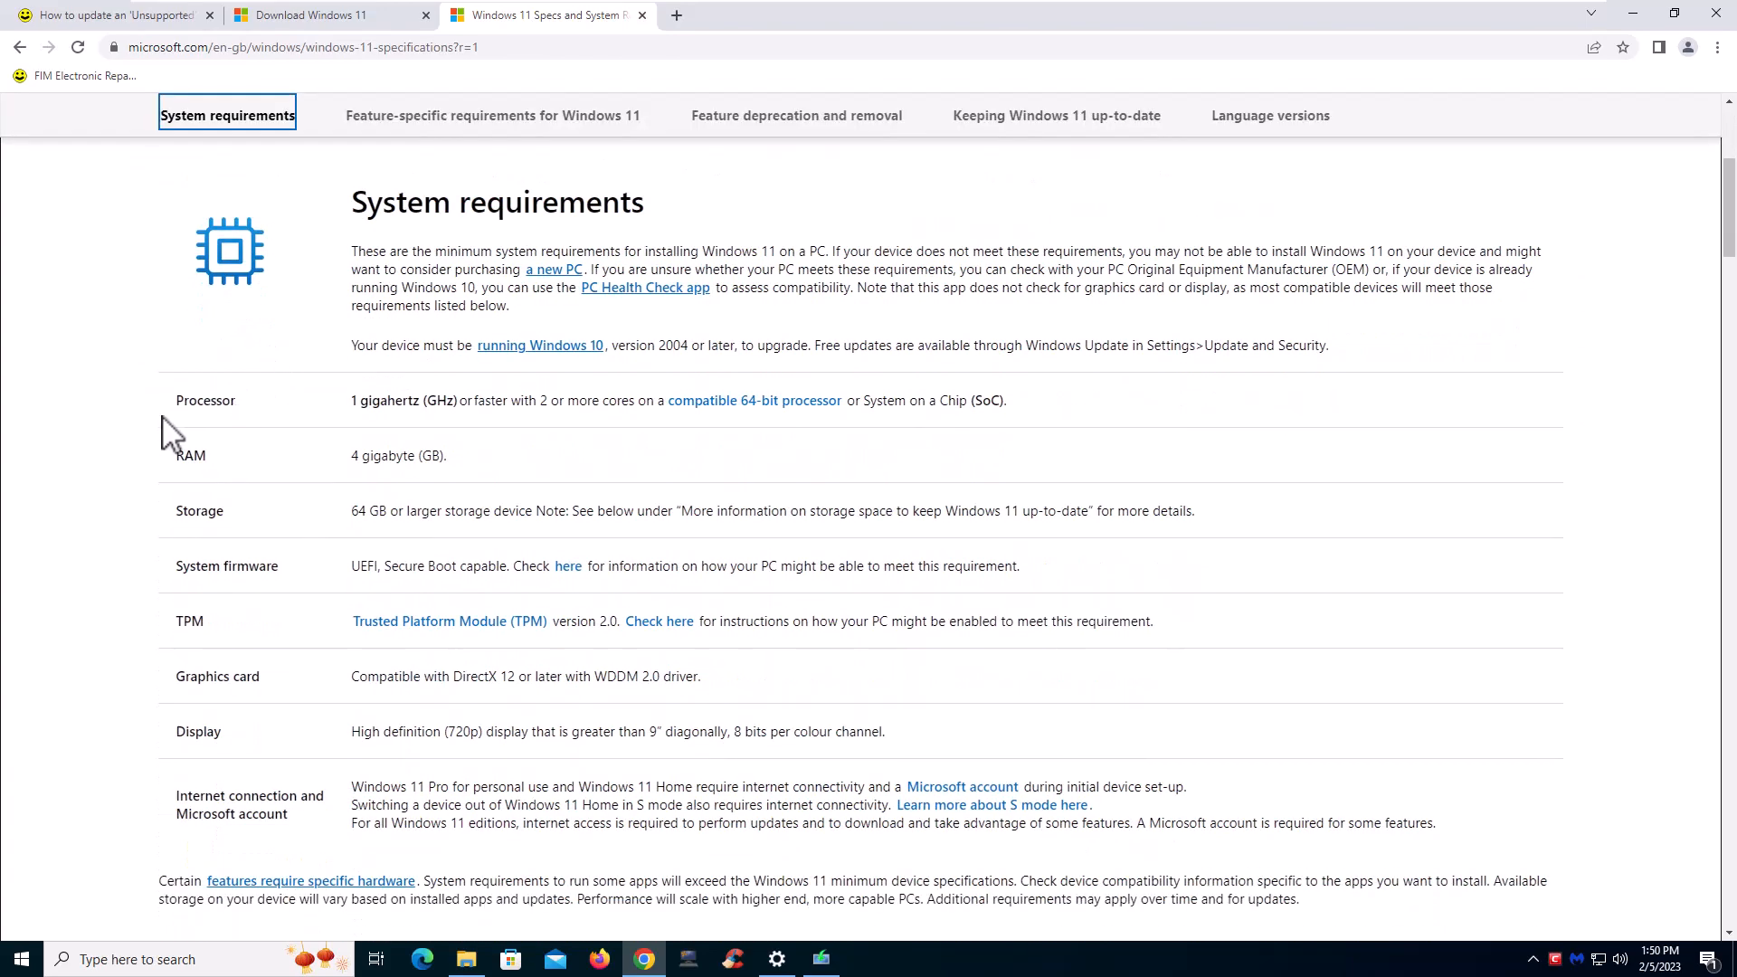
mouse_move(292, 720)
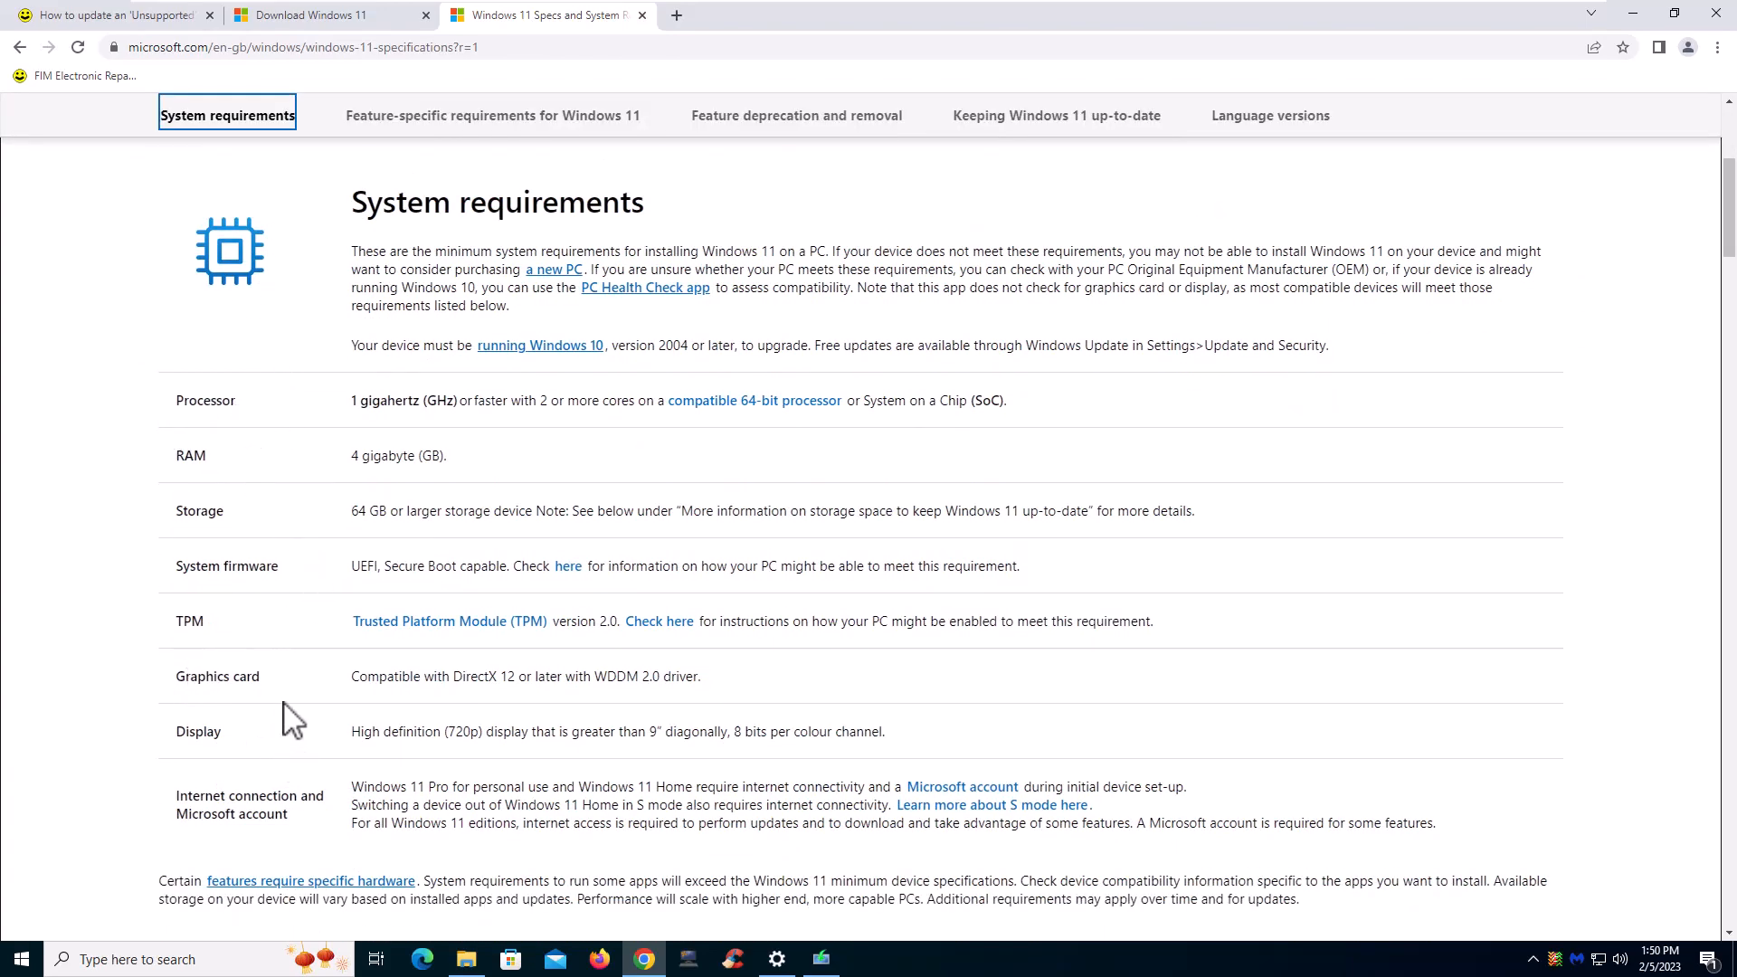
mouse_move(337, 571)
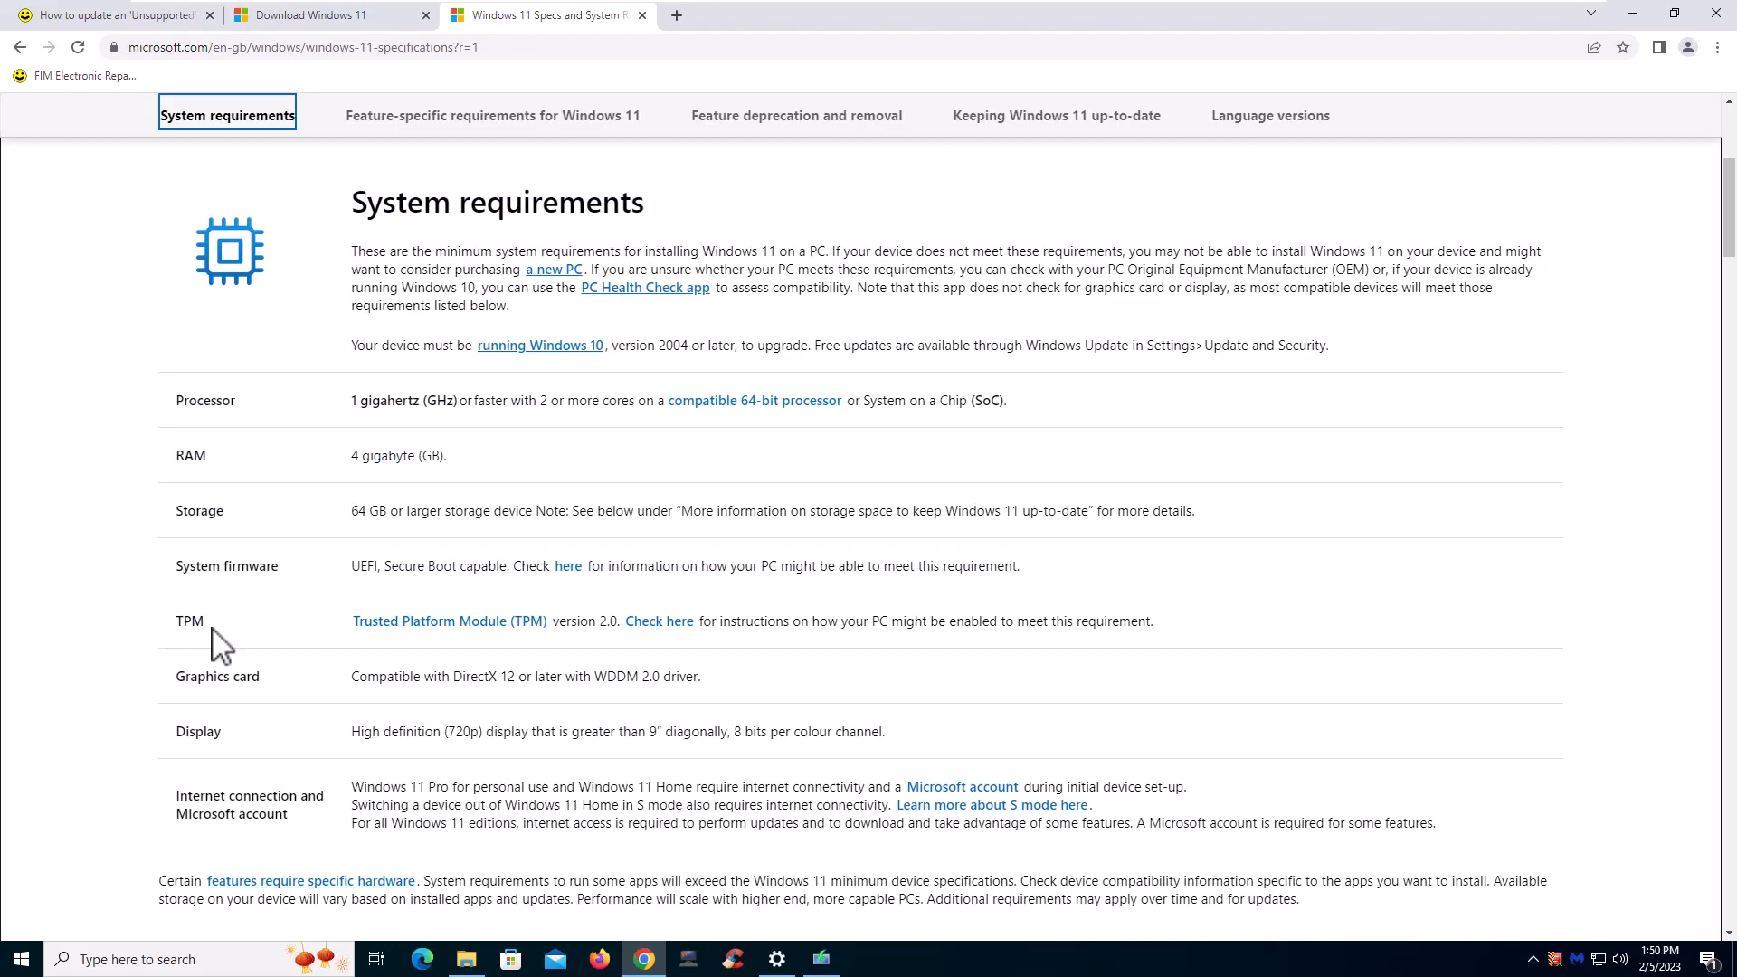
mouse_move(1490, 781)
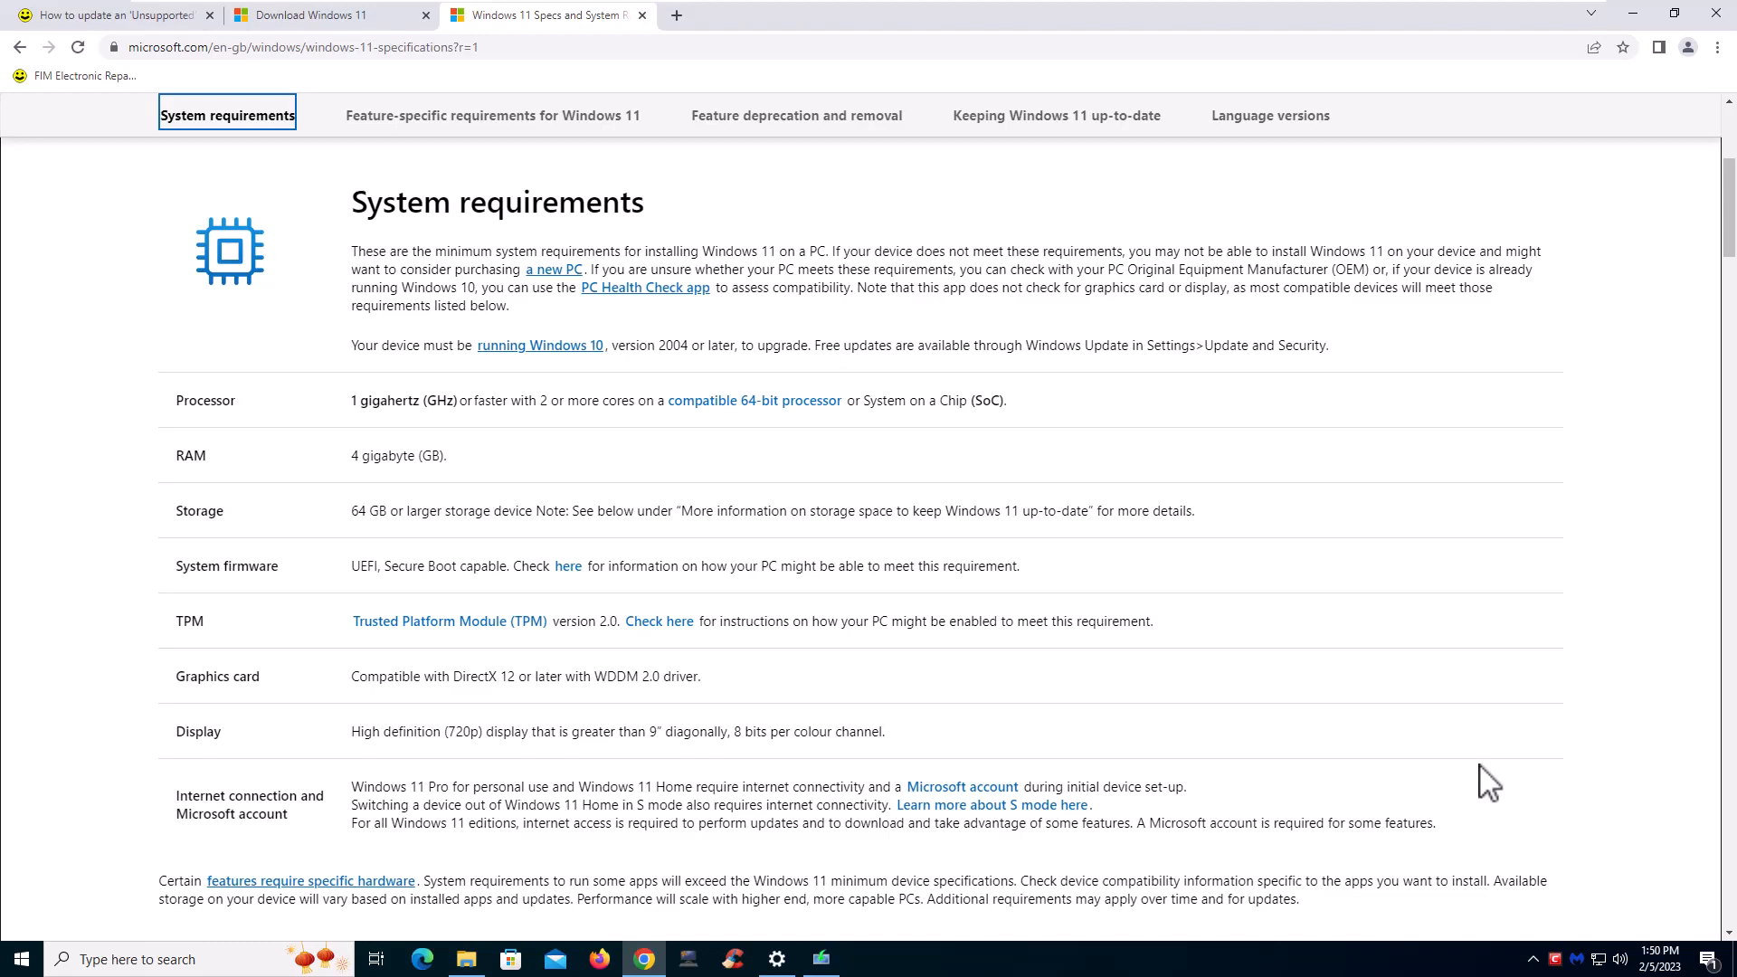
mouse_move(1494, 800)
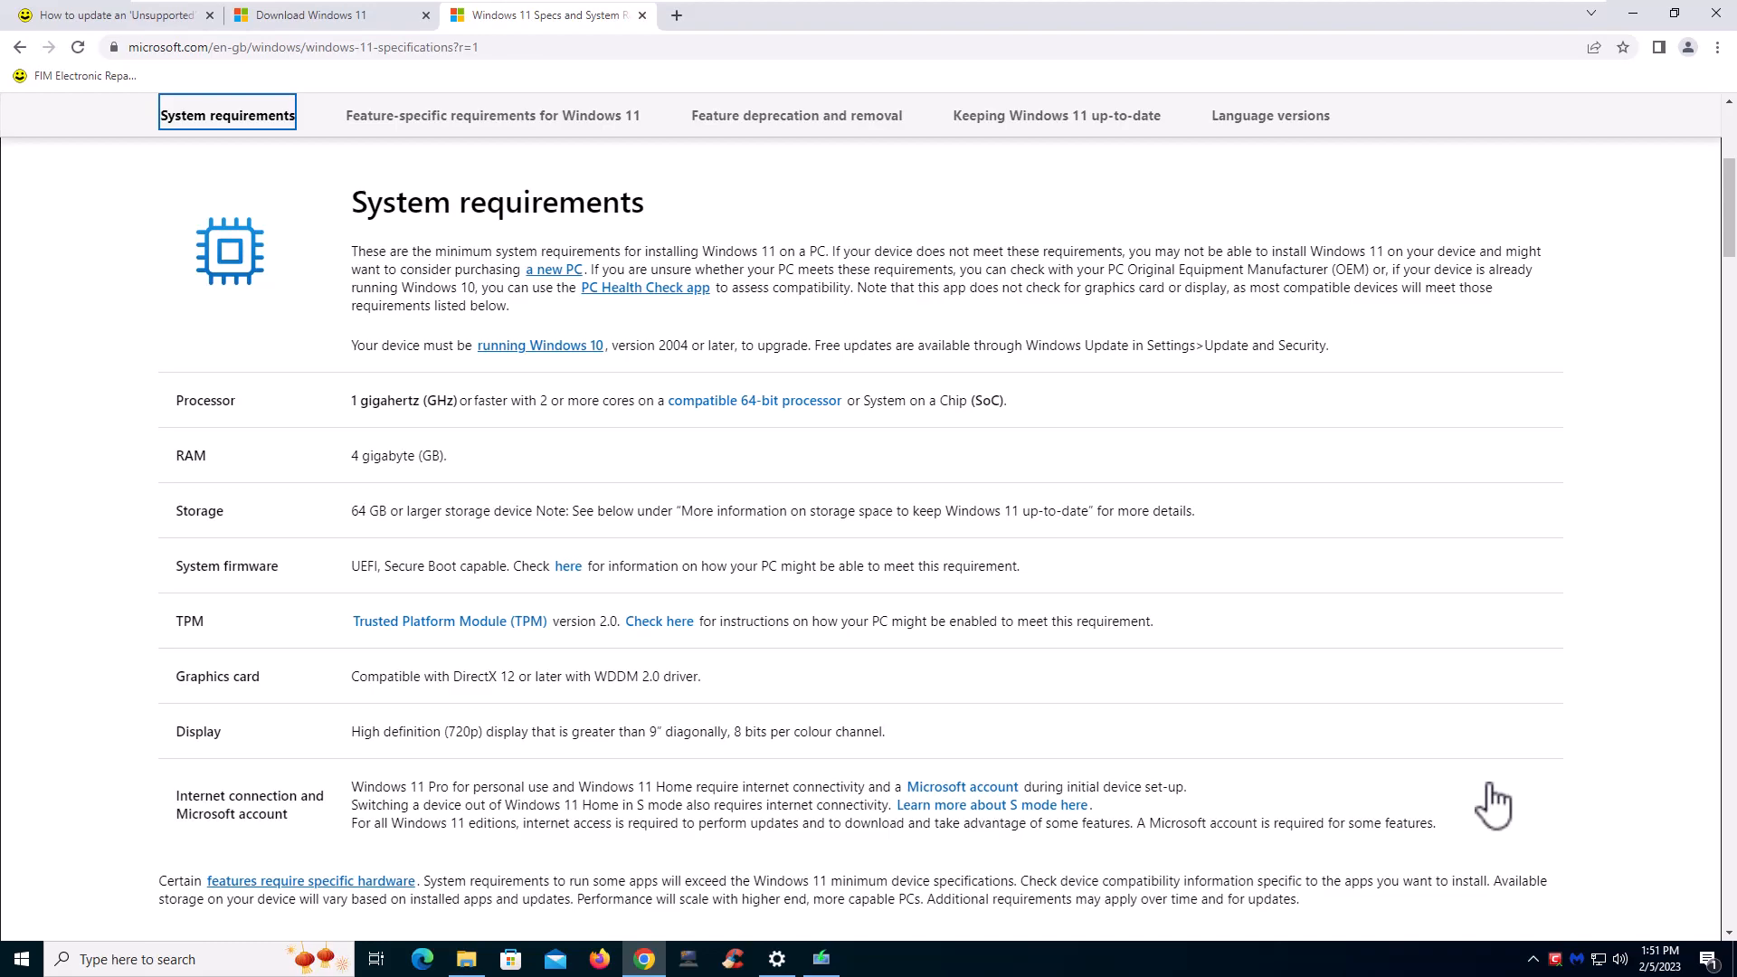
mouse_move(1418, 765)
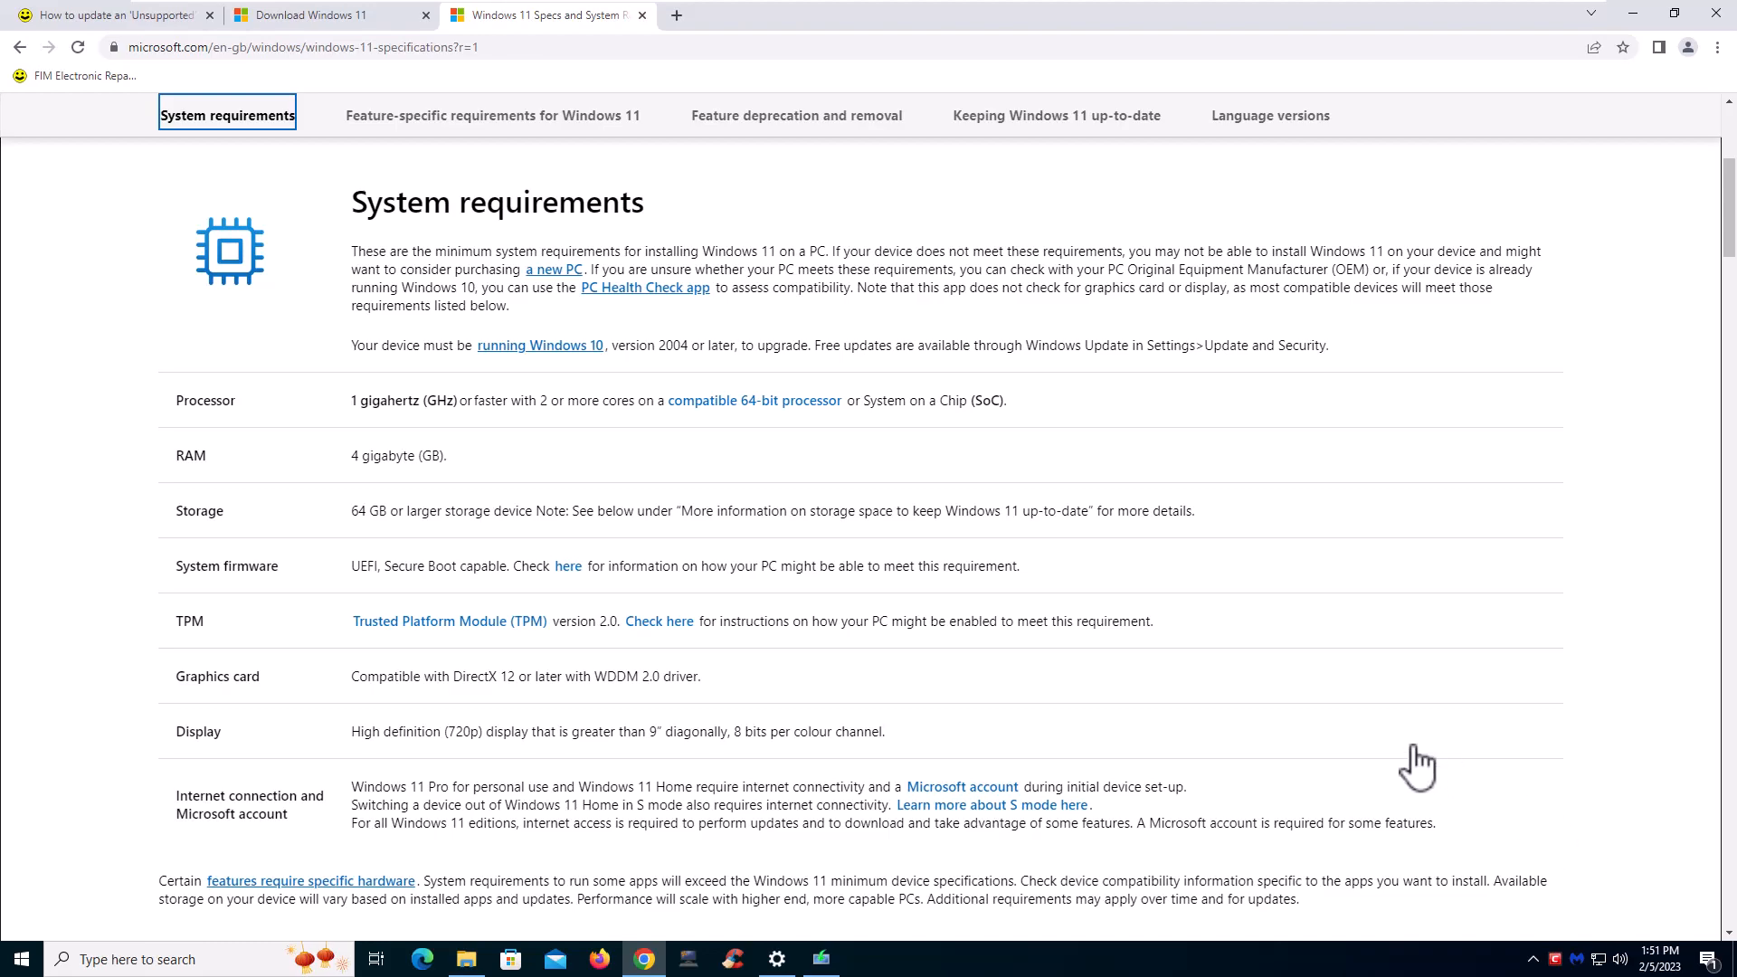
mouse_move(1514, 816)
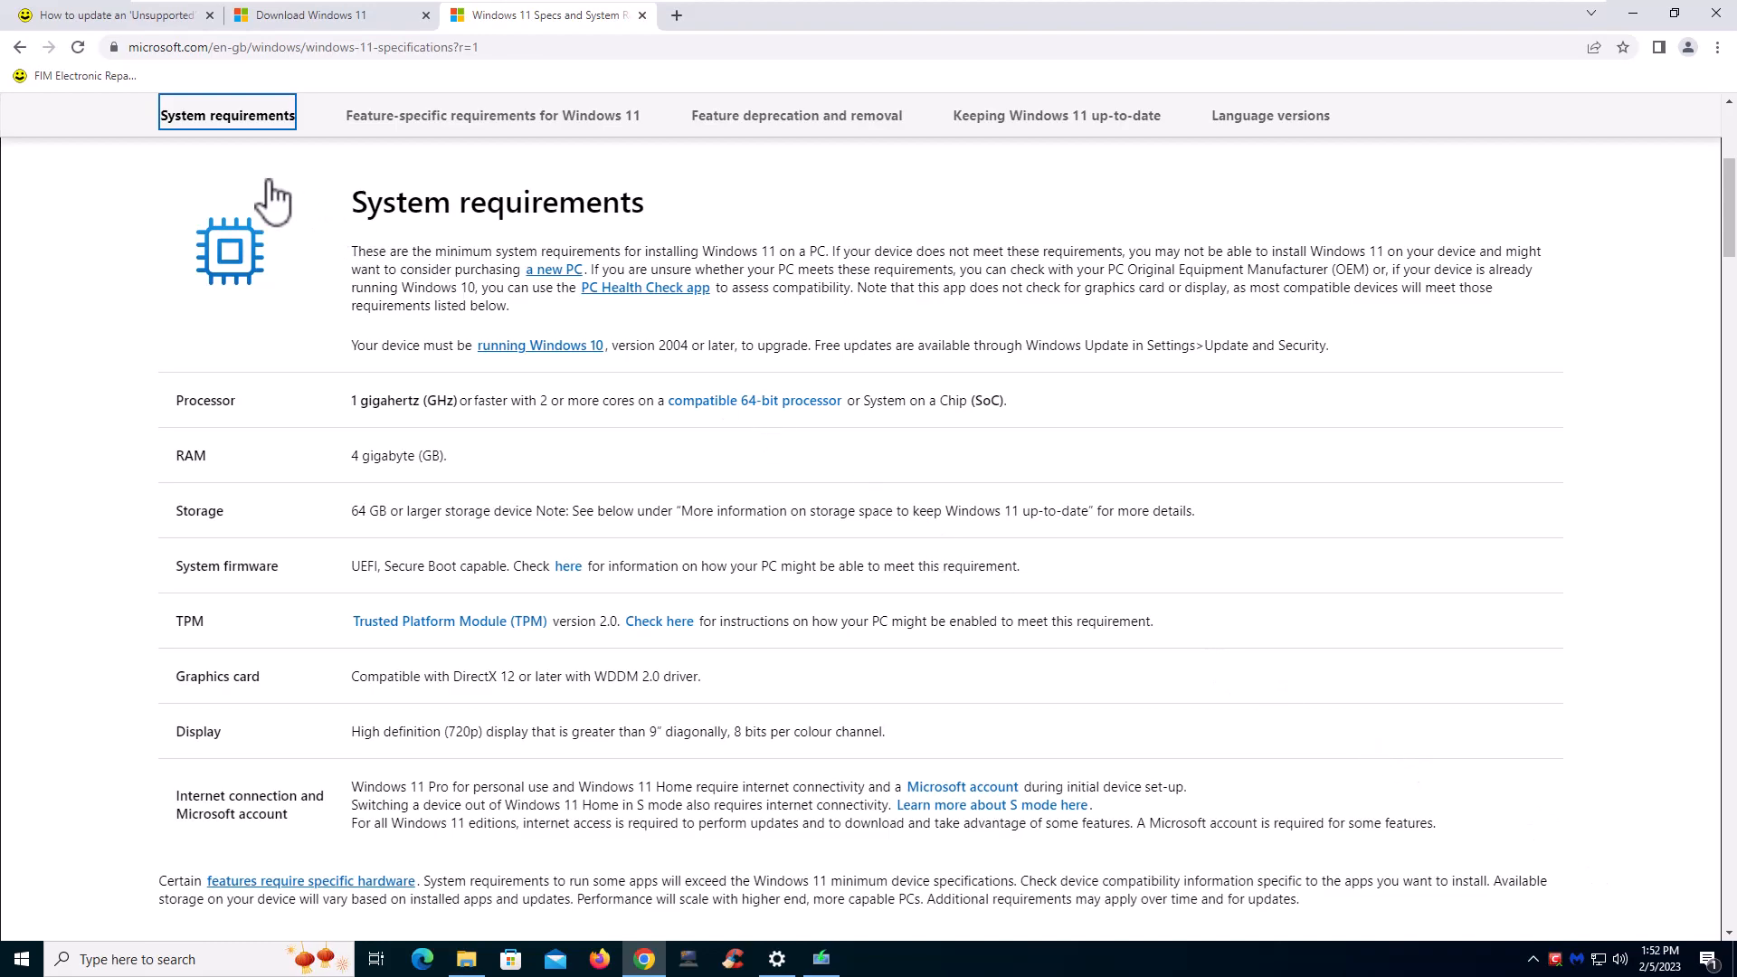
mouse_move(122, 34)
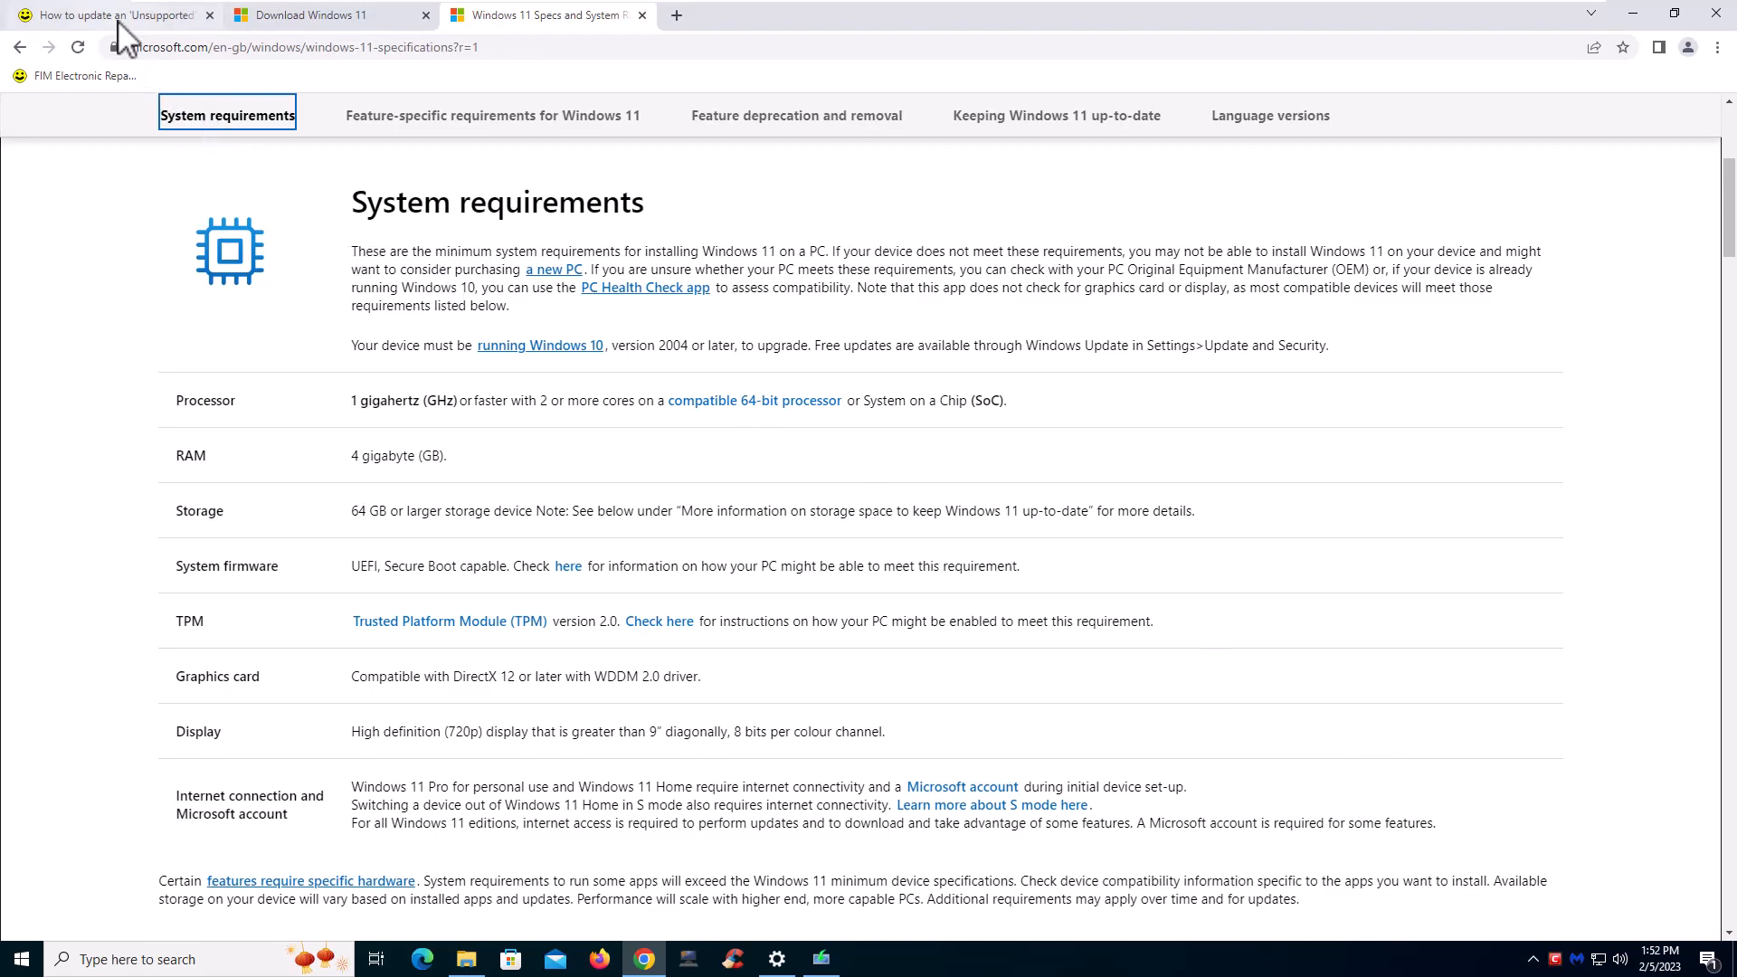
Switch back to the FIM forum's unsupported-computer Windows 11 upgrade tutorial tab
left_click(110, 14)
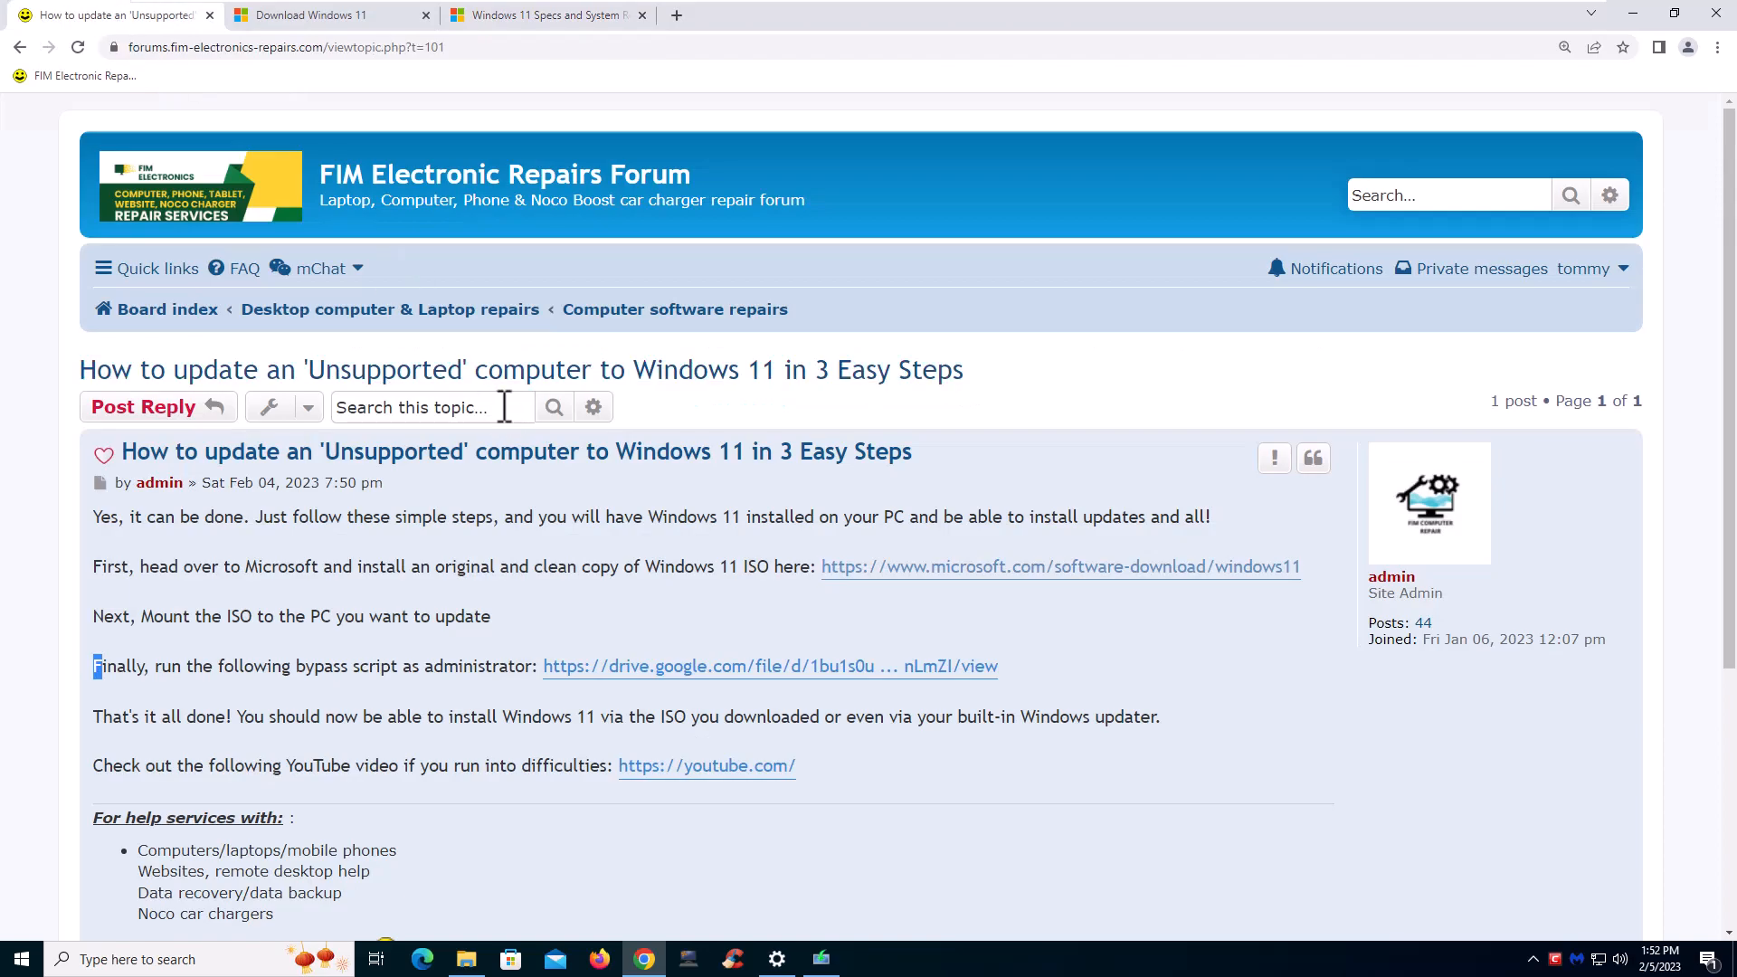
mouse_move(584, 596)
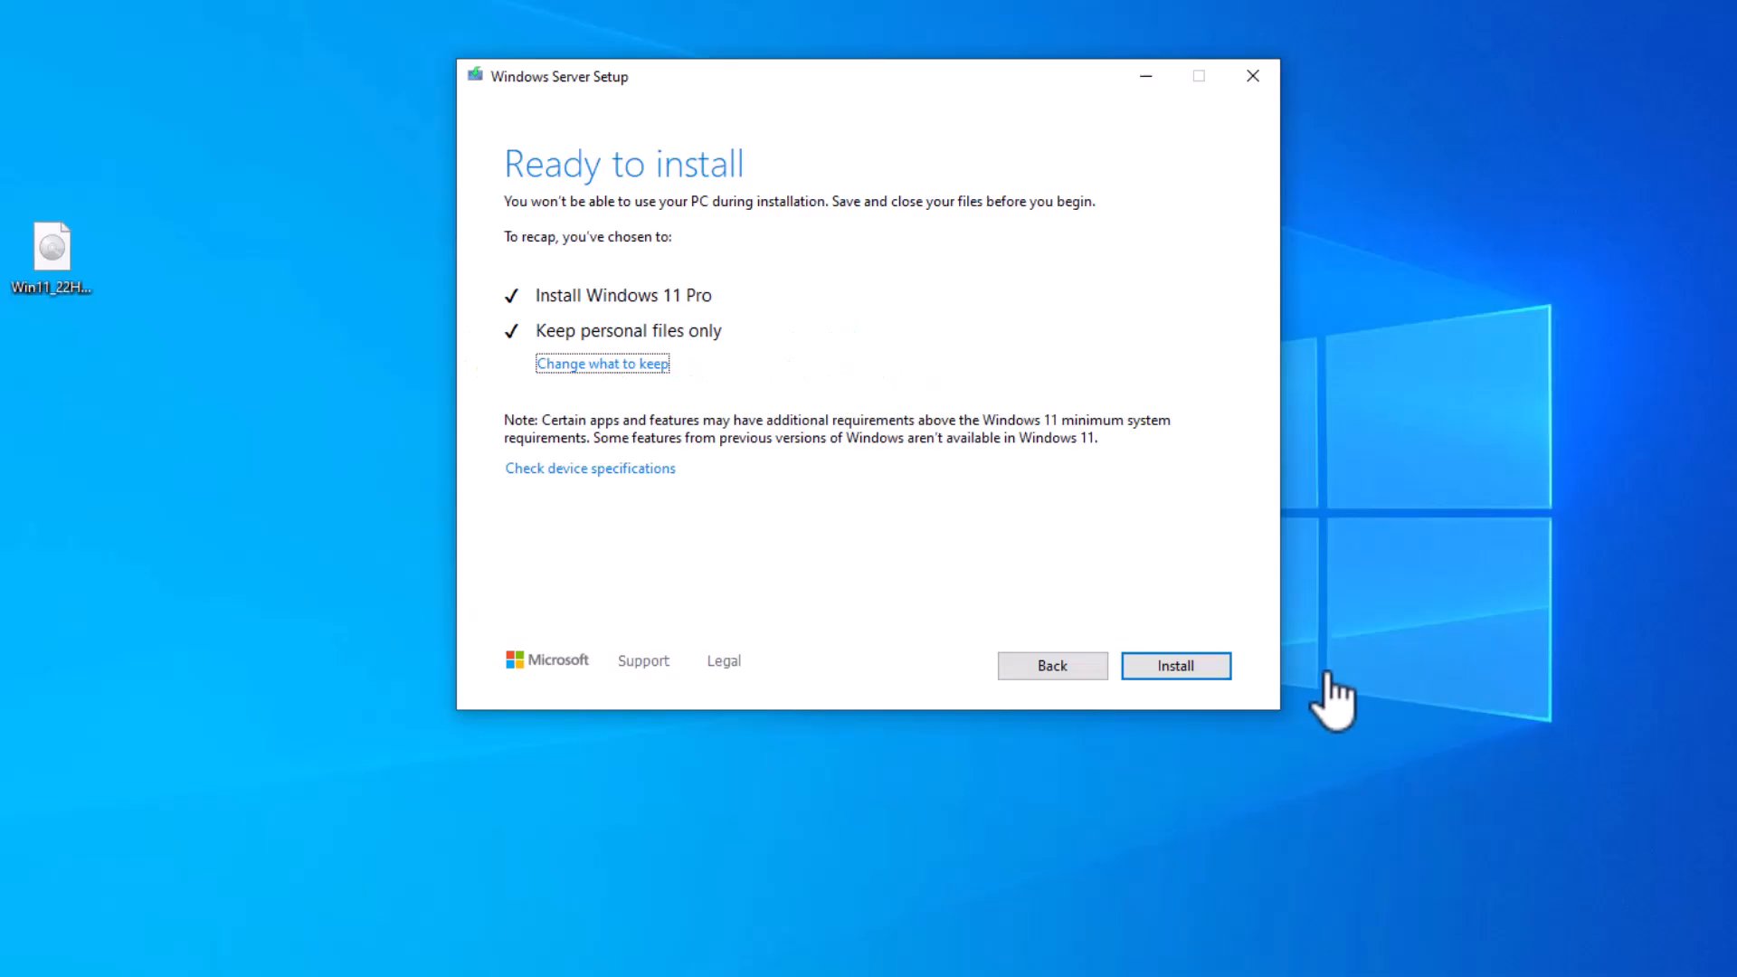
mouse_move(762, 453)
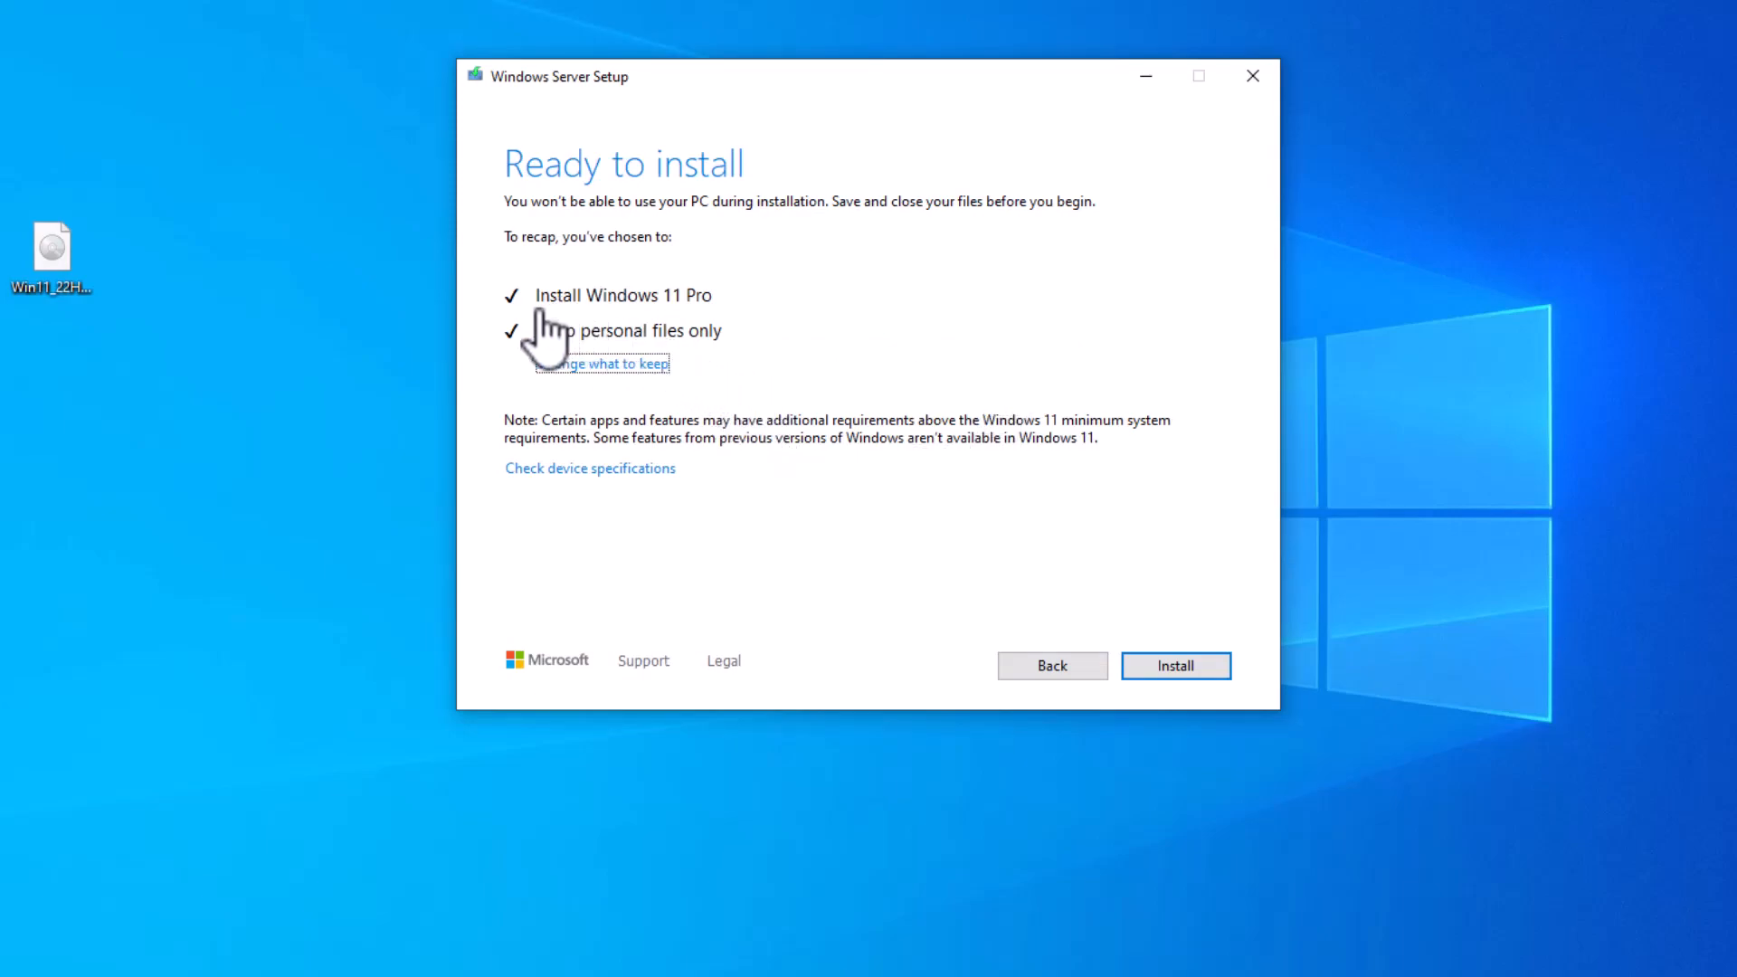
mouse_move(720, 346)
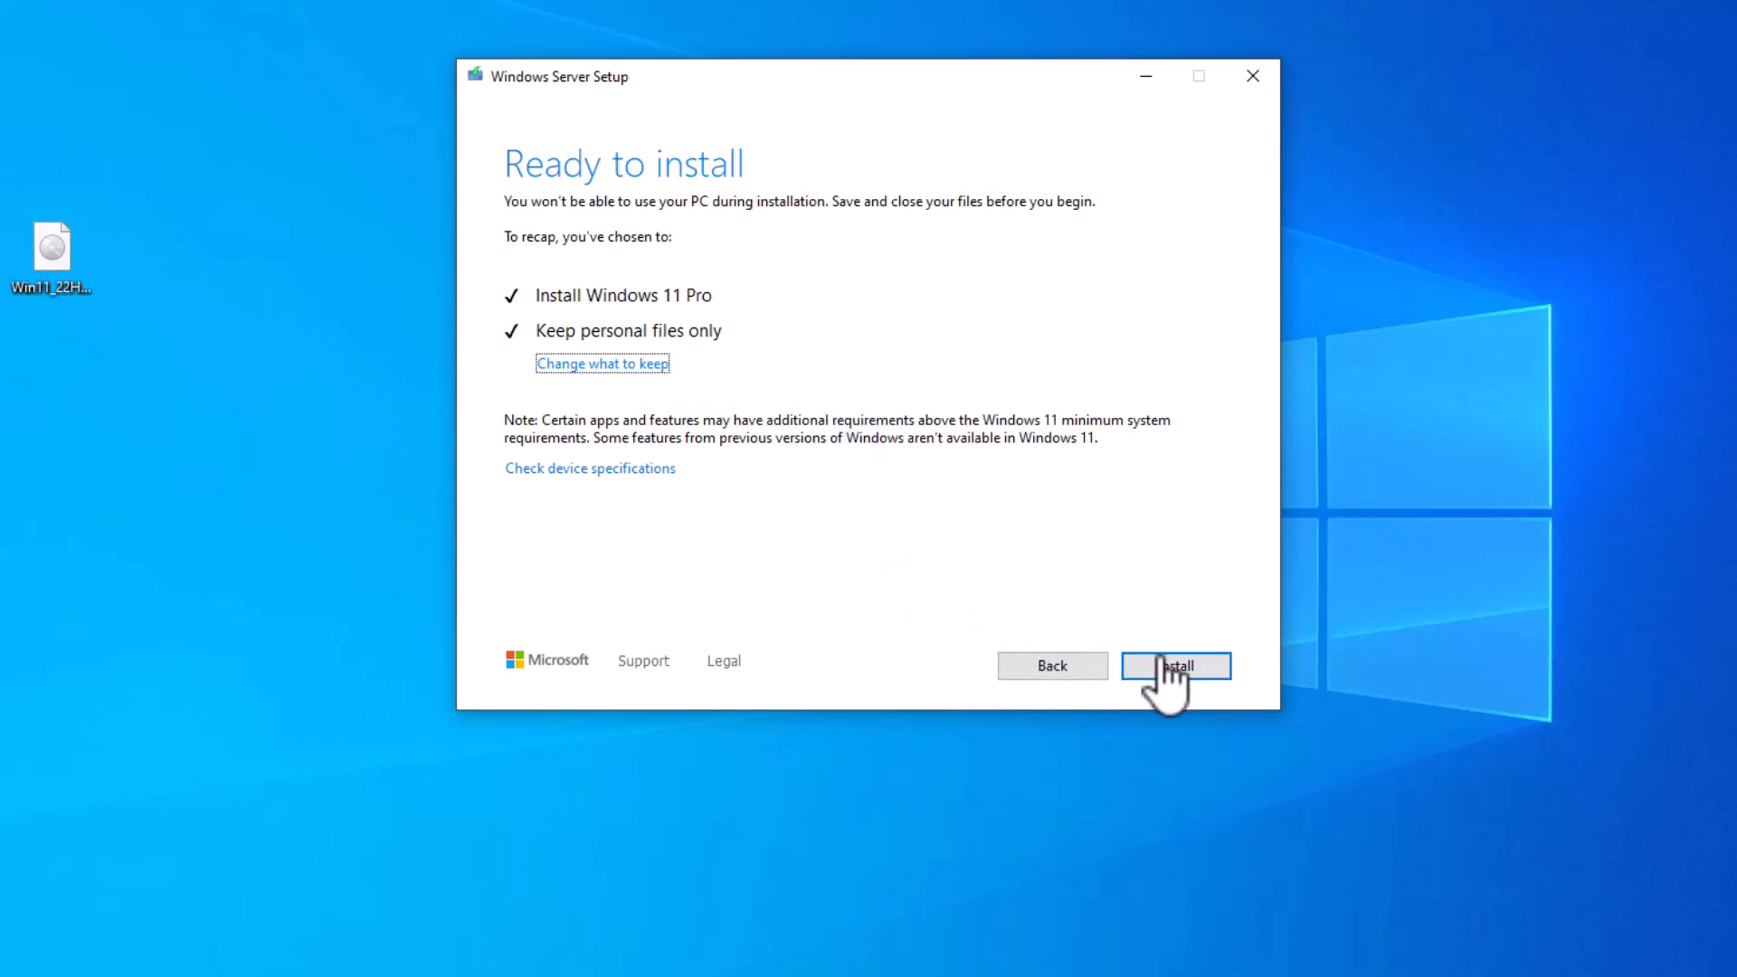
Begin the Windows 11 Pro installation from the Ready to install page
left_click(1175, 666)
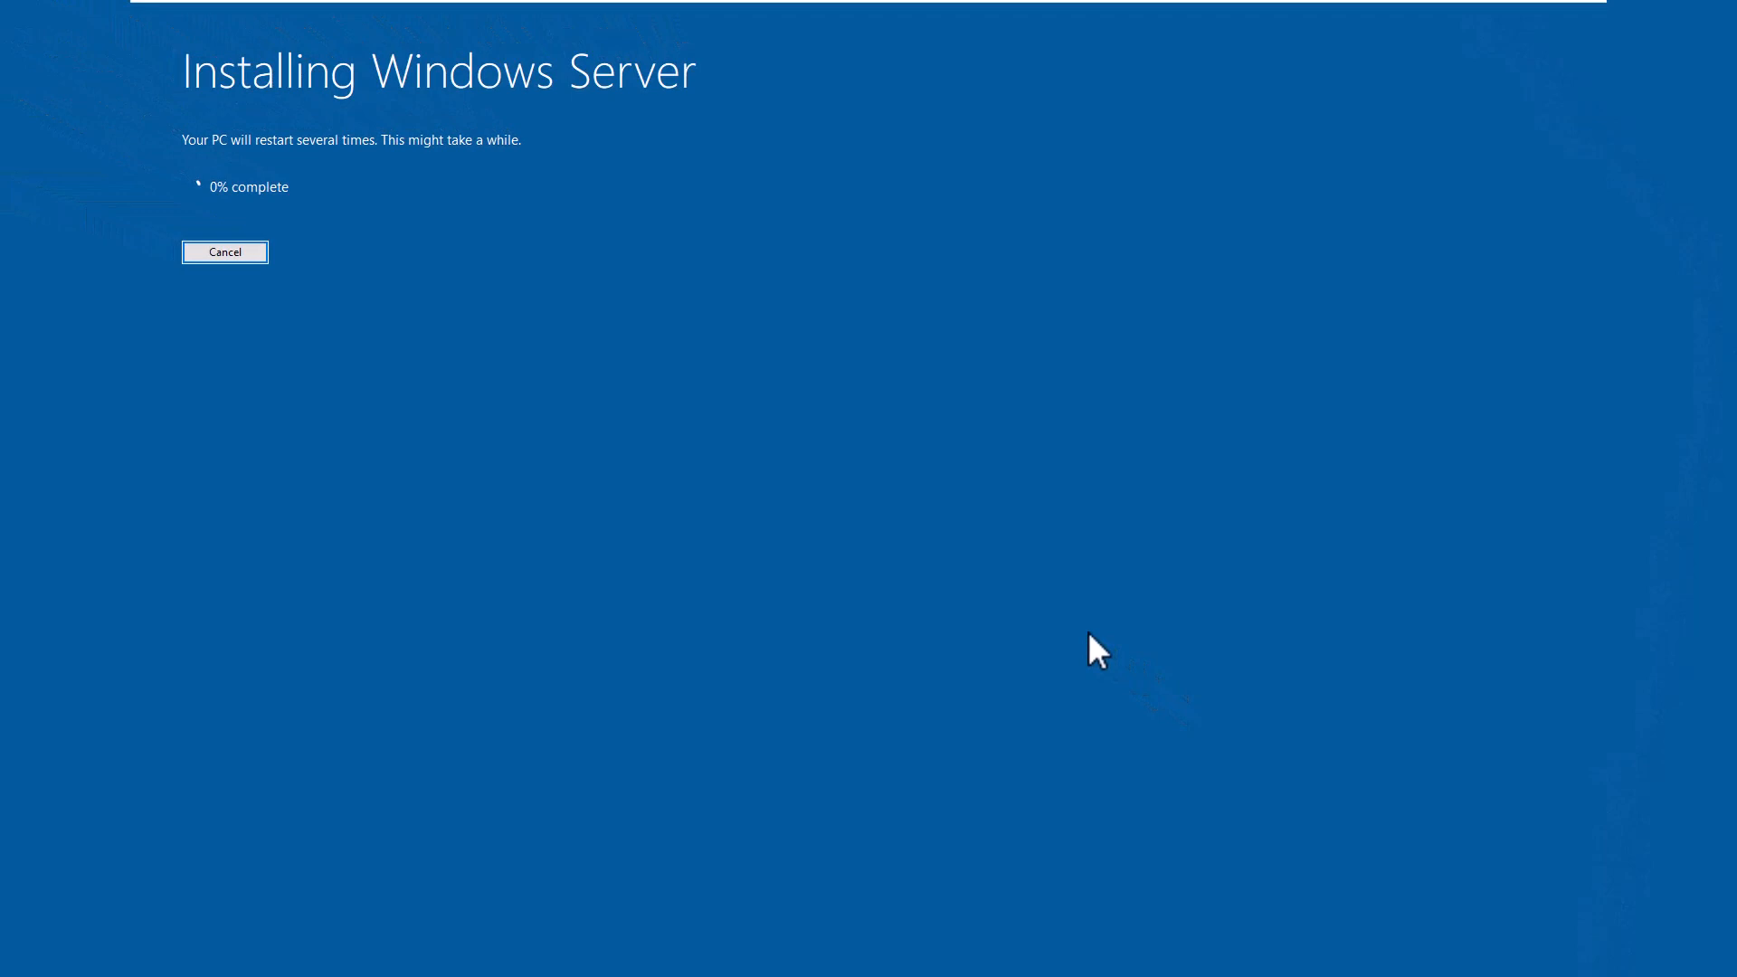
mouse_move(1013, 651)
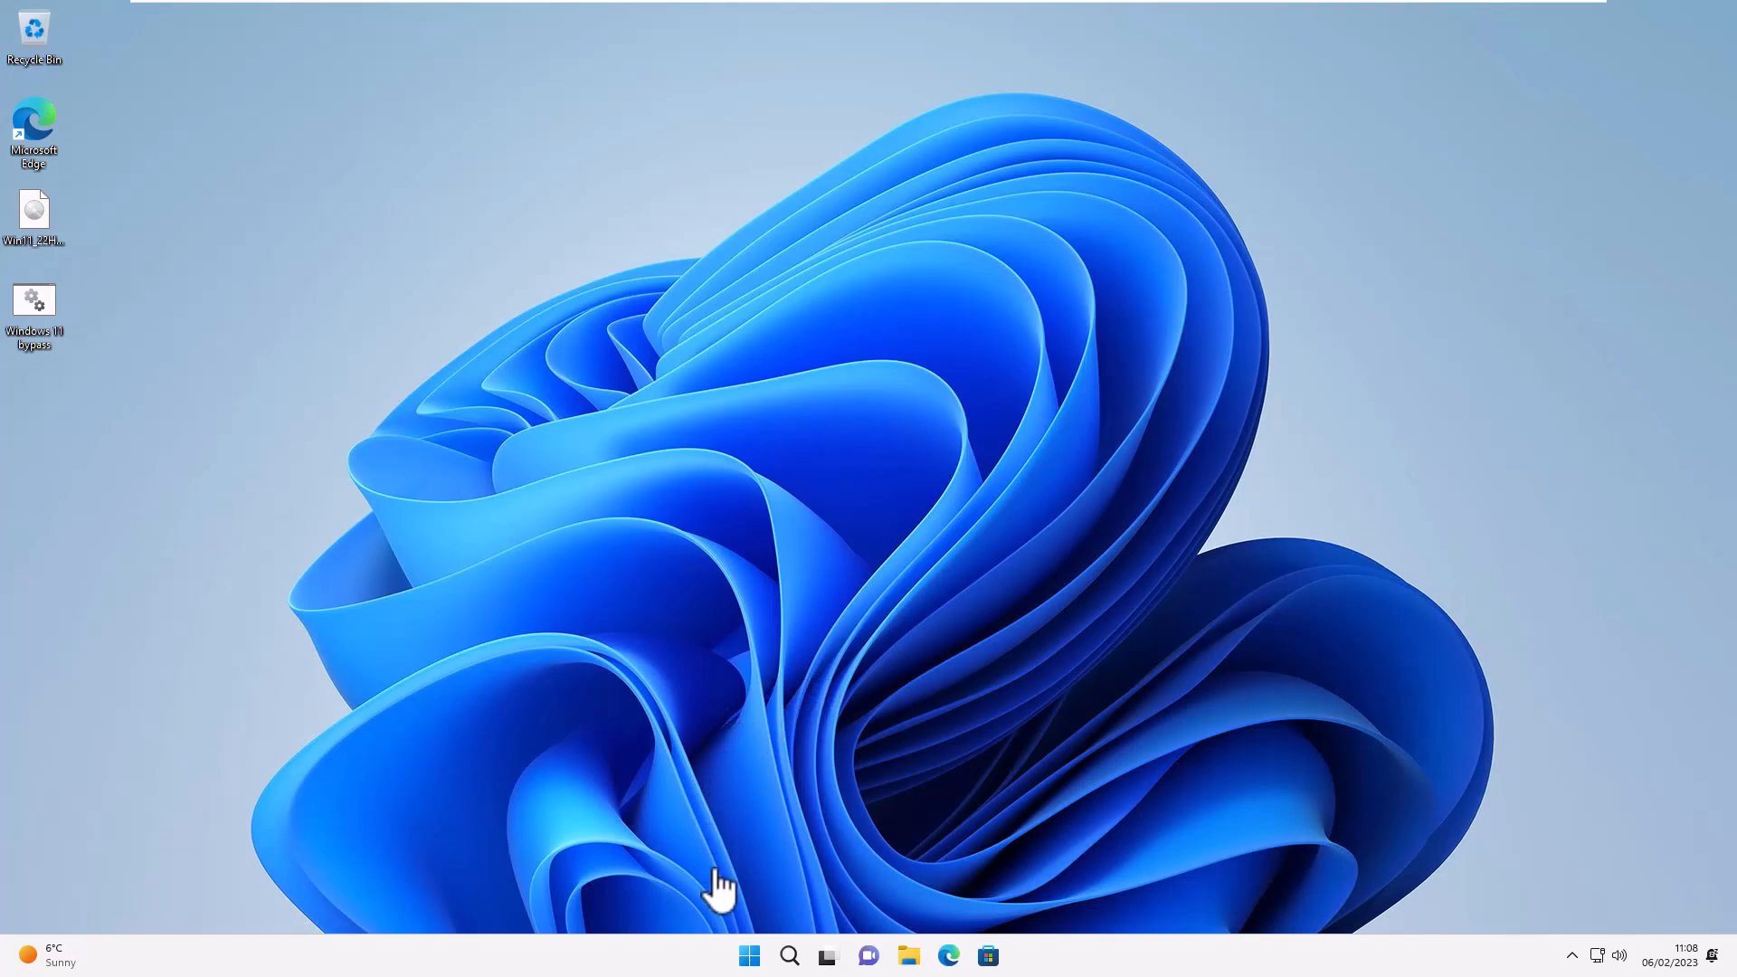
mouse_move(665, 961)
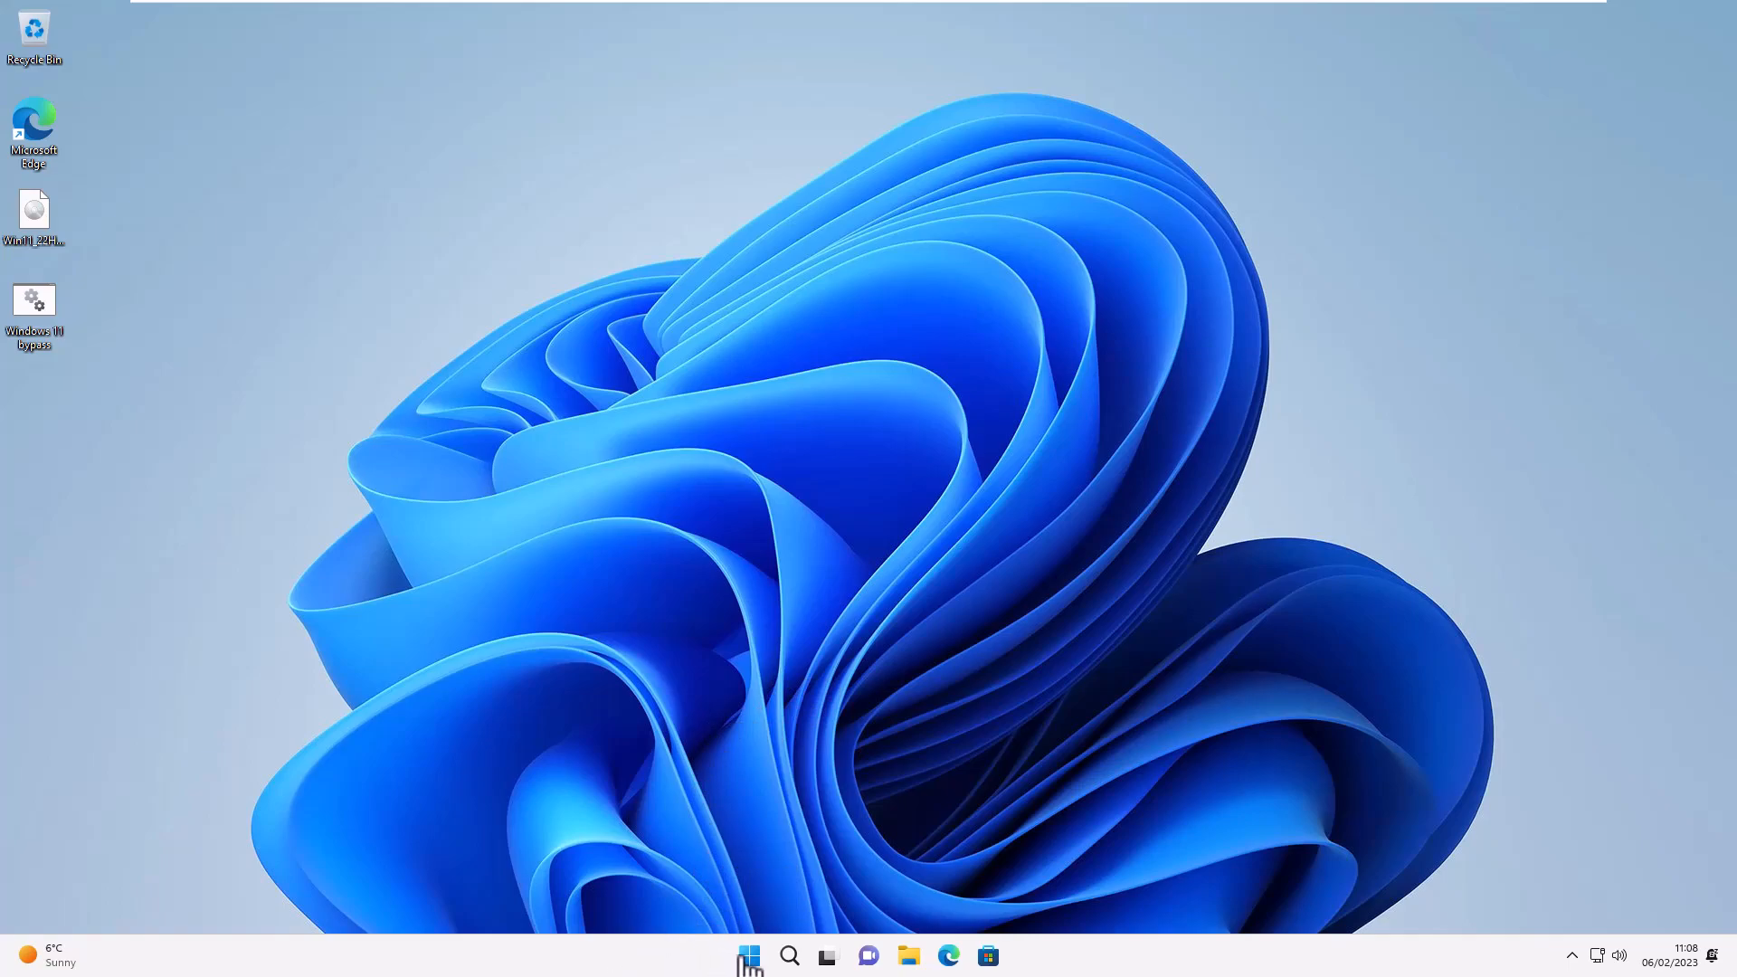
mouse_move(765, 967)
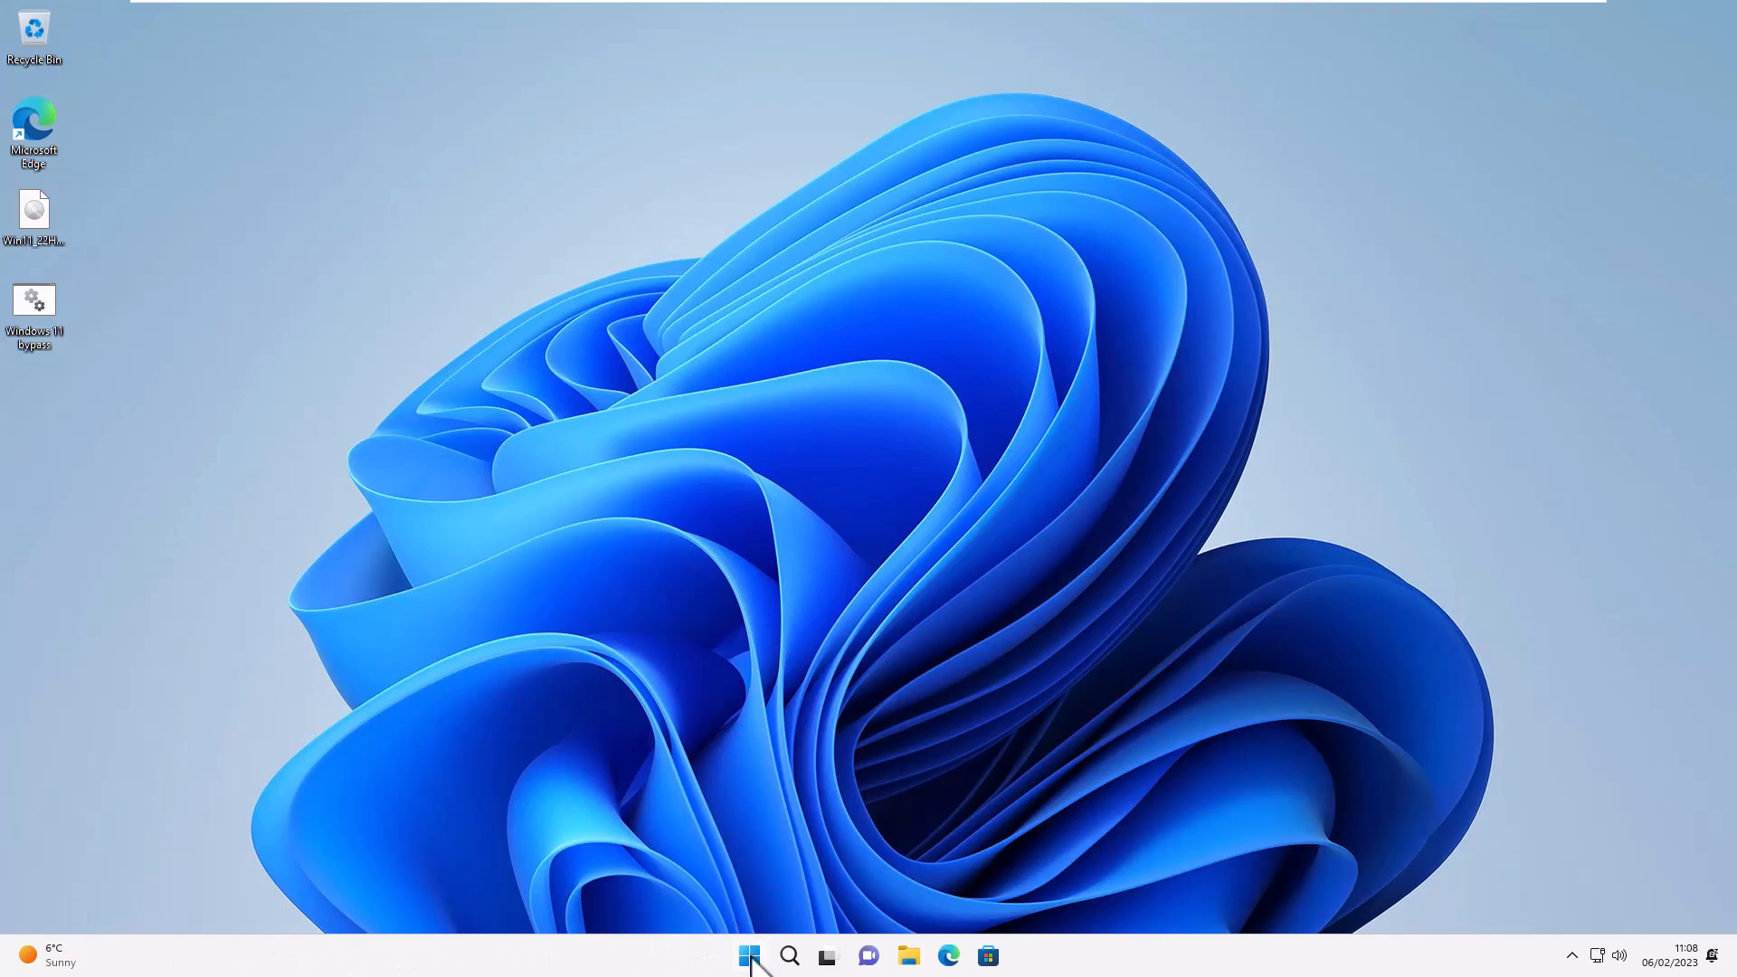
After the upgrade completes, bring up the Start button's quick-link menu on the Windows 11 taskbar
right_click(749, 956)
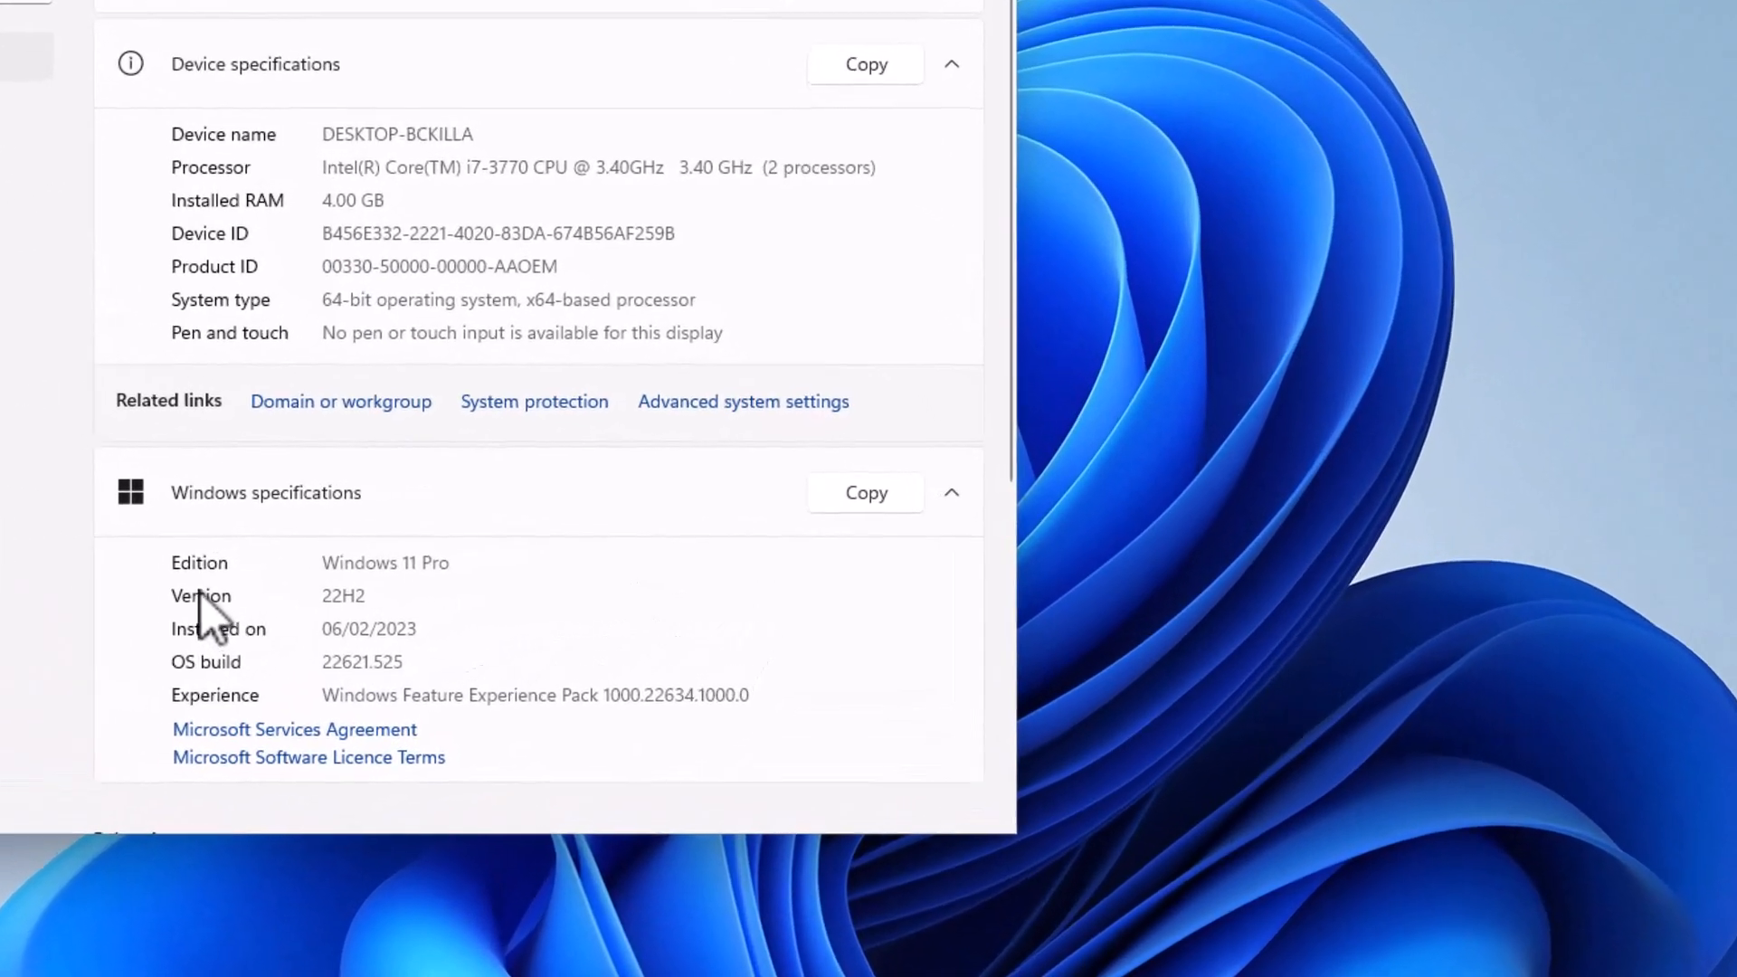
Scroll the System About page to view the Windows 11 Pro 22H2, build 22621.525 specifications
scroll("down", 3)
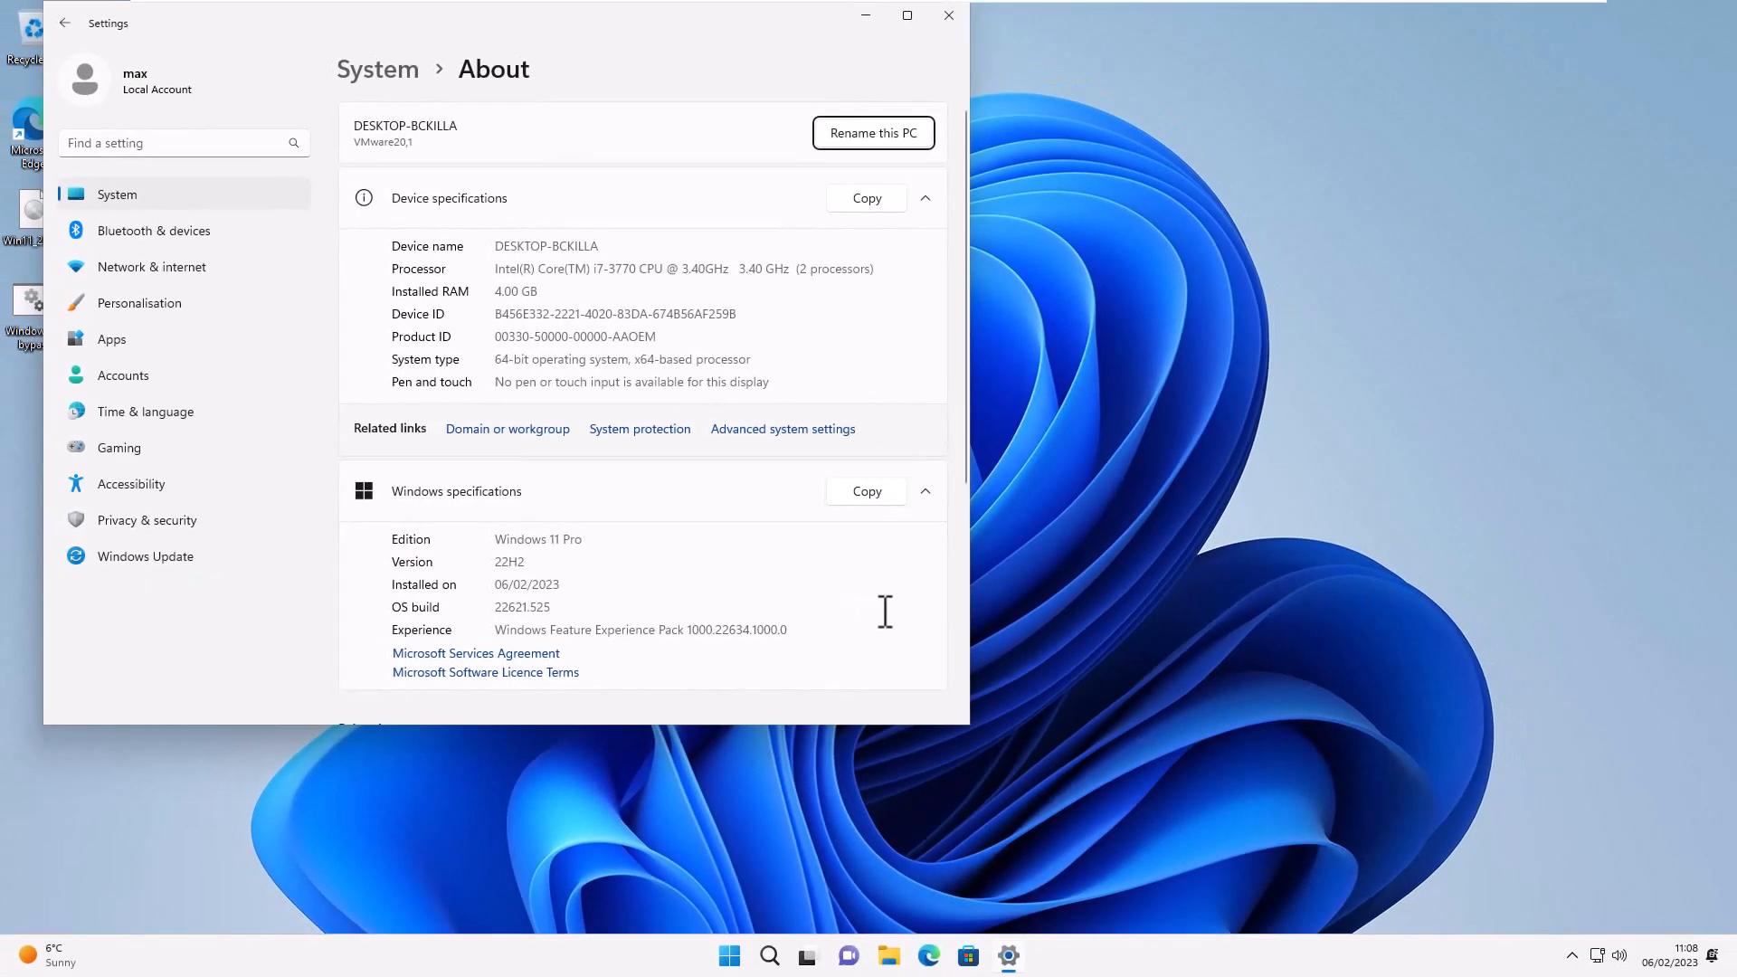
mouse_move(1433, 795)
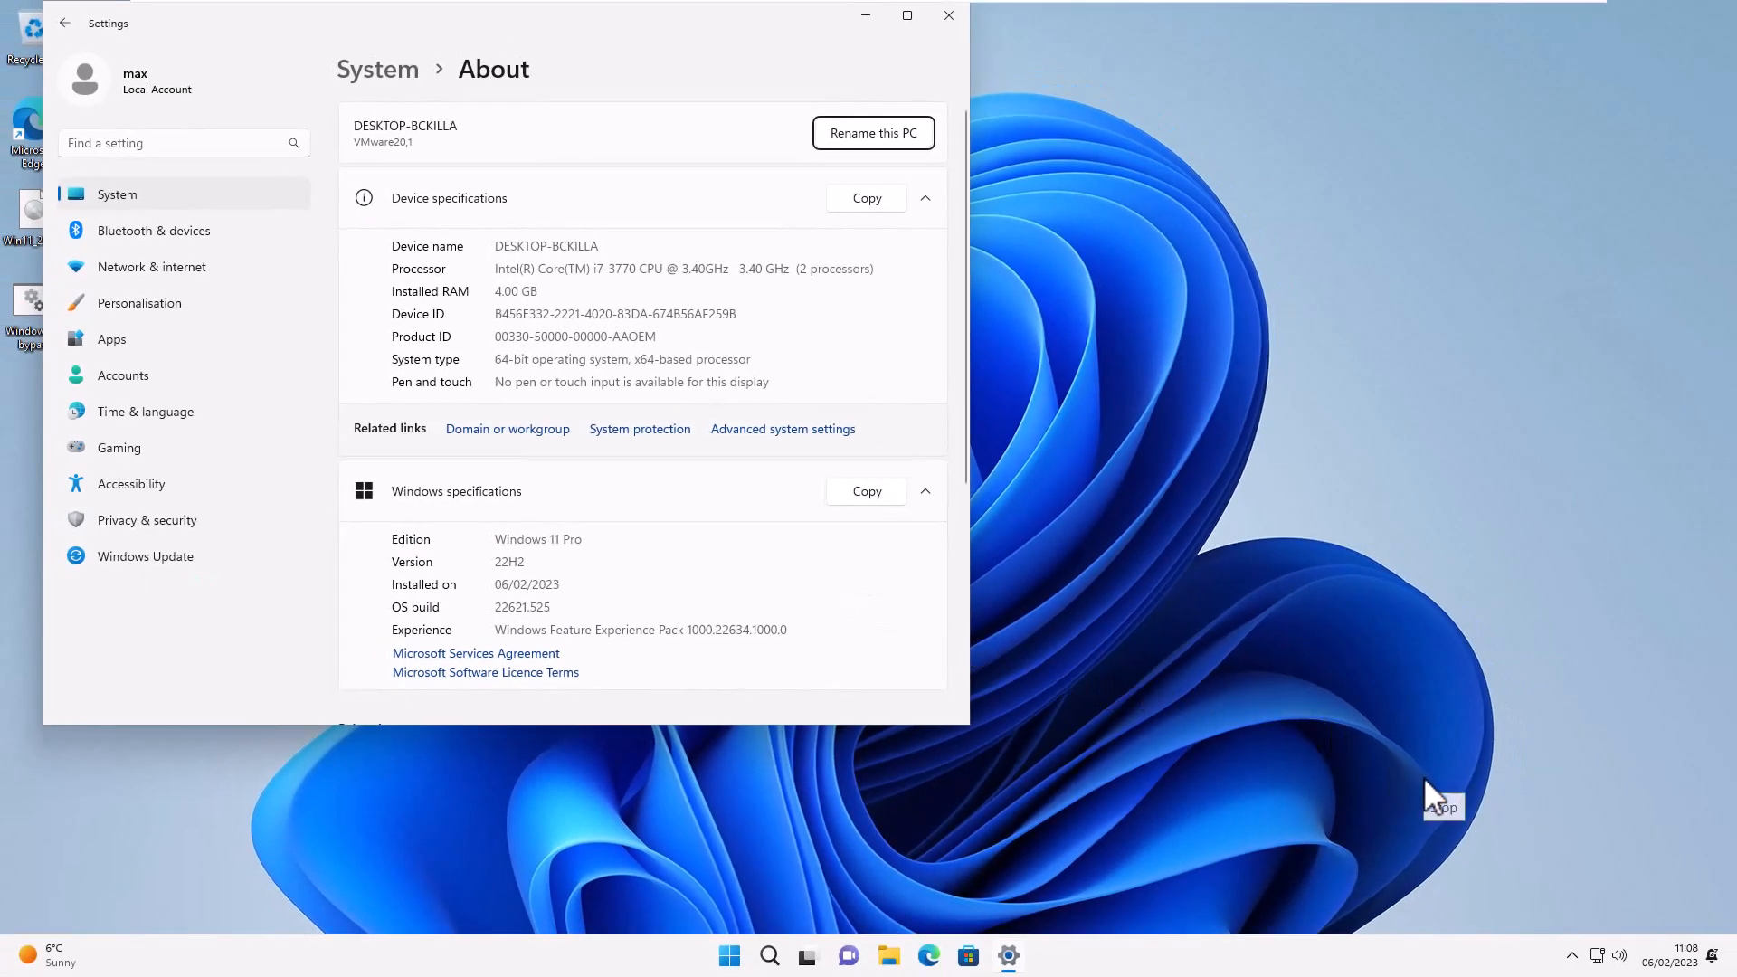